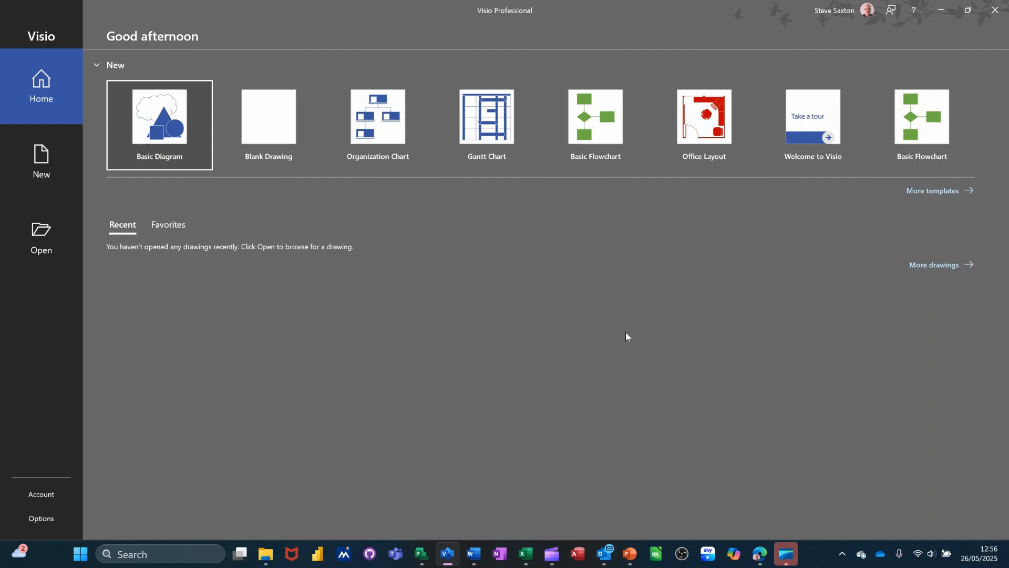
mouse_move(551, 294)
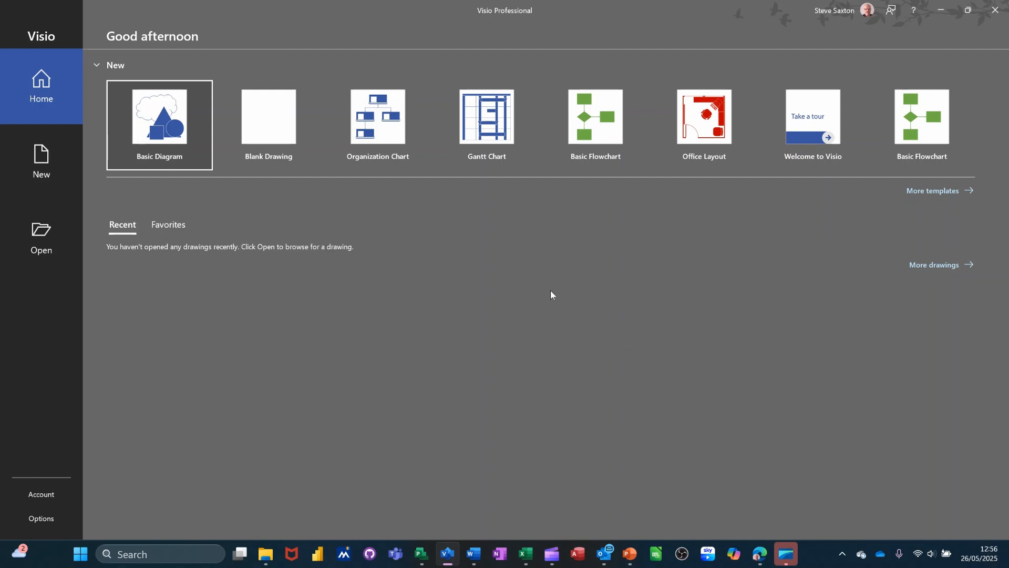
mouse_move(594, 125)
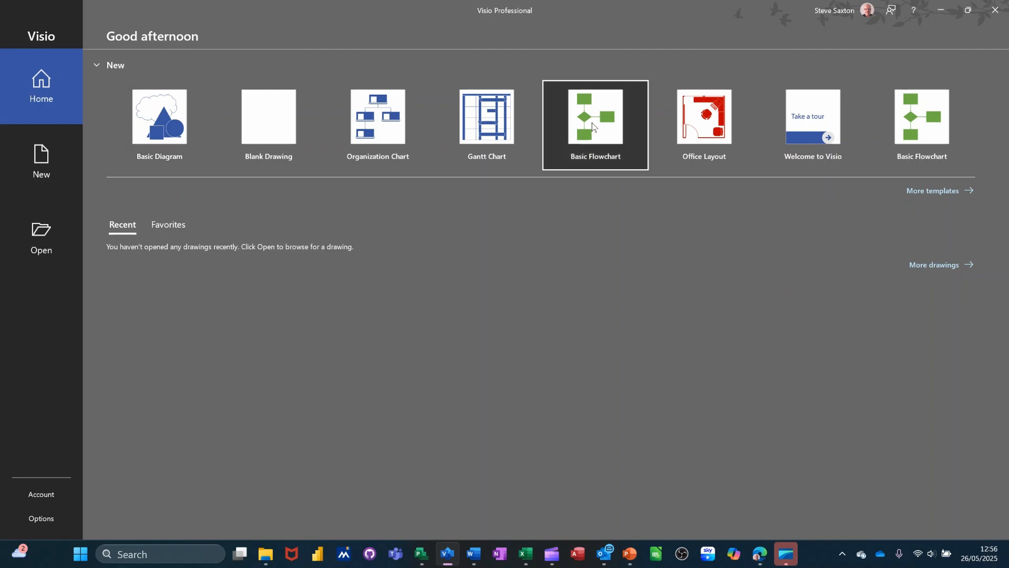
Step: Create a new blank drawing from the Basic Flowchart template
left_click(594, 125)
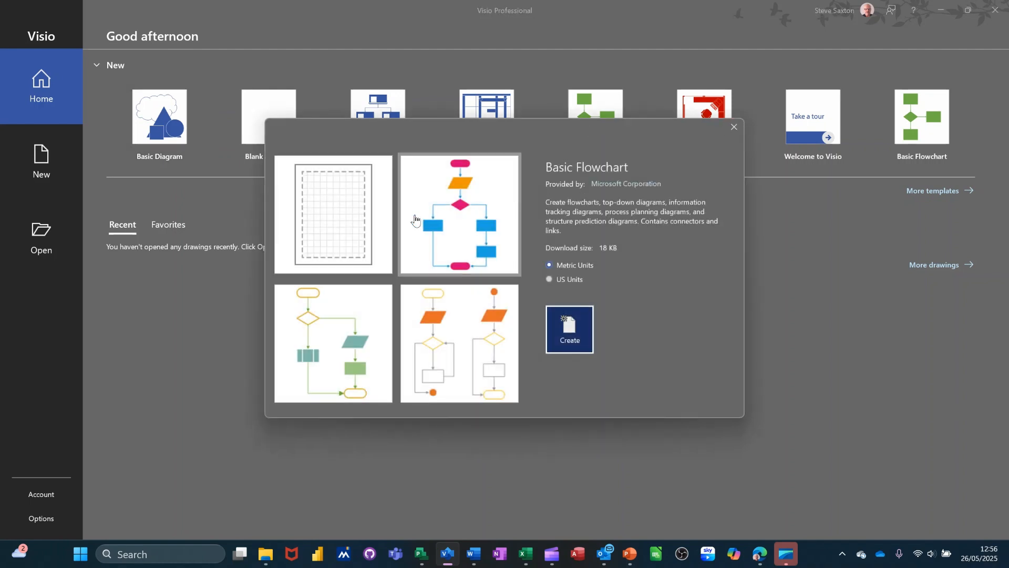
left_click(333, 213)
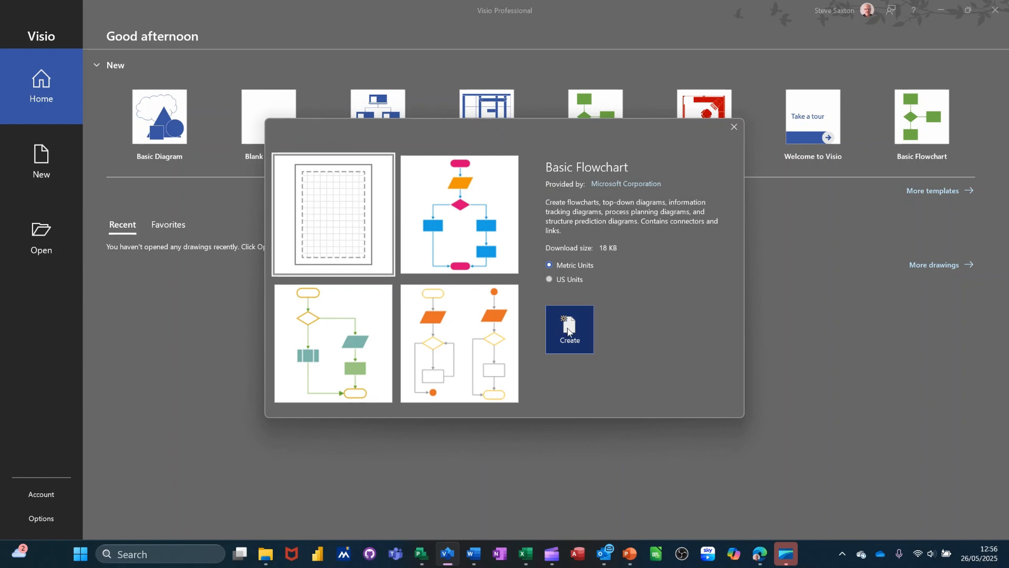
left_click(569, 328)
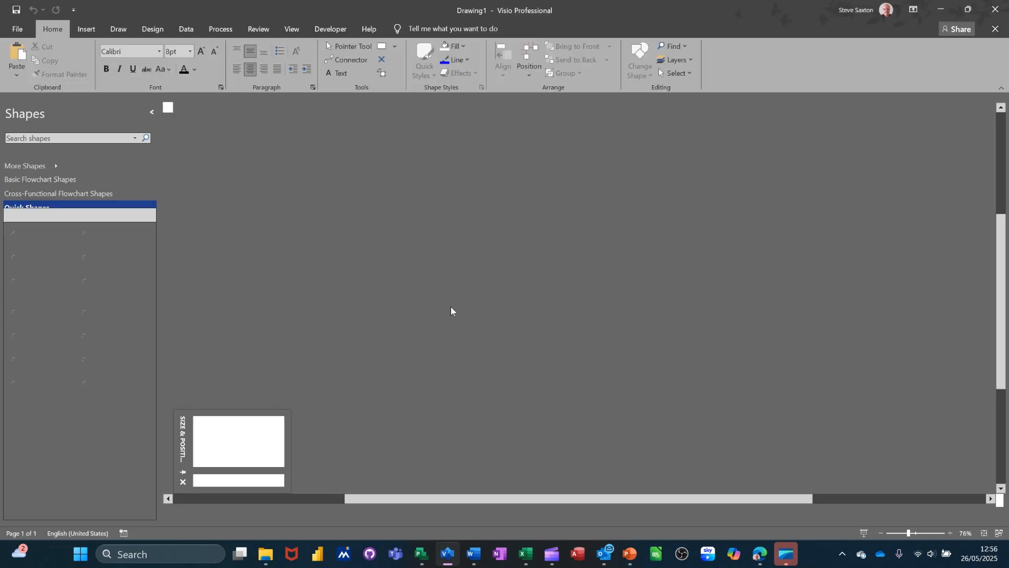
Step: Place a 25 x 15 mm Process rectangle near the page's top-left from Basic Flowchart Shapes
left_click(39, 179)
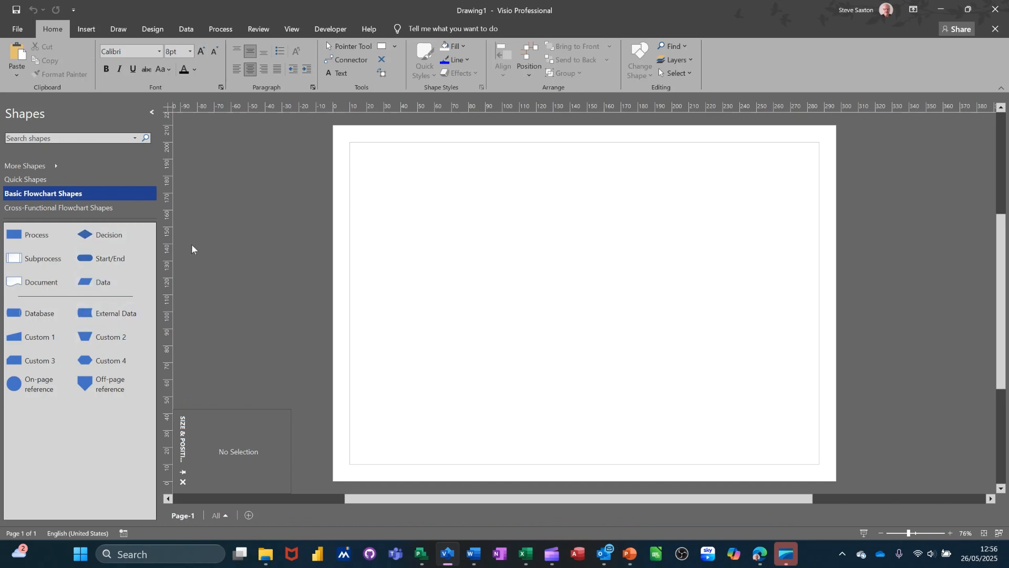
mouse_move(107, 277)
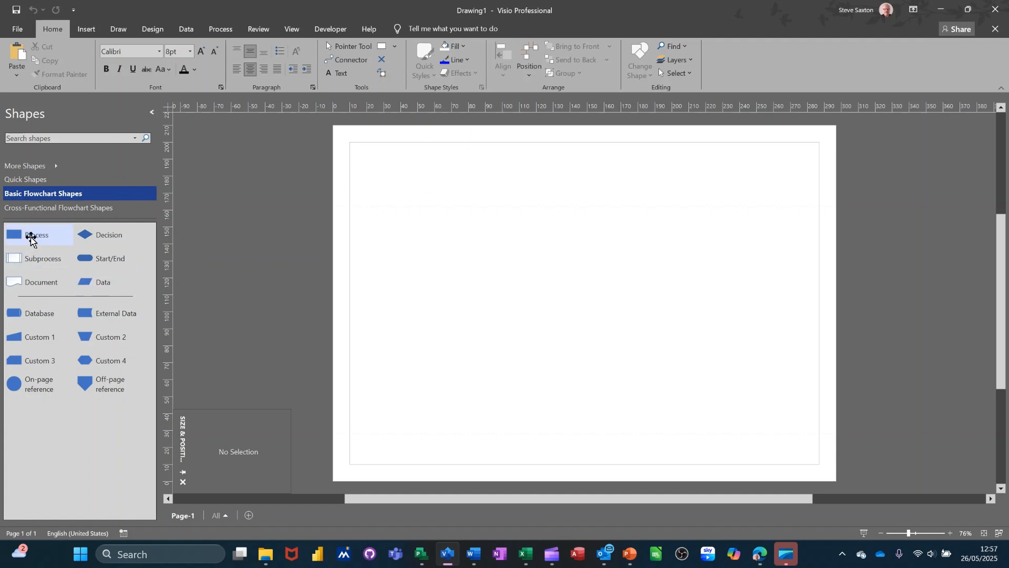
left_click_drag(29, 234, 438, 194)
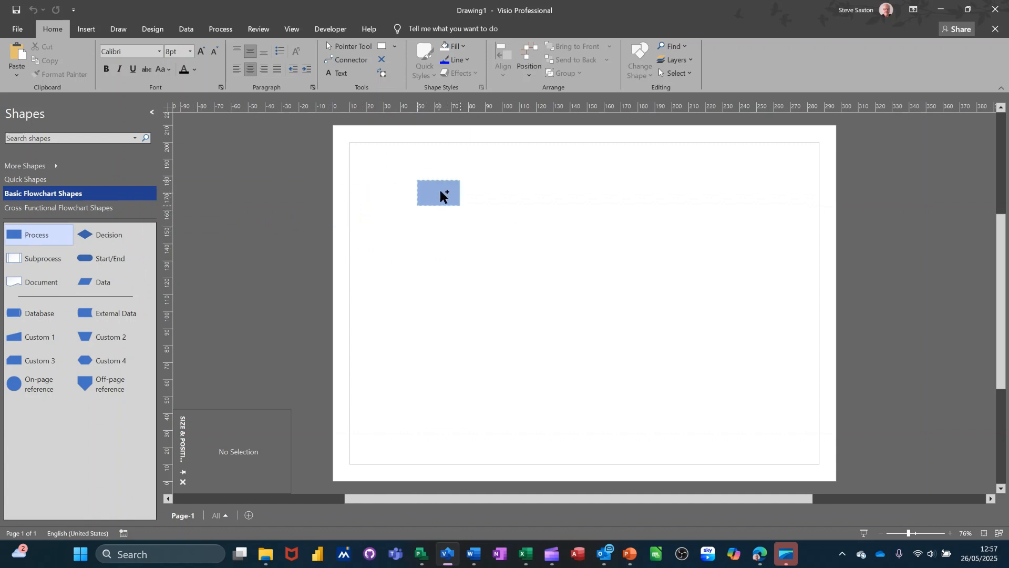
left_click(439, 193)
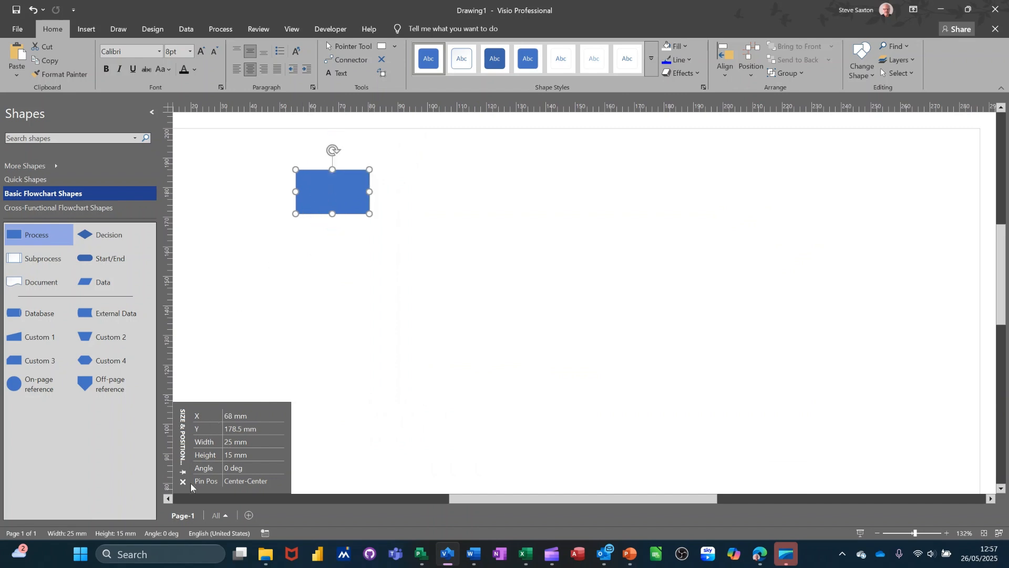
left_click(183, 483)
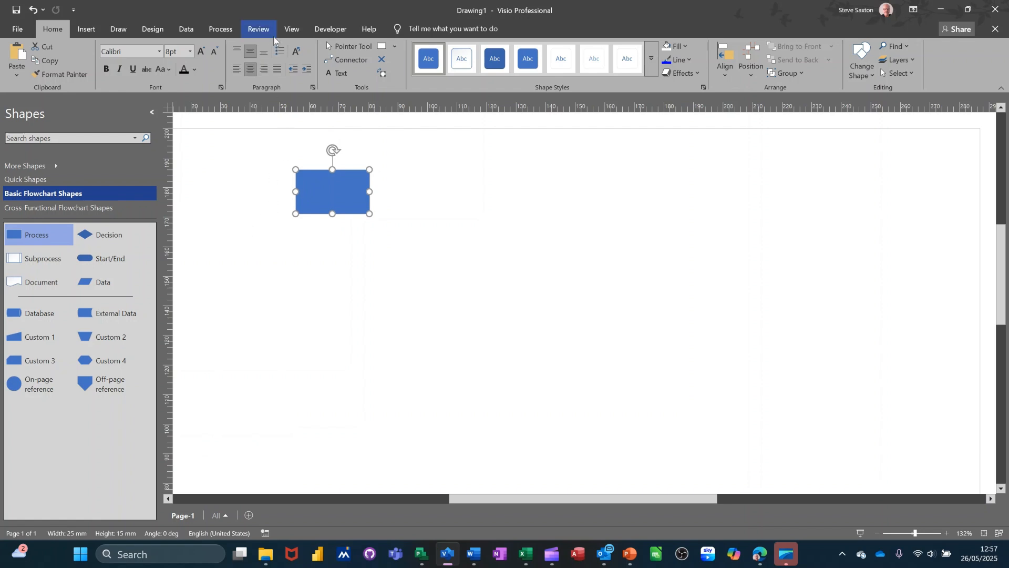
Step: Show the Shape Data task pane and delete the temporary Start/End shape
left_click(291, 29)
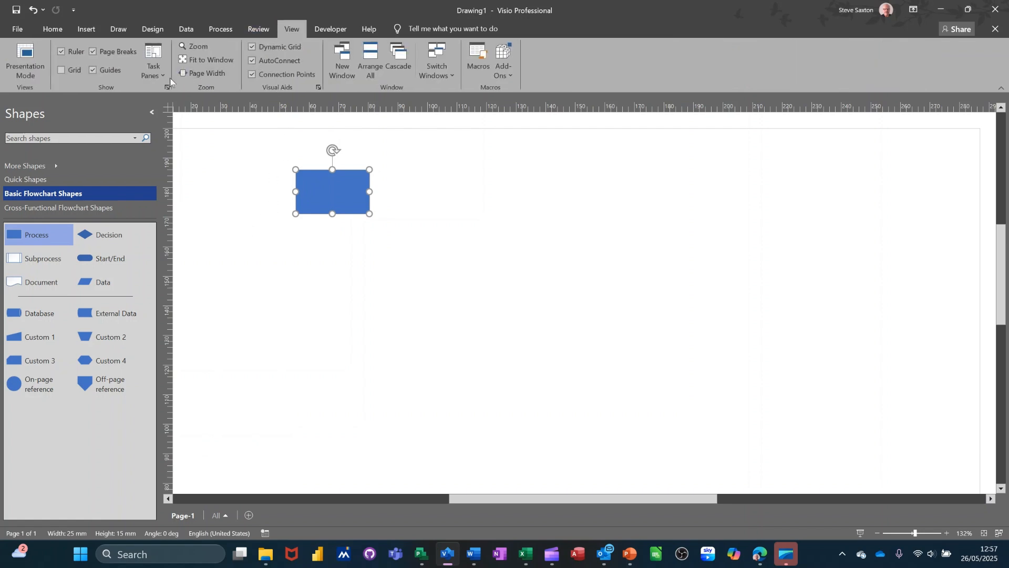
left_click(153, 58)
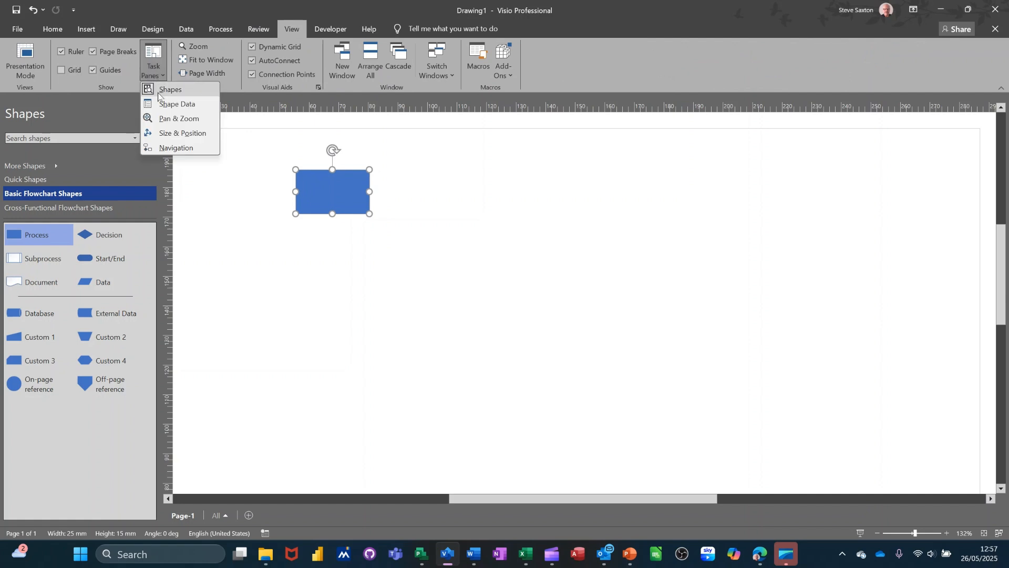
mouse_move(187, 106)
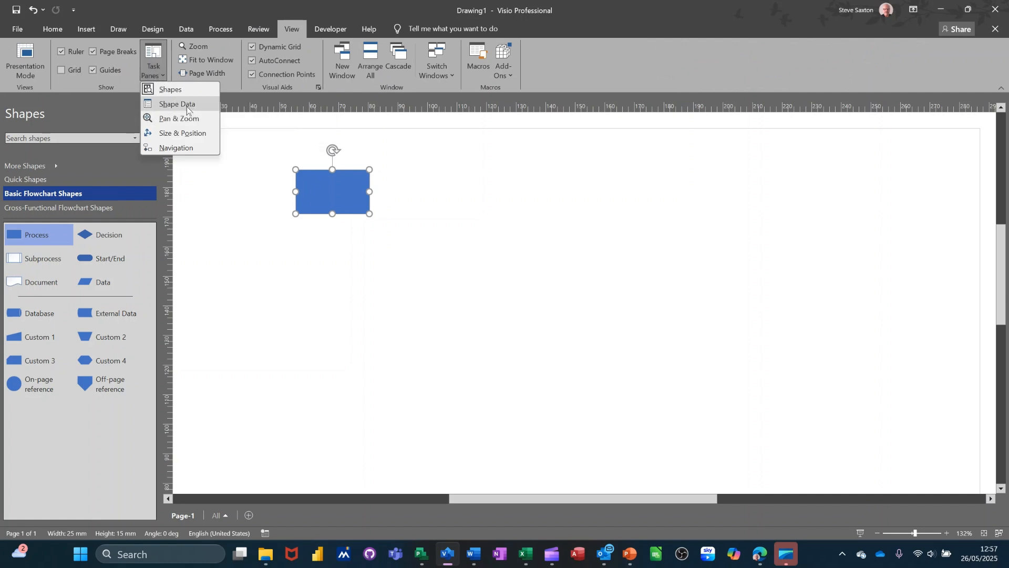
left_click(179, 104)
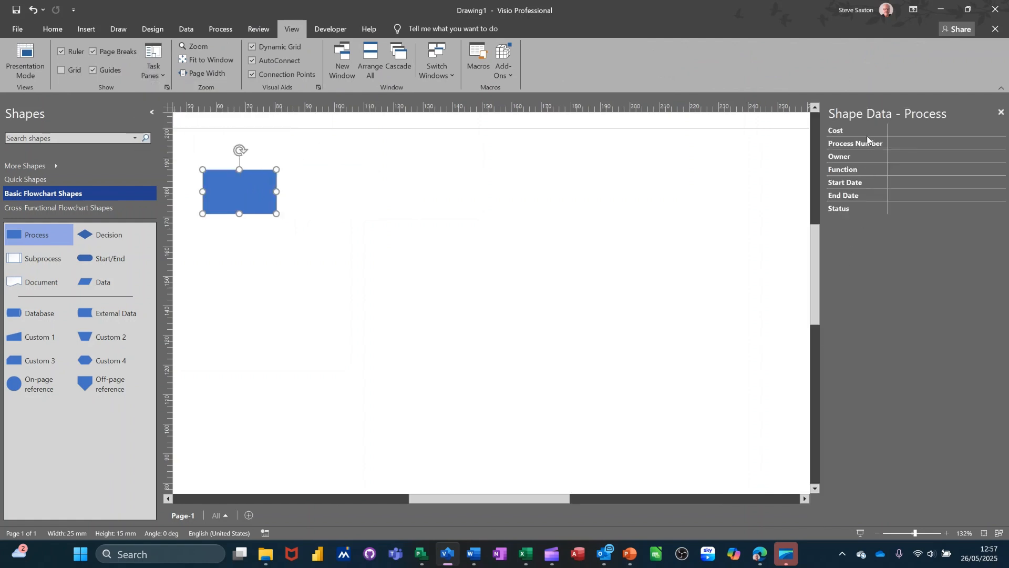
mouse_move(265, 197)
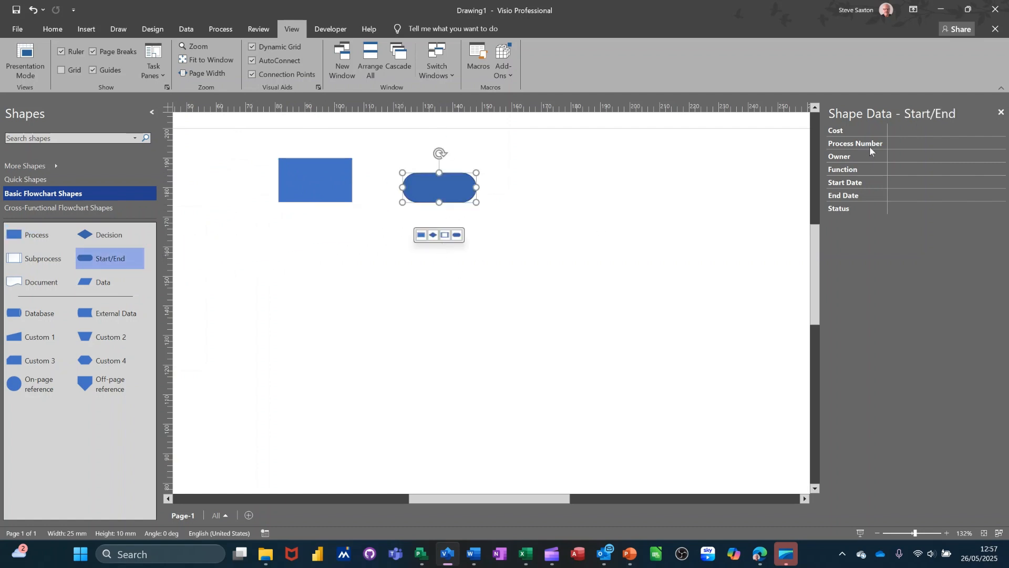
mouse_move(423, 186)
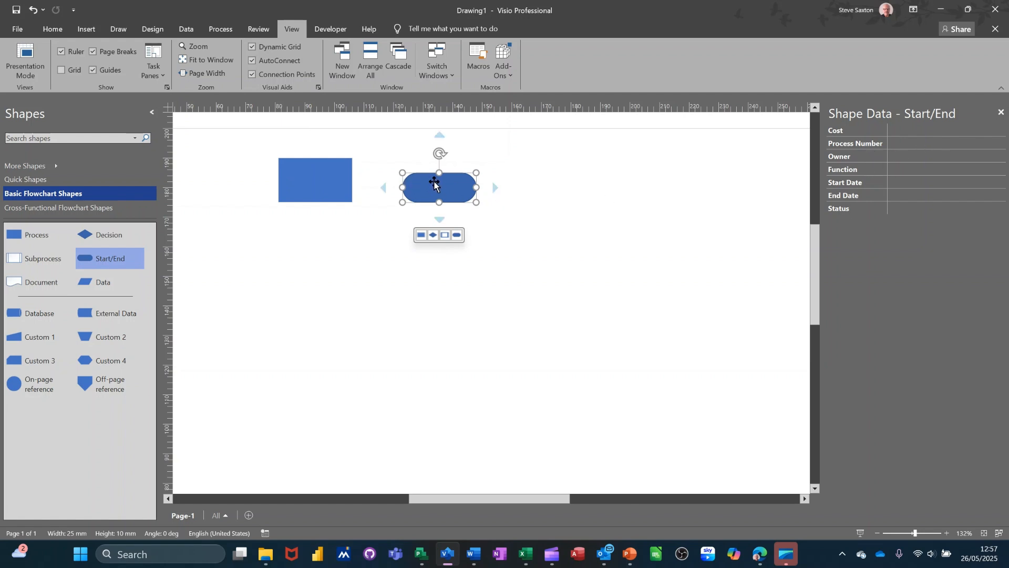
key("Delete")
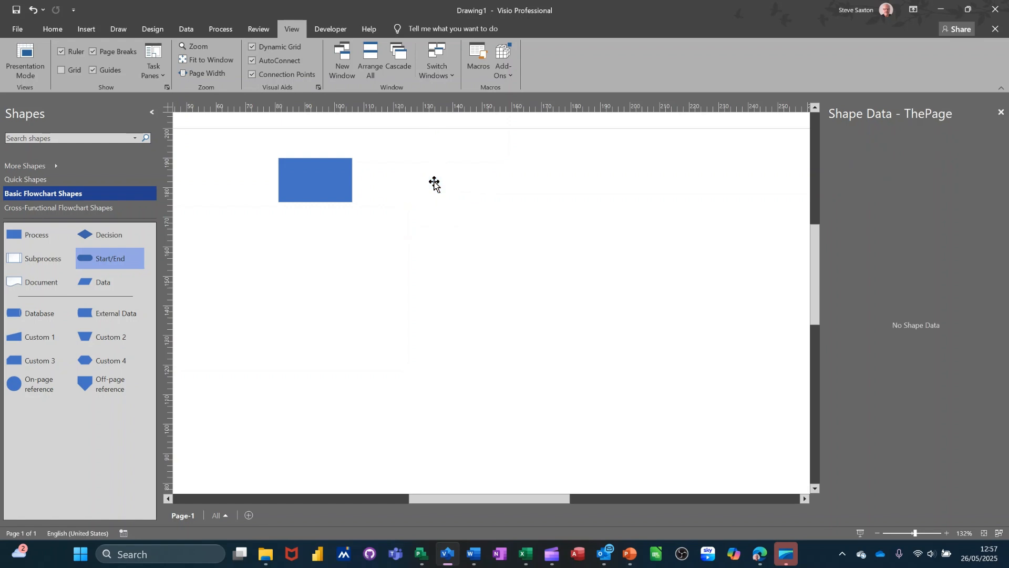
Step: Select the Process rectangle to list its Cost, Owner, Status and other data fields
left_click(314, 180)
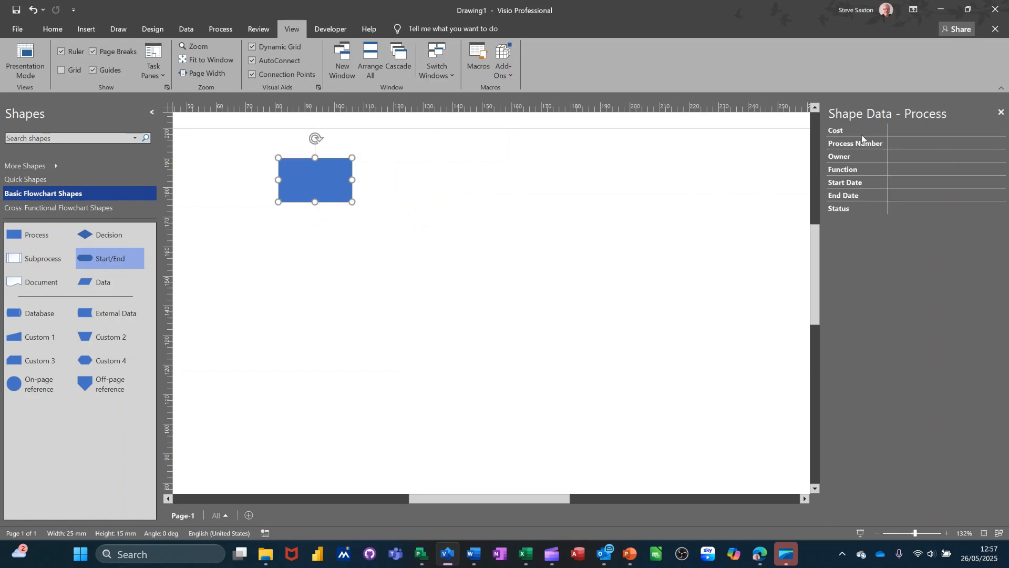
mouse_move(852, 143)
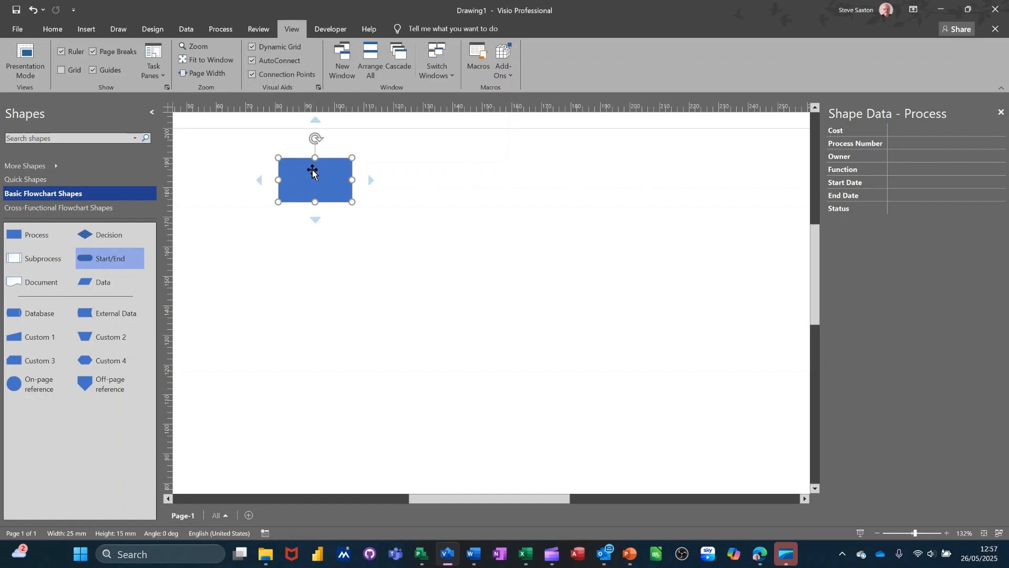
mouse_move(328, 176)
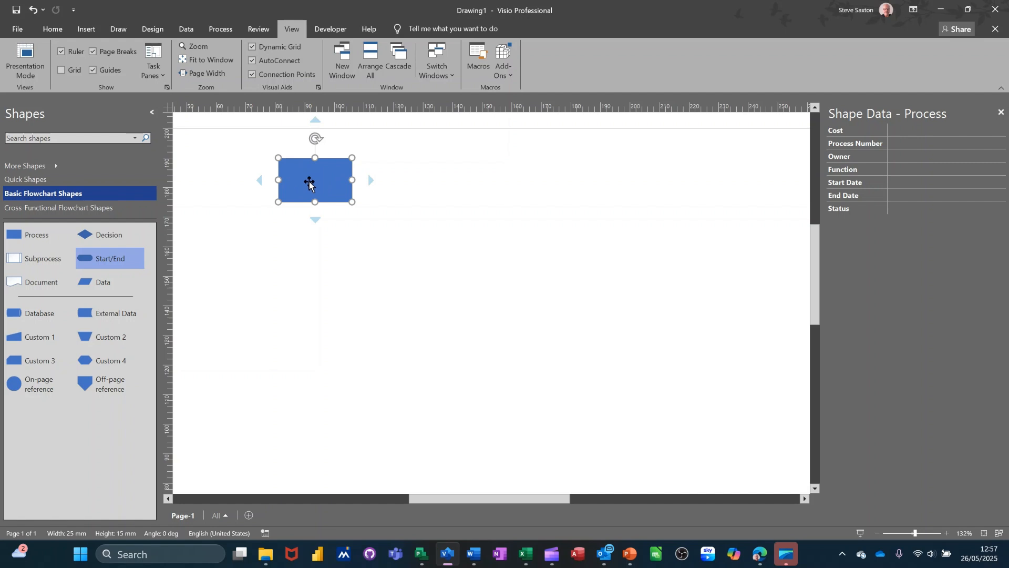
mouse_move(925, 136)
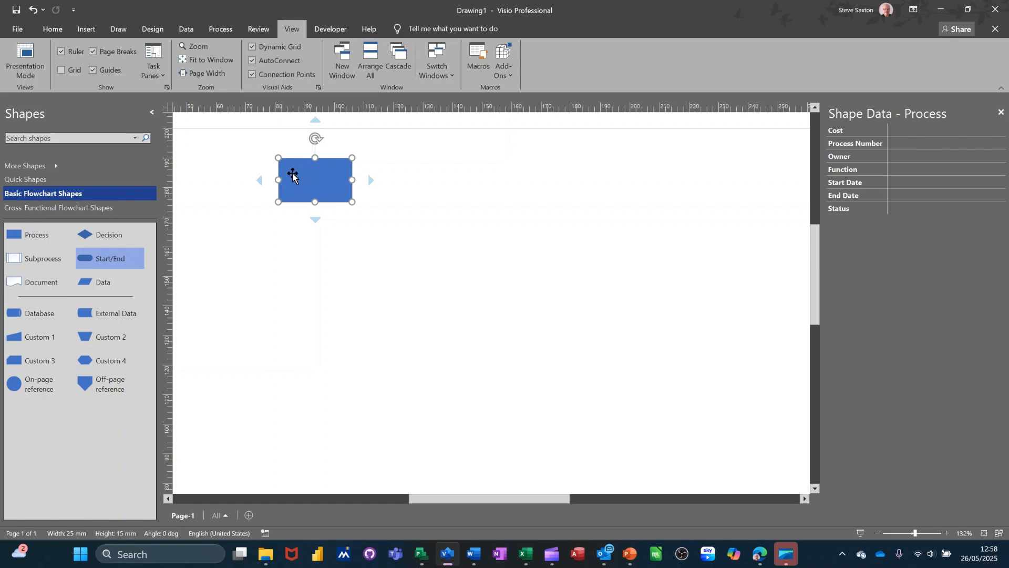
mouse_move(318, 179)
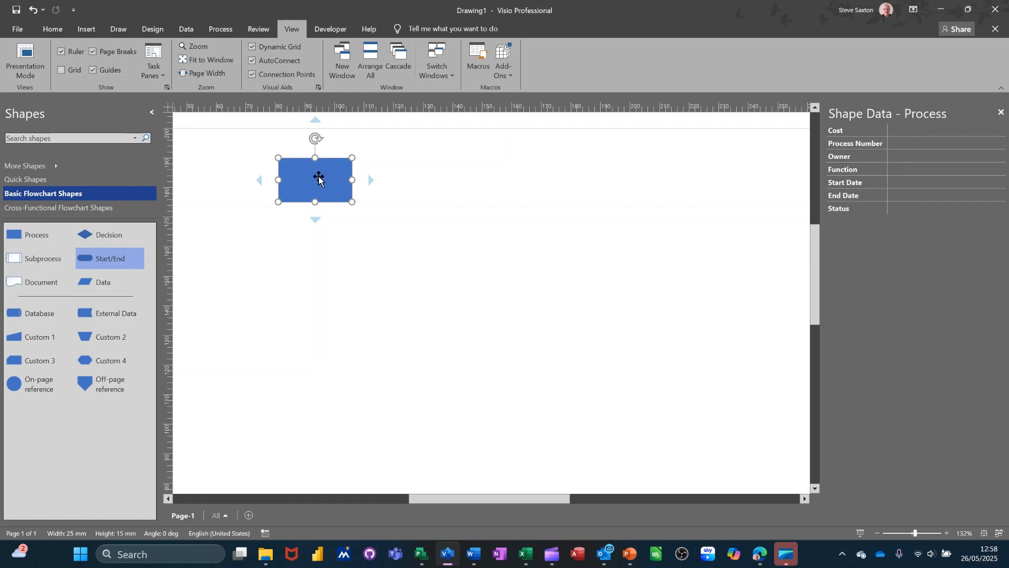
Step: Bring up the Process rectangle's Data options including Define Shape Data
right_click(318, 178)
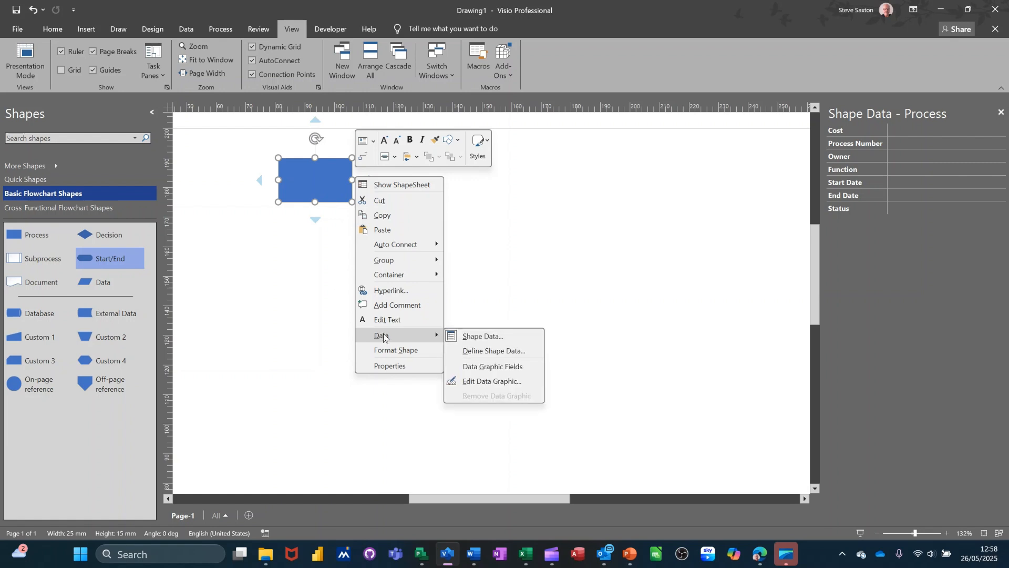
mouse_move(481, 336)
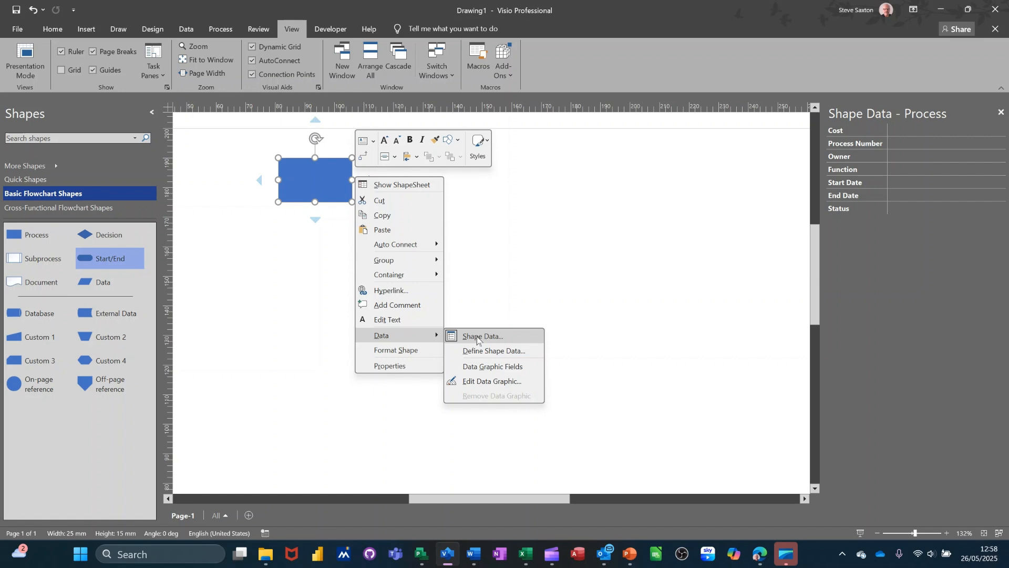
mouse_move(483, 351)
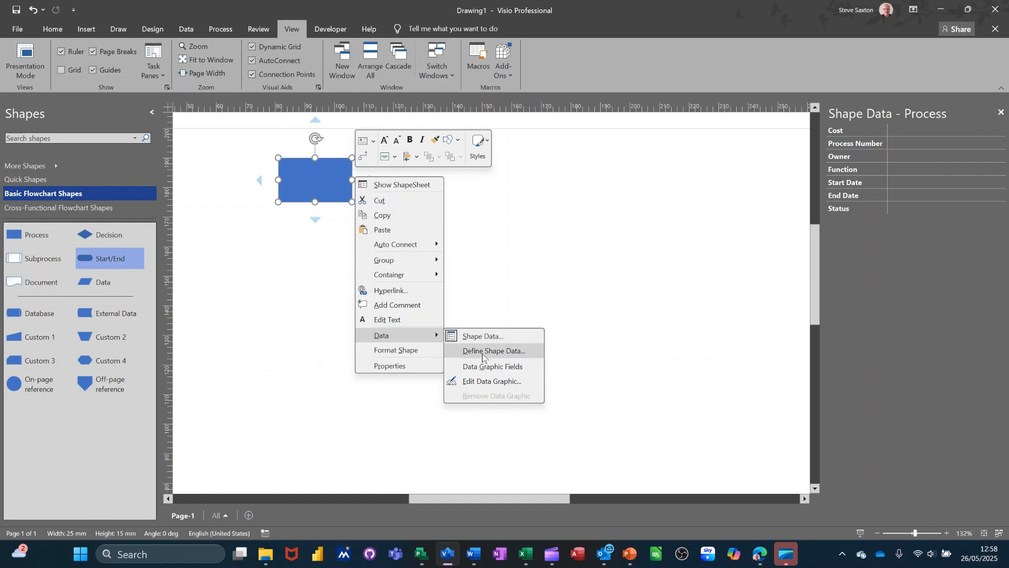
mouse_move(486, 358)
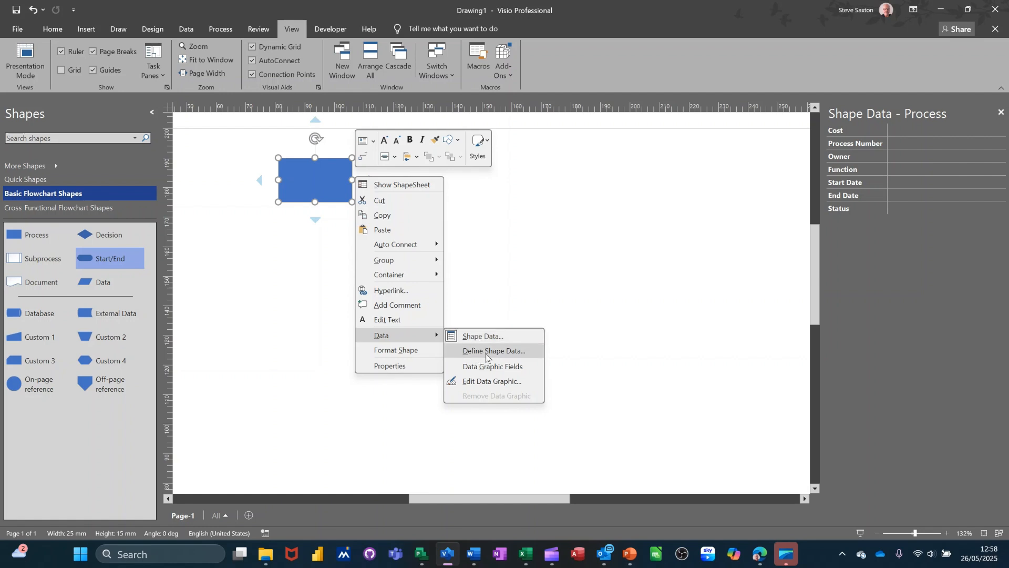
Step: In Define Shape Data, remove the Process Number and Owner fields and select Cost
left_click(494, 351)
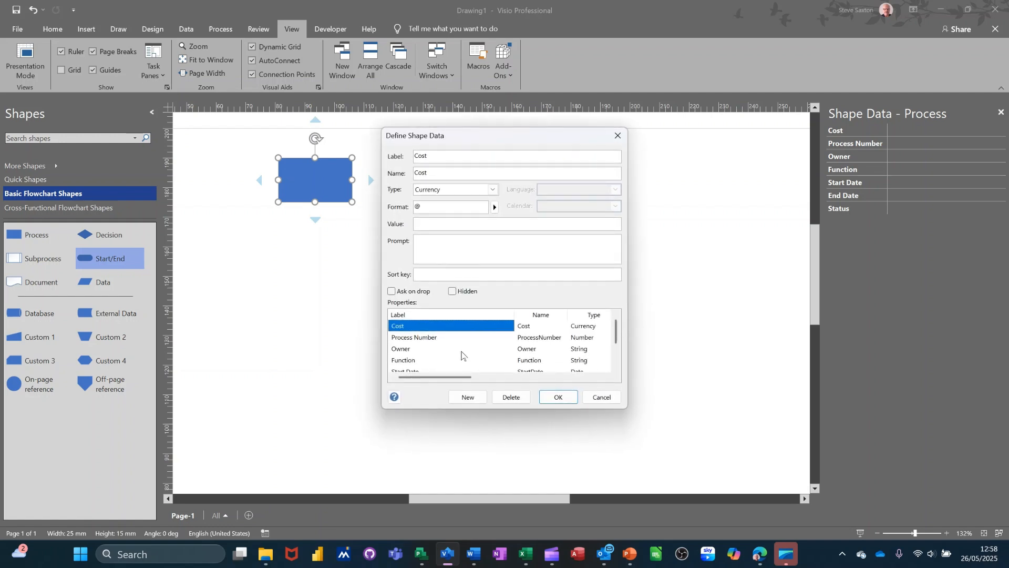
mouse_move(415, 349)
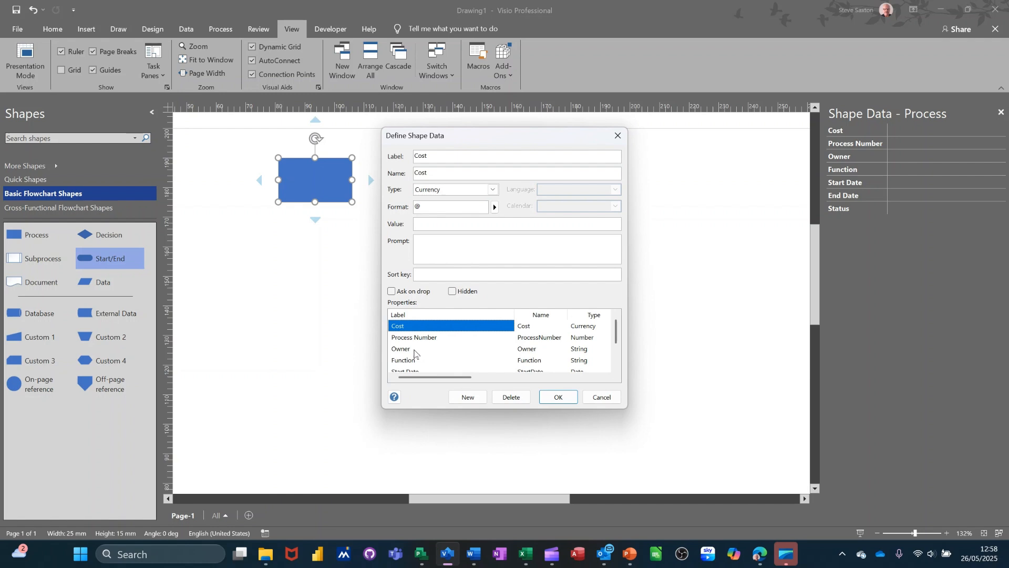
left_click(414, 336)
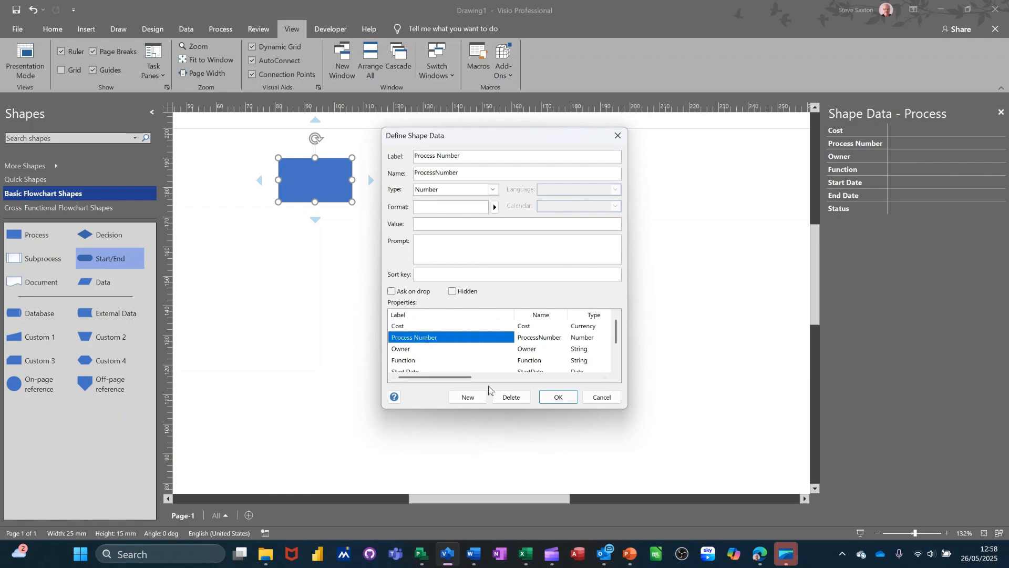
left_click(401, 338)
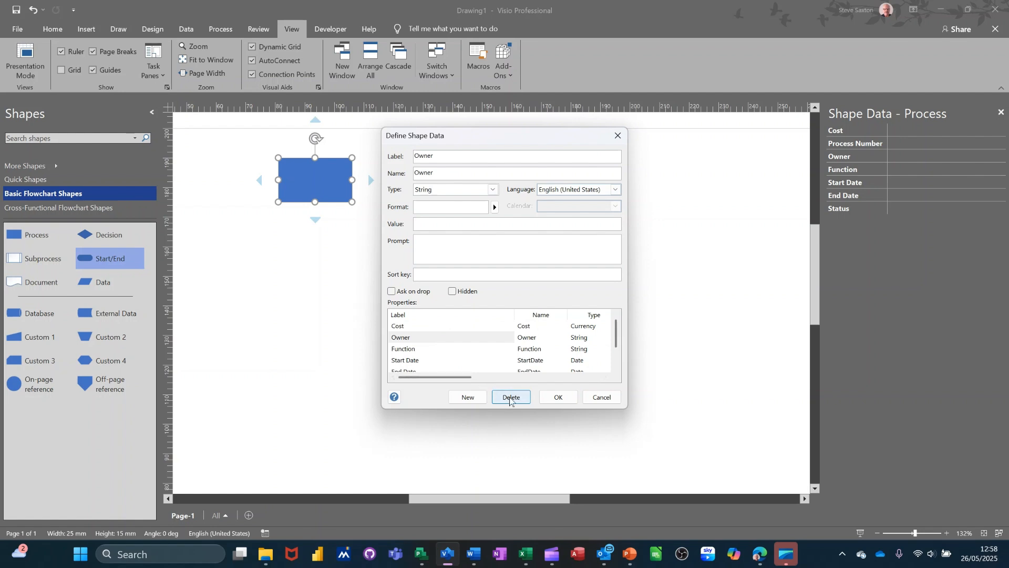
left_click(511, 396)
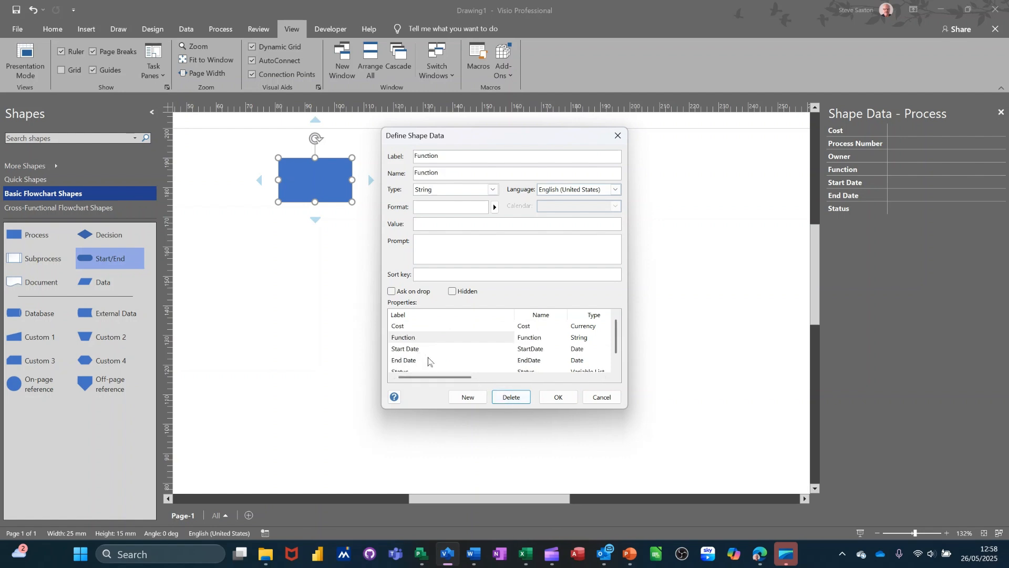
mouse_move(426, 364)
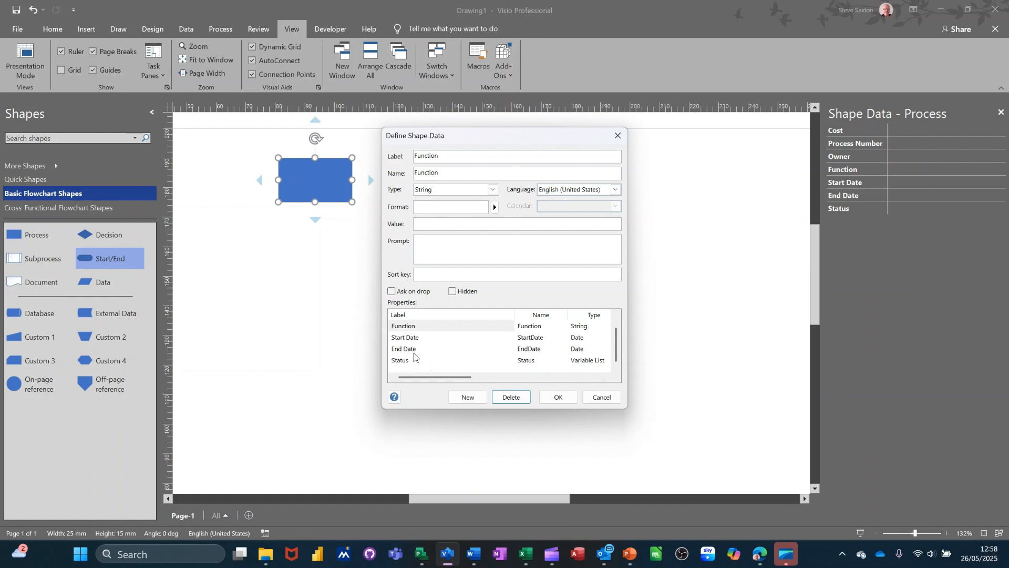
mouse_move(439, 366)
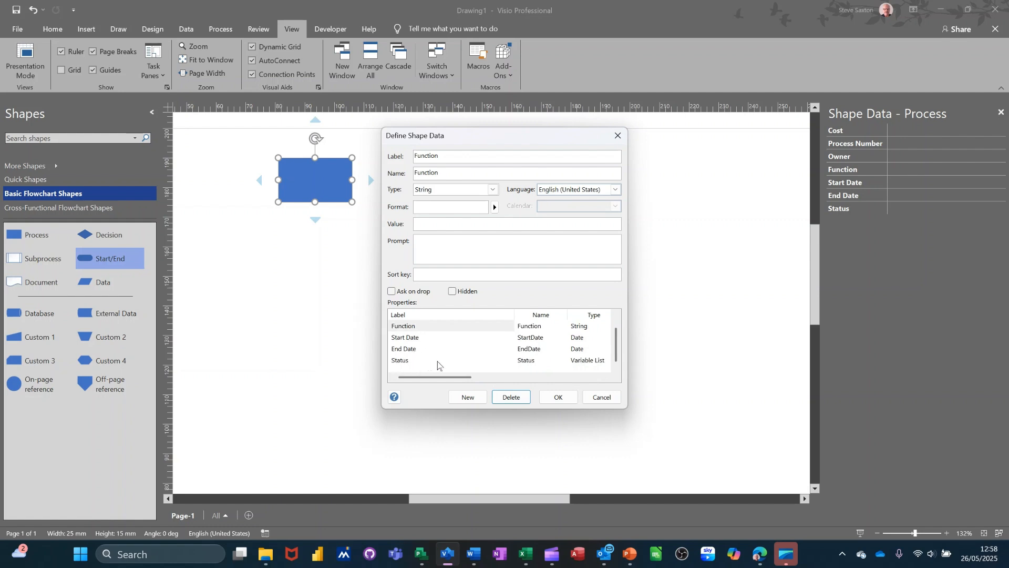
mouse_move(536, 361)
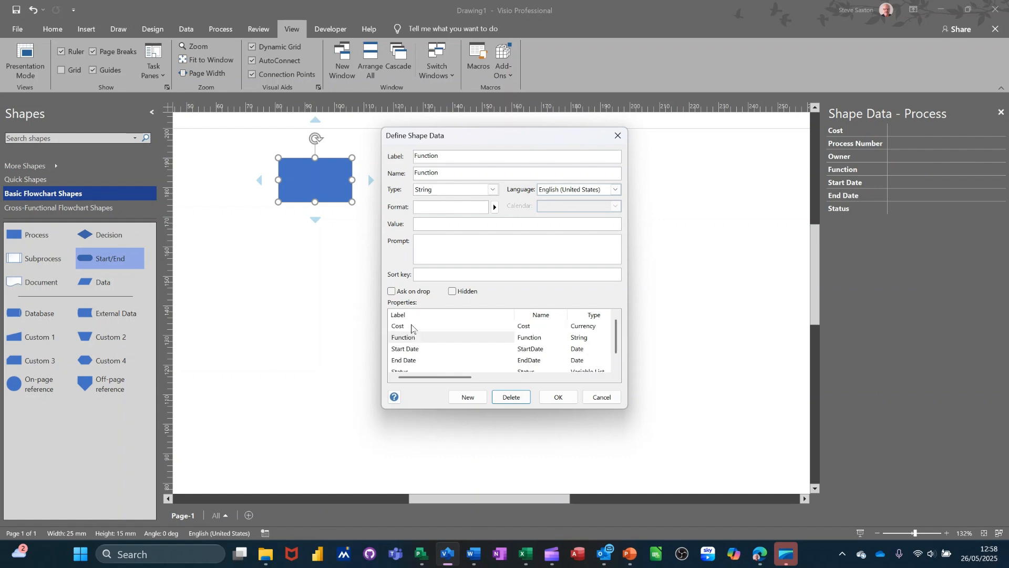
left_click(397, 326)
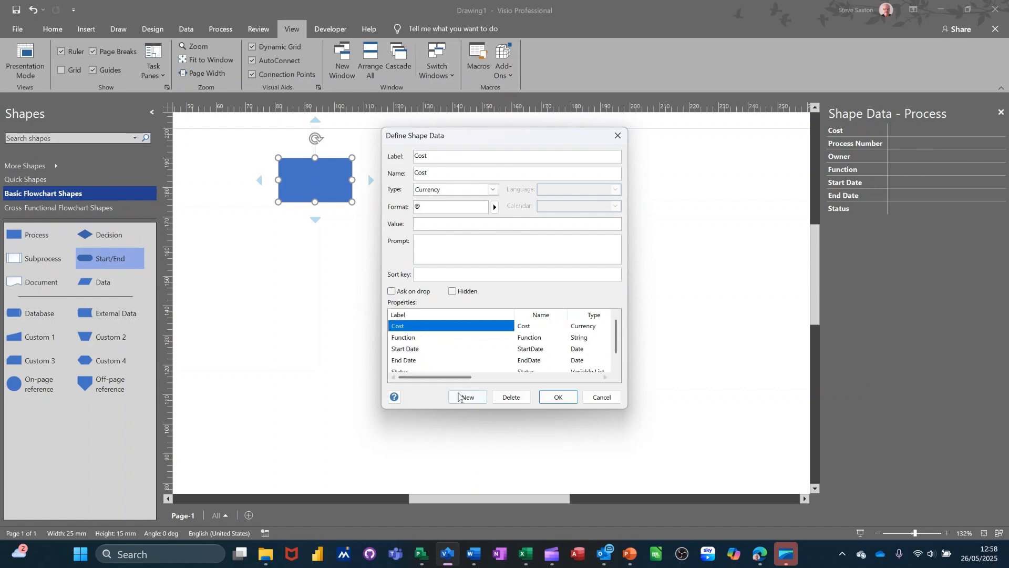
Step: Add a new String shape data property labelled Name
left_click(467, 397)
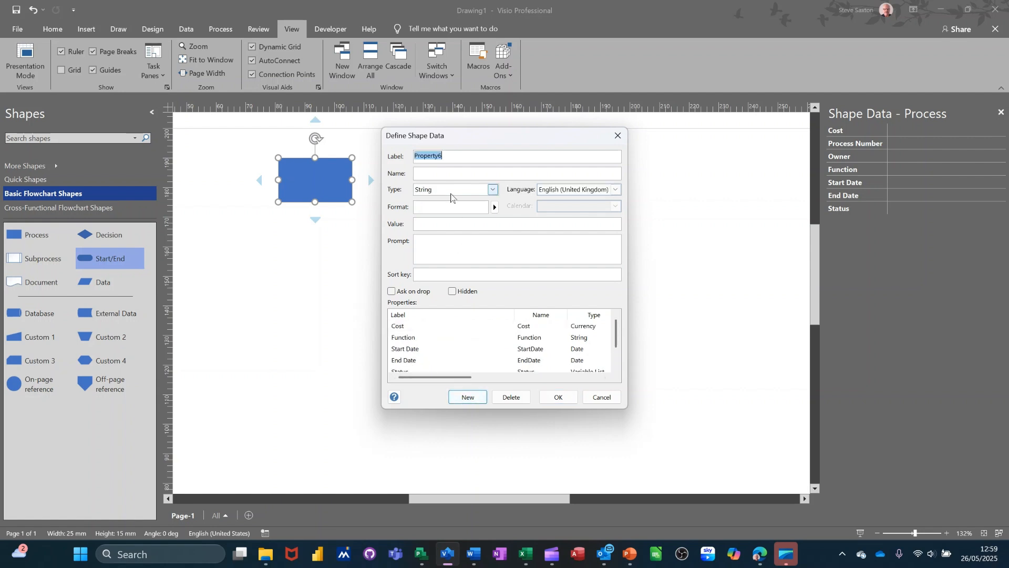
type("Na")
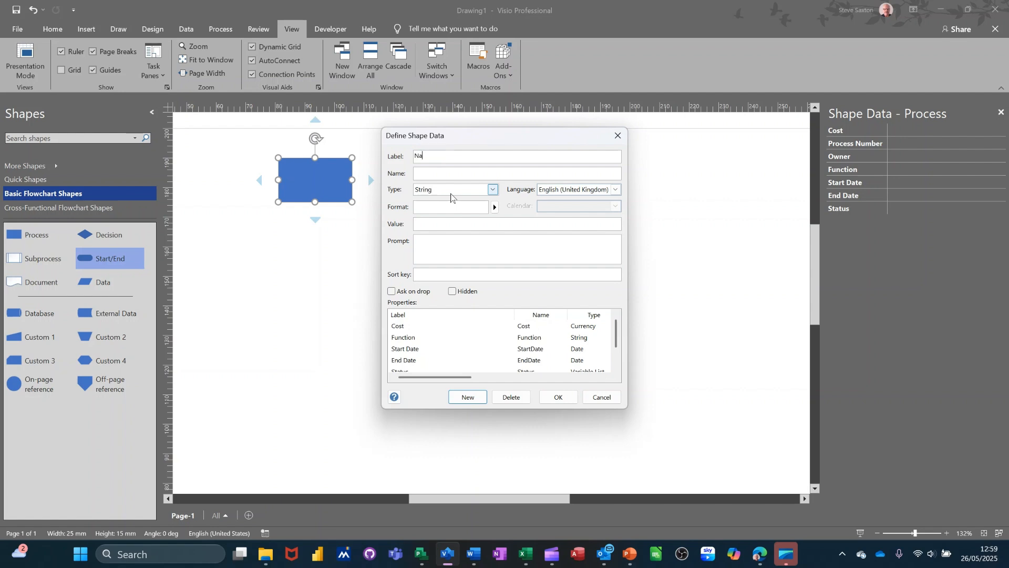
type("me")
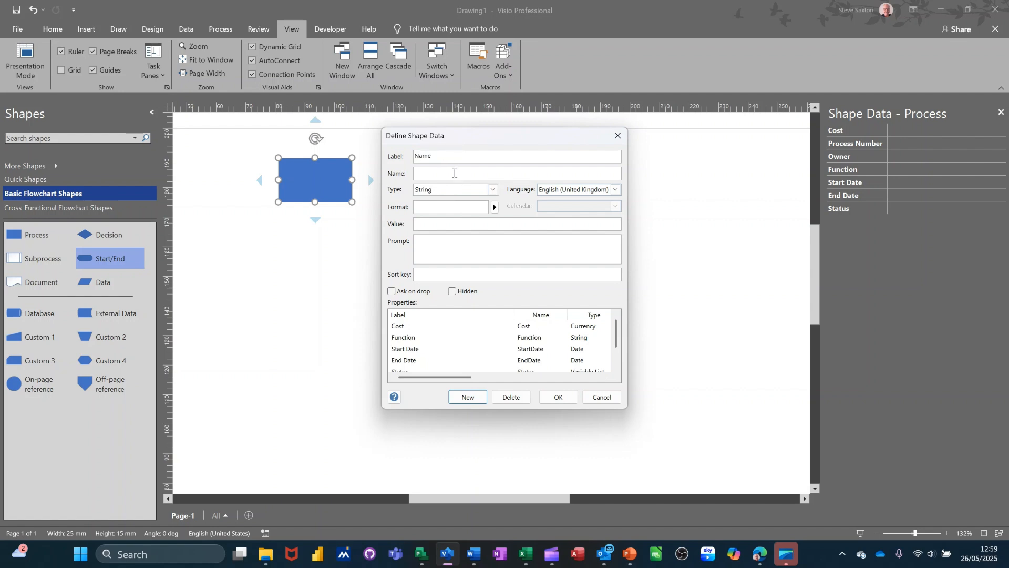
left_click(492, 189)
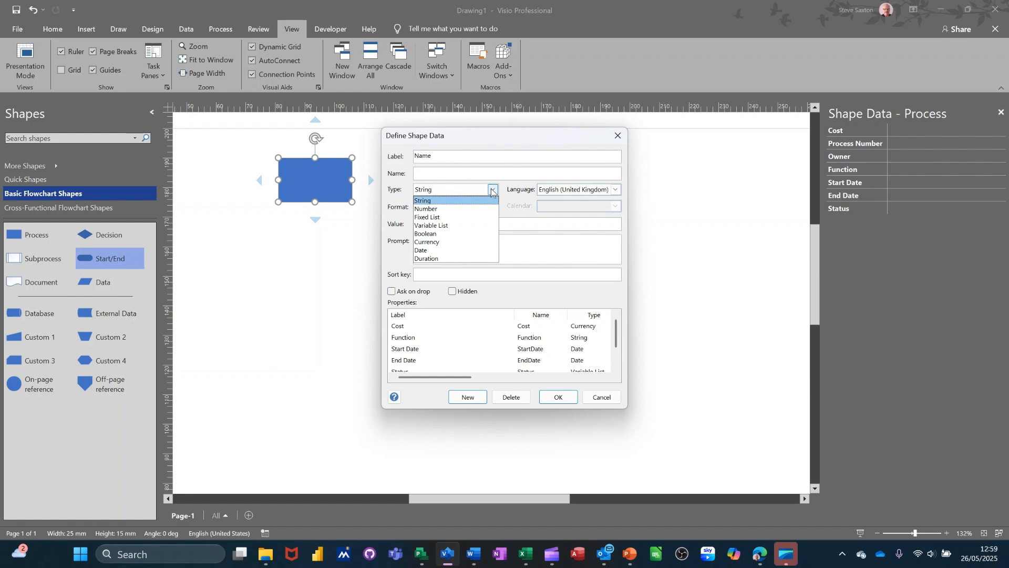
left_click(423, 199)
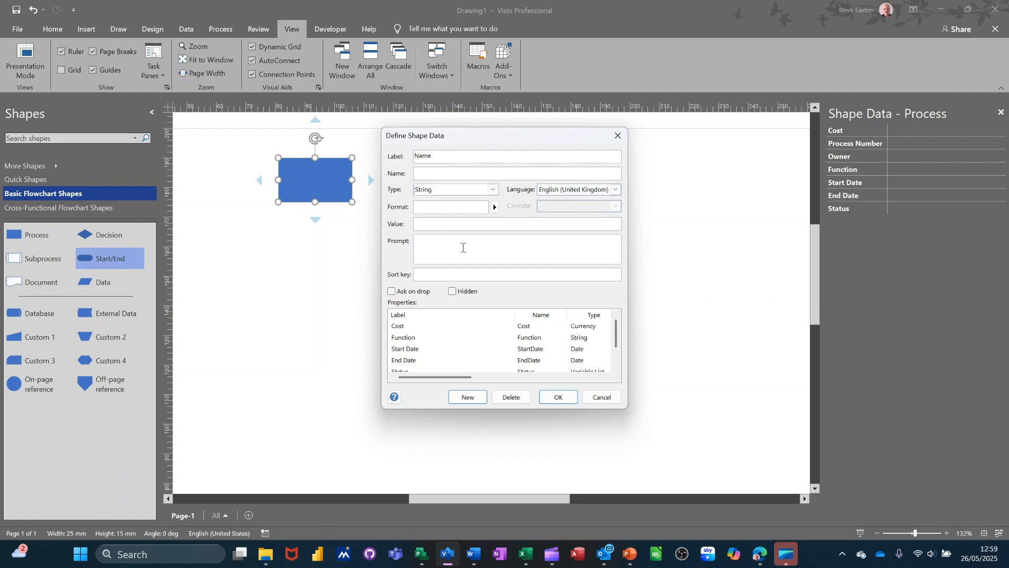
mouse_move(400, 282)
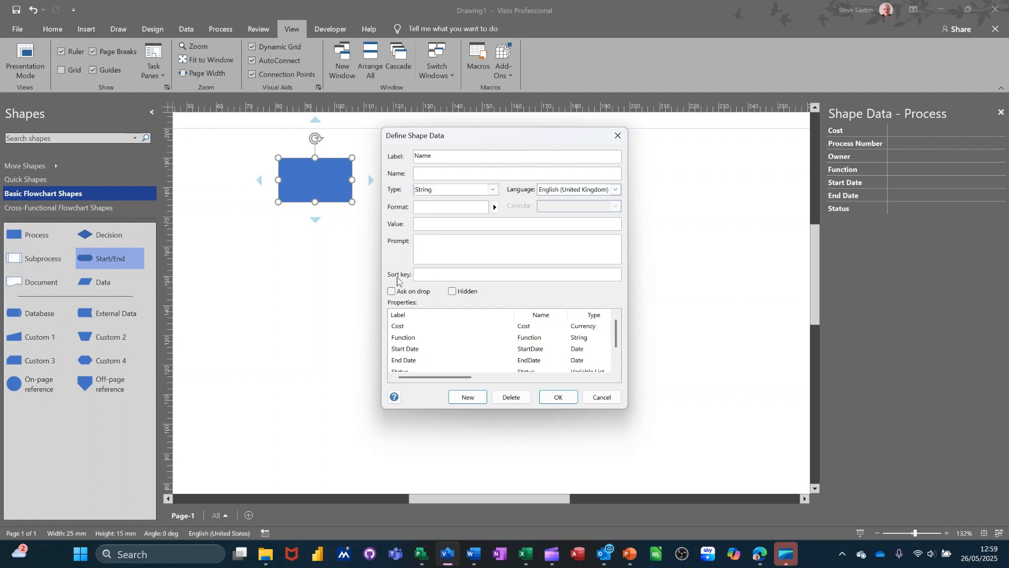
Step: Set sort keys Name 1, Cost 2, Function 3 and apply the shape data changes
left_click(515, 273)
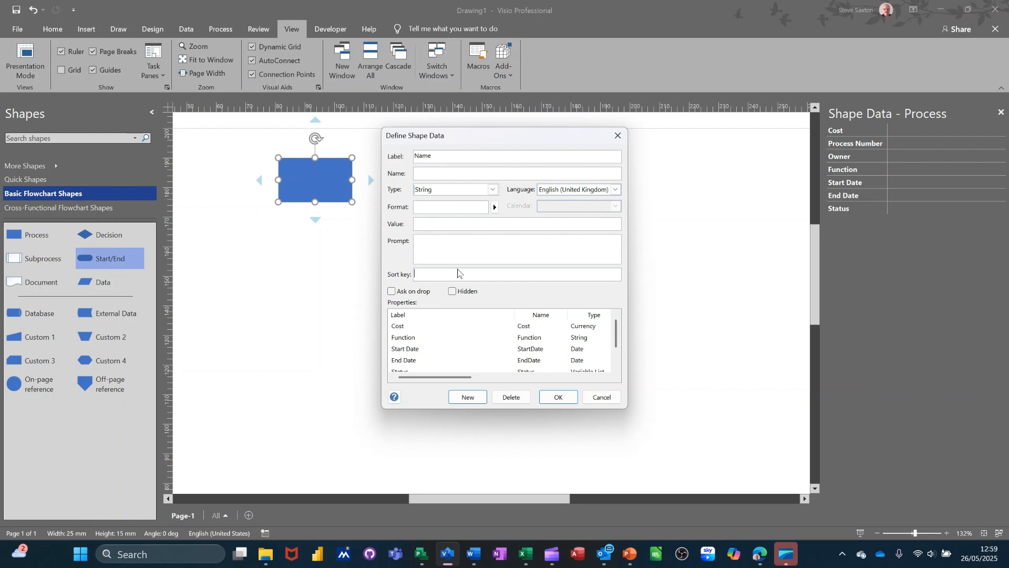
type("1")
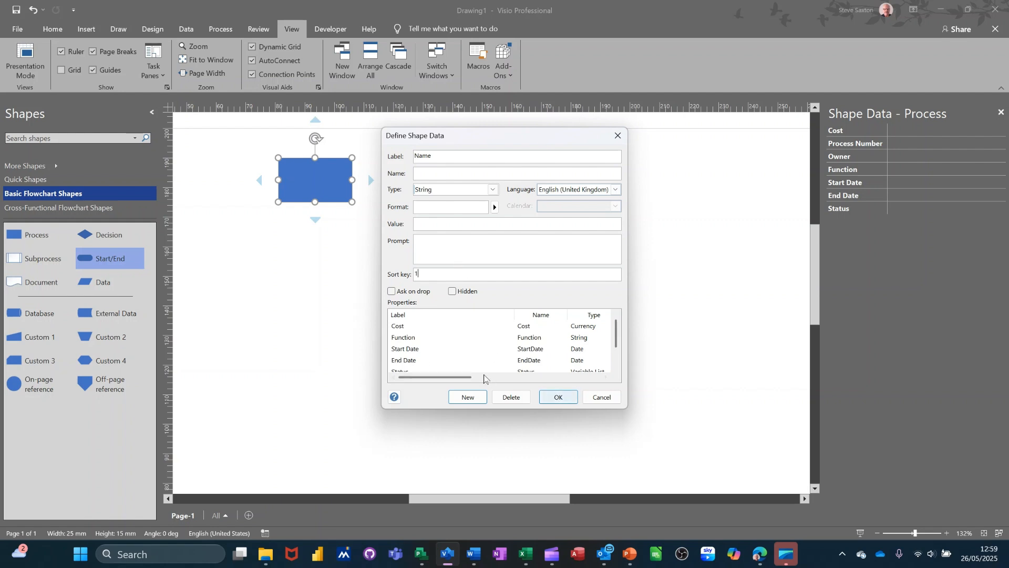
left_click(451, 326)
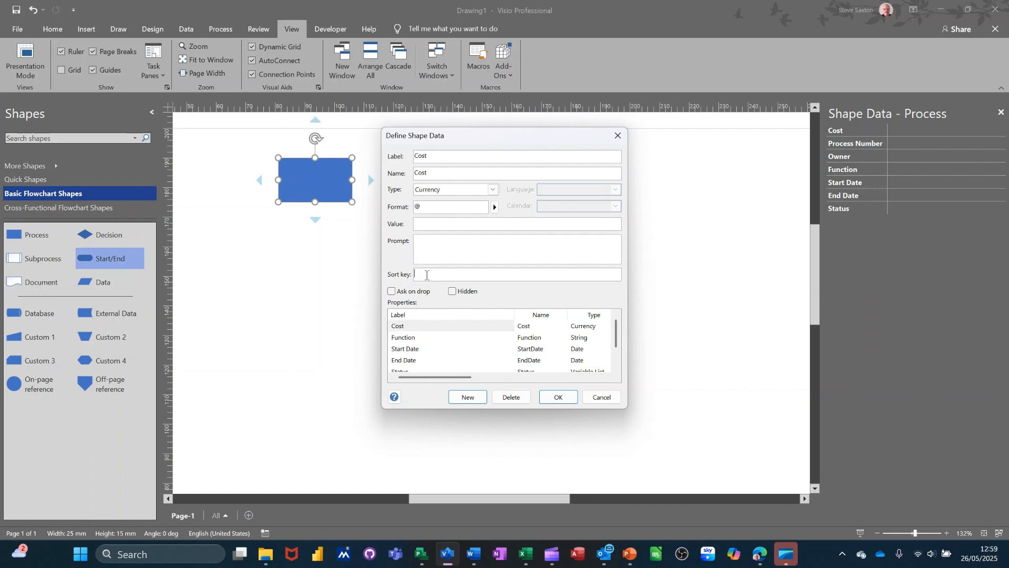
type("2")
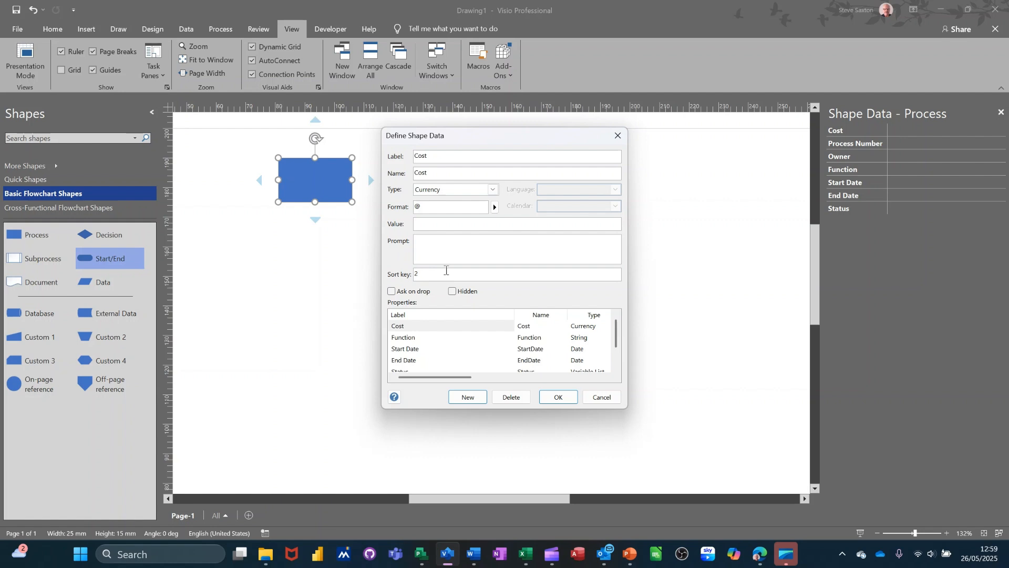
mouse_move(418, 341)
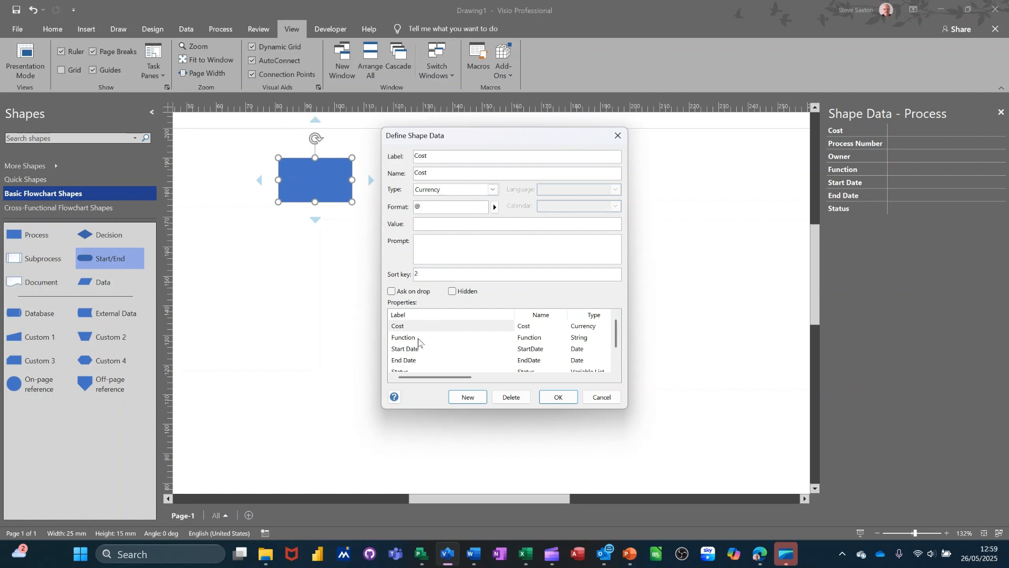
left_click(403, 336)
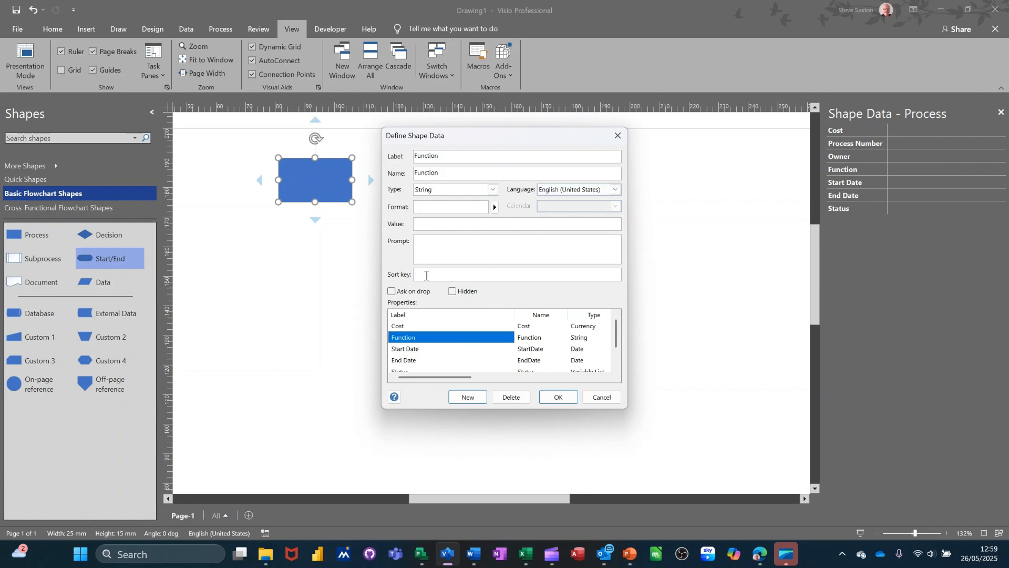
type("3")
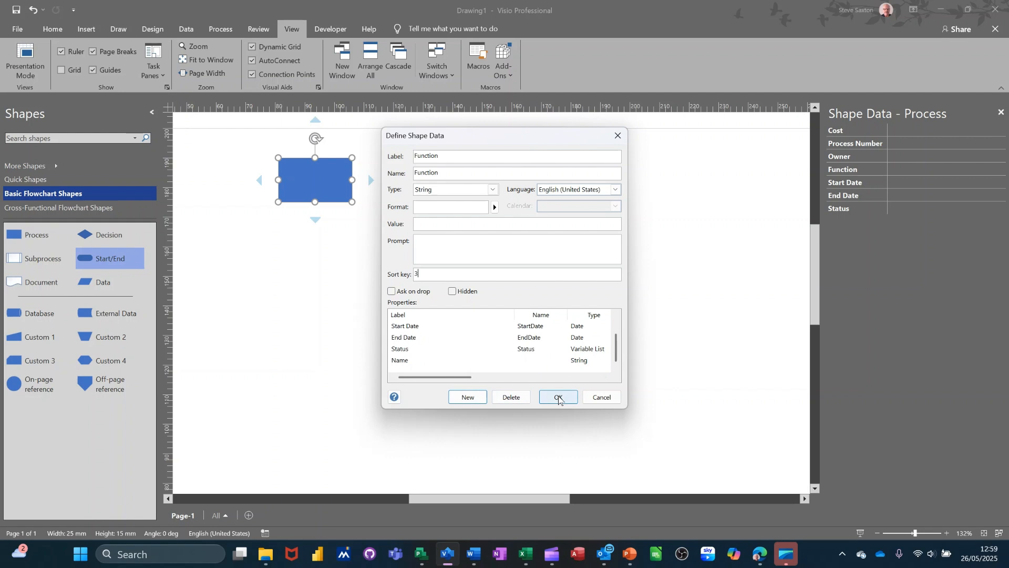
left_click(557, 398)
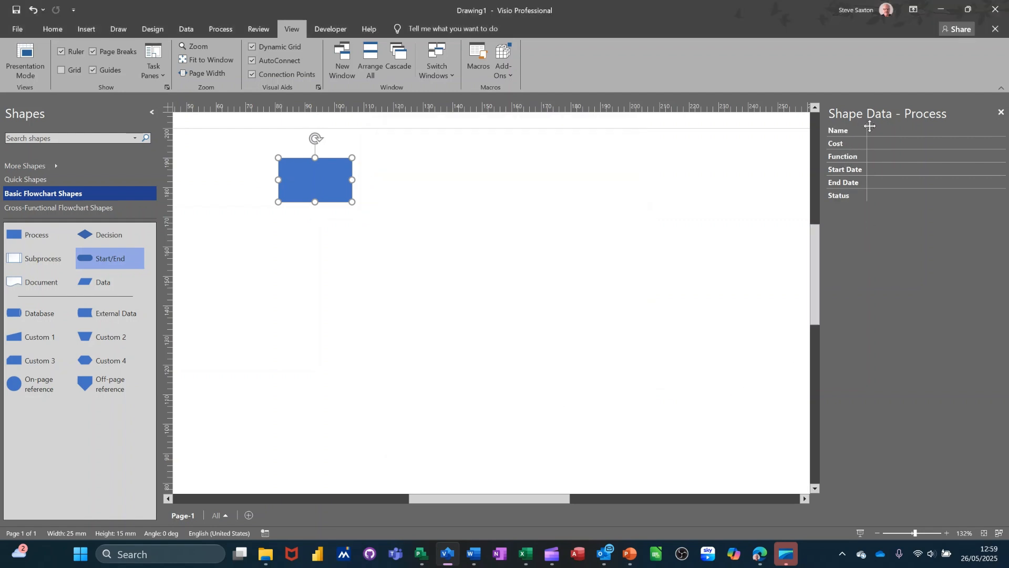
mouse_move(856, 142)
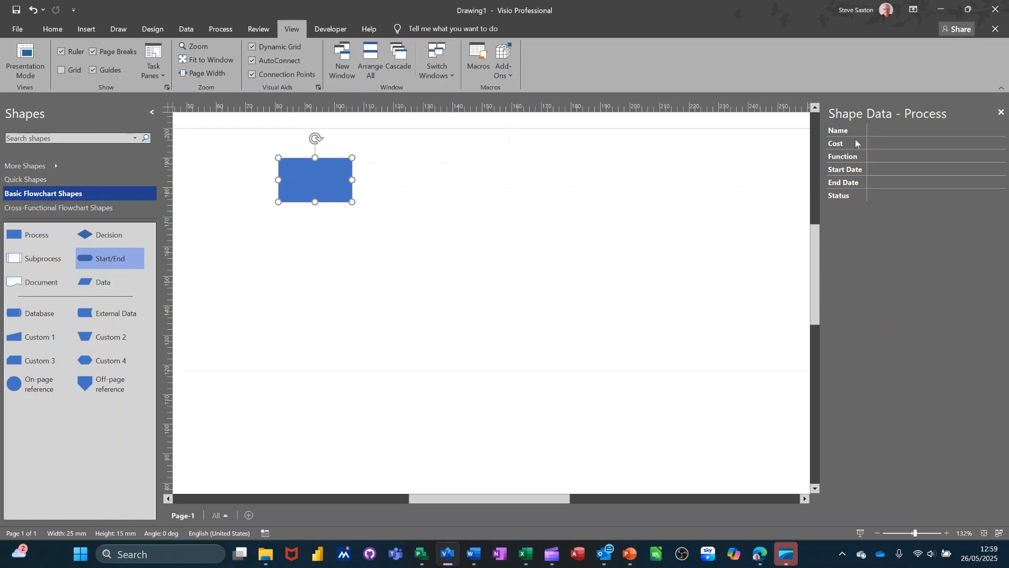
mouse_move(846, 161)
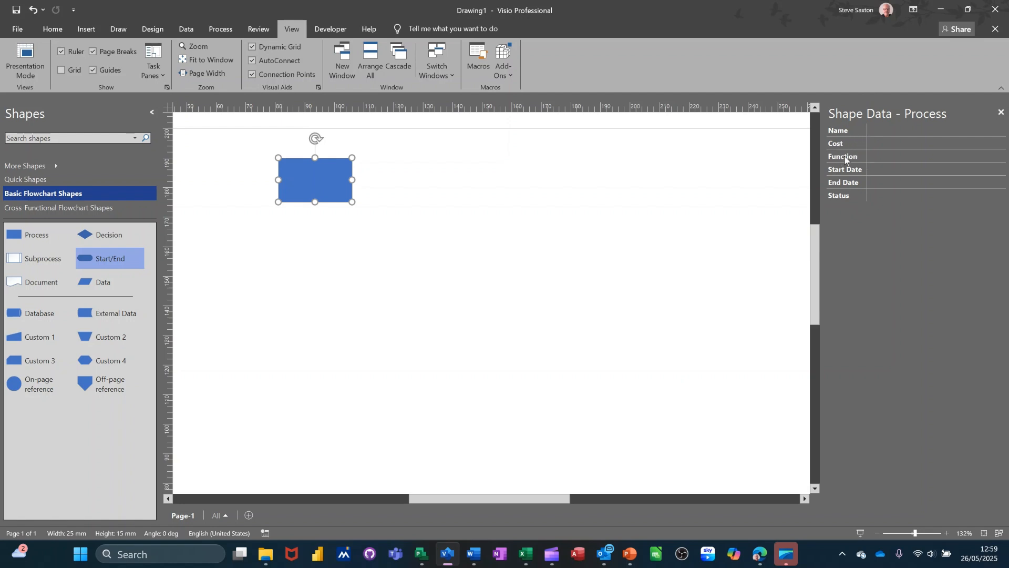
mouse_move(876, 197)
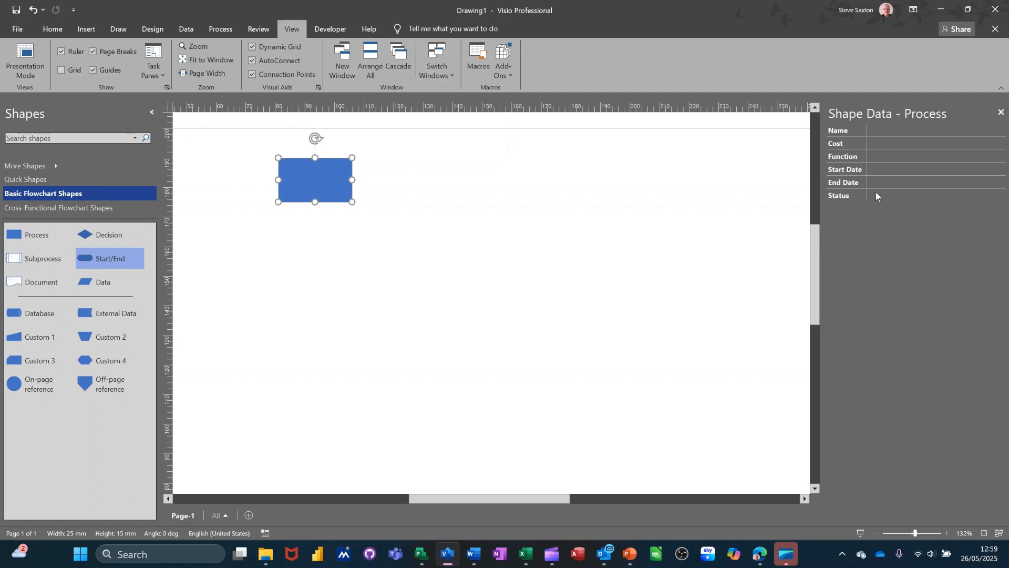
mouse_move(857, 208)
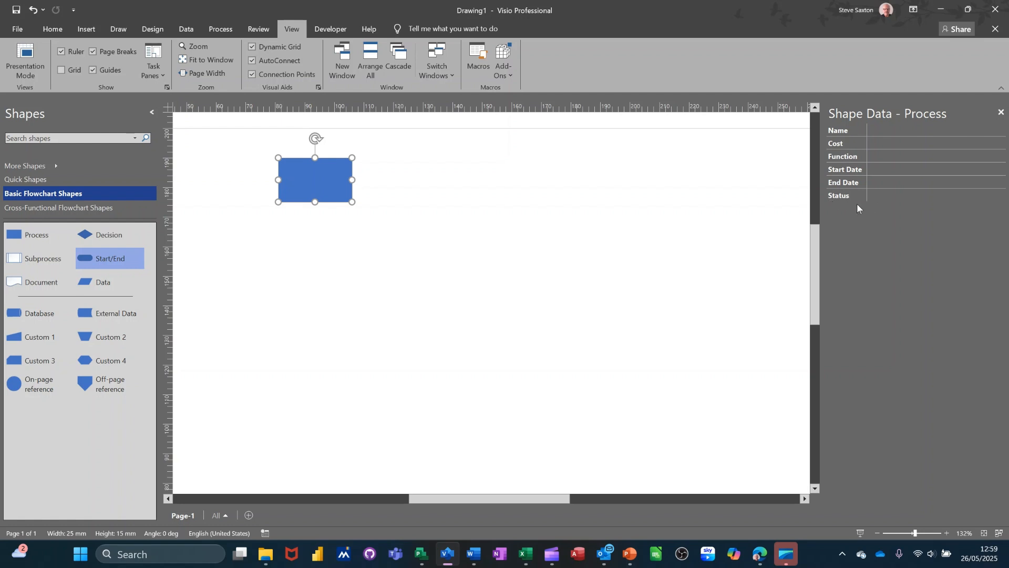
mouse_move(169, 276)
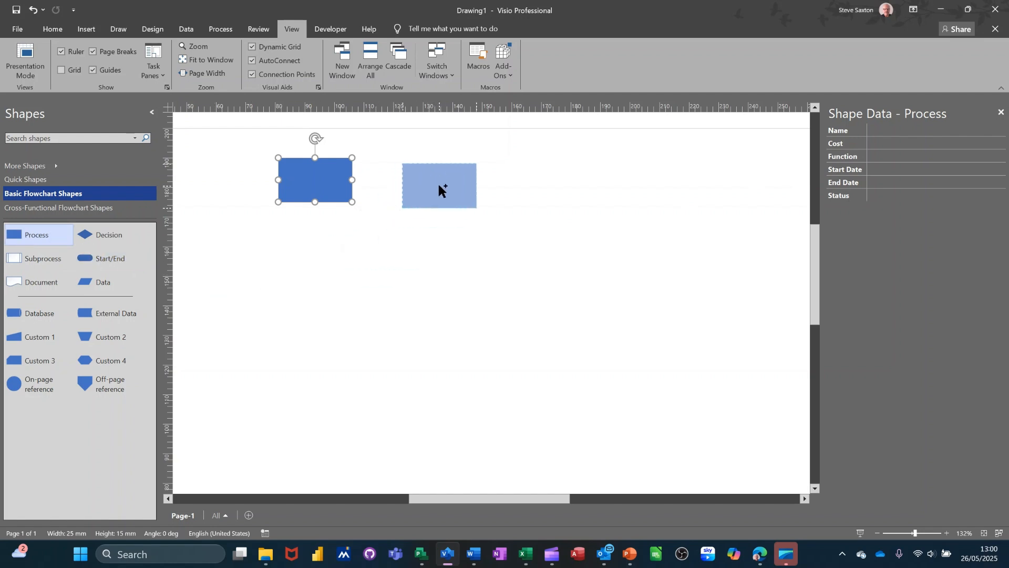
left_click(439, 186)
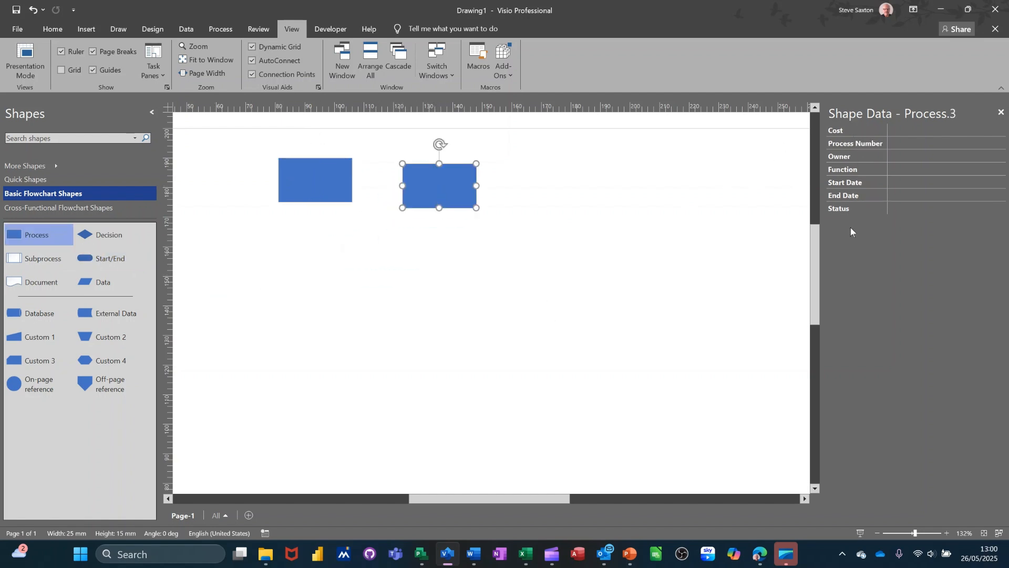
mouse_move(844, 227)
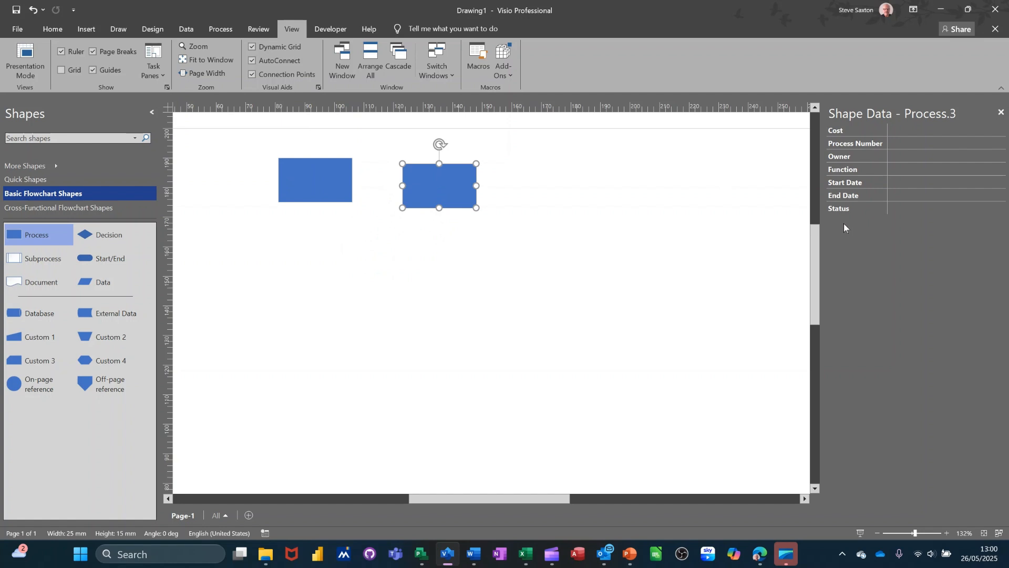
left_click(314, 180)
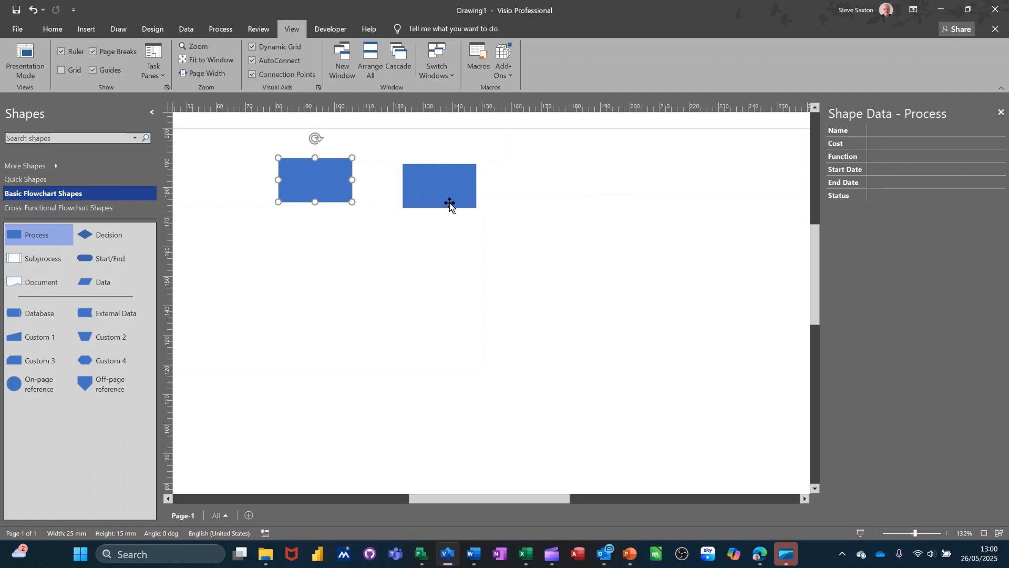
left_click(440, 185)
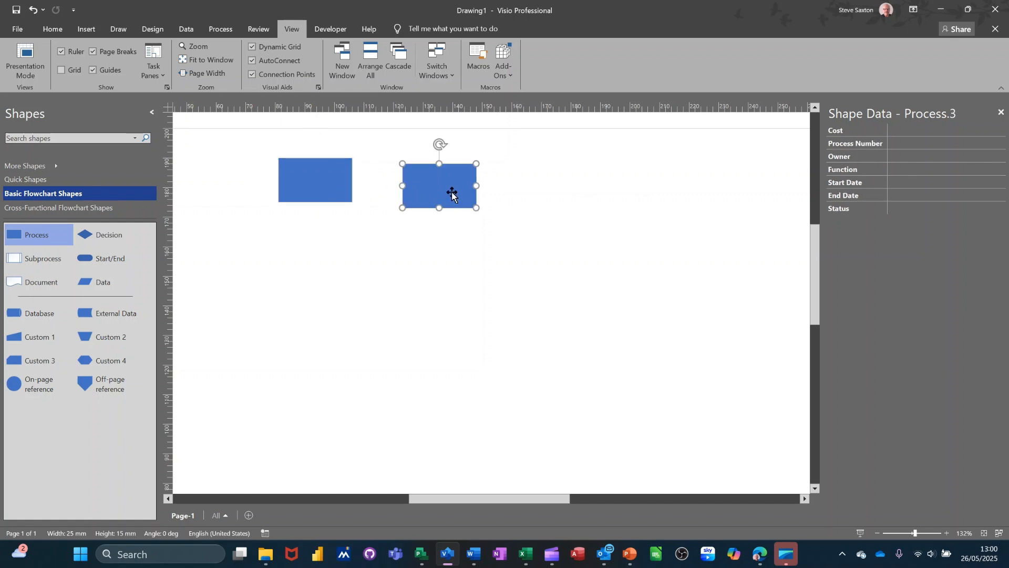
key("Delete")
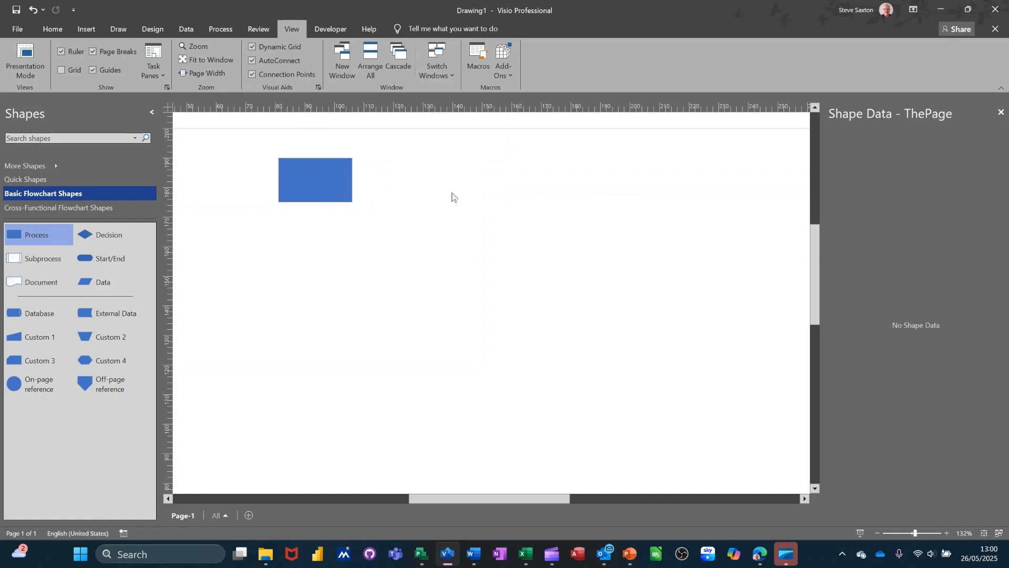
left_click(314, 179)
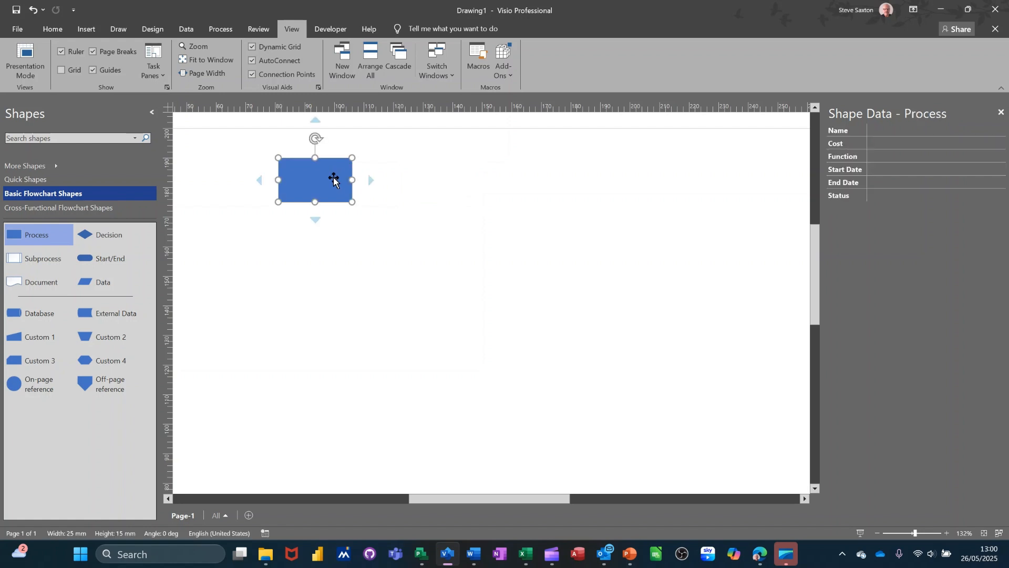
mouse_move(322, 167)
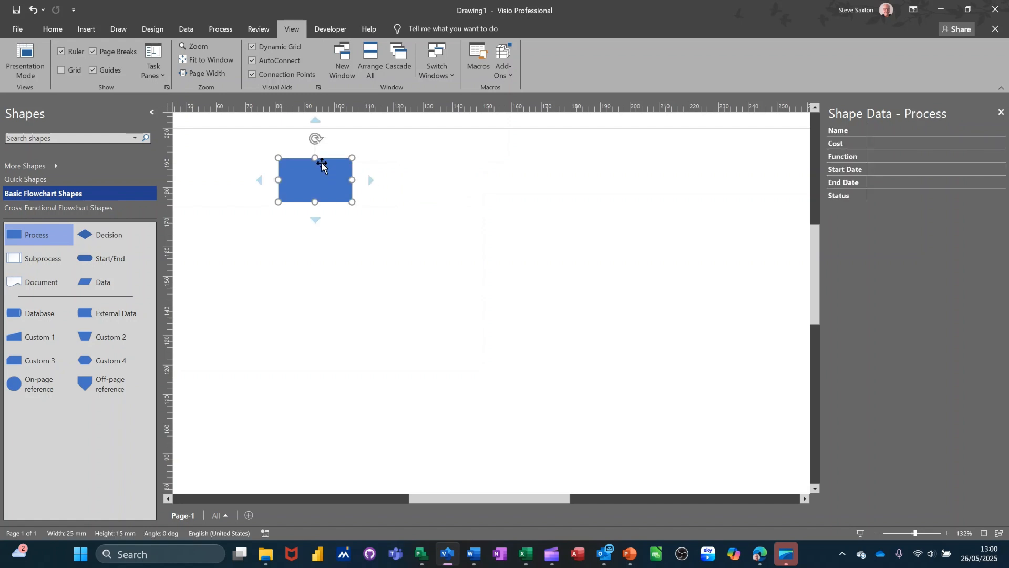
mouse_move(366, 148)
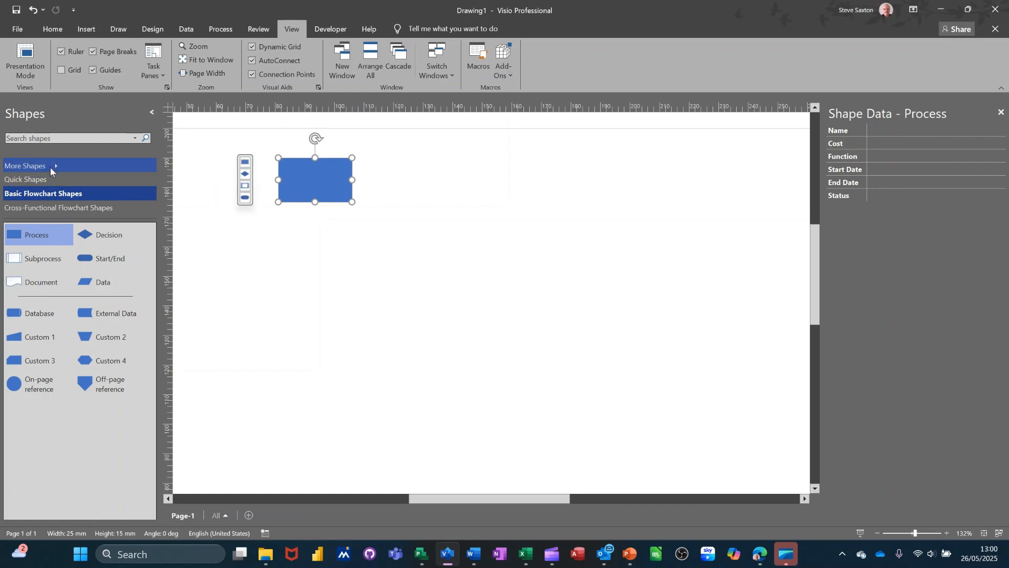
Step: Create a new empty metric stencil, Stencil2, from More Shapes
left_click(24, 166)
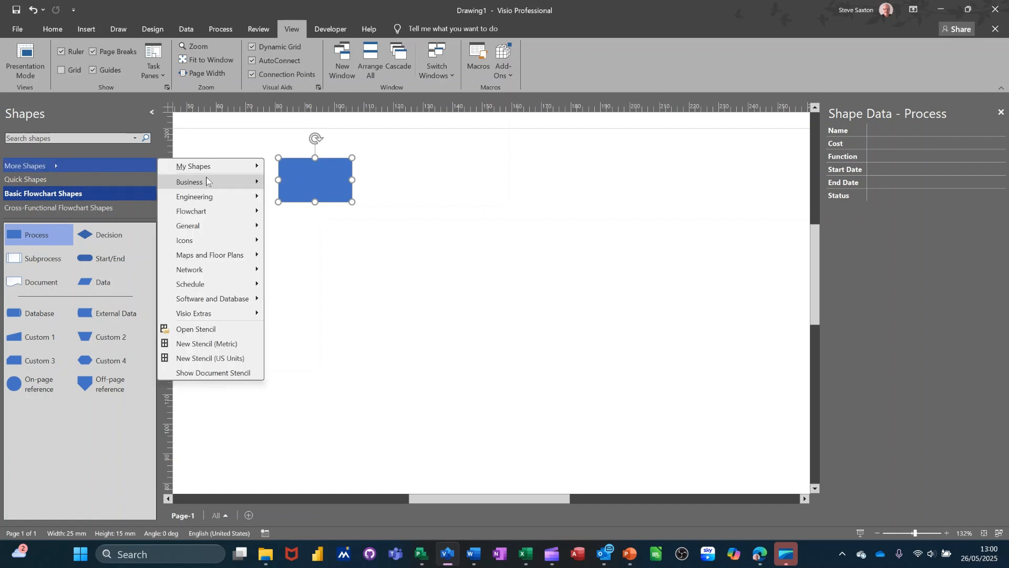
mouse_move(207, 343)
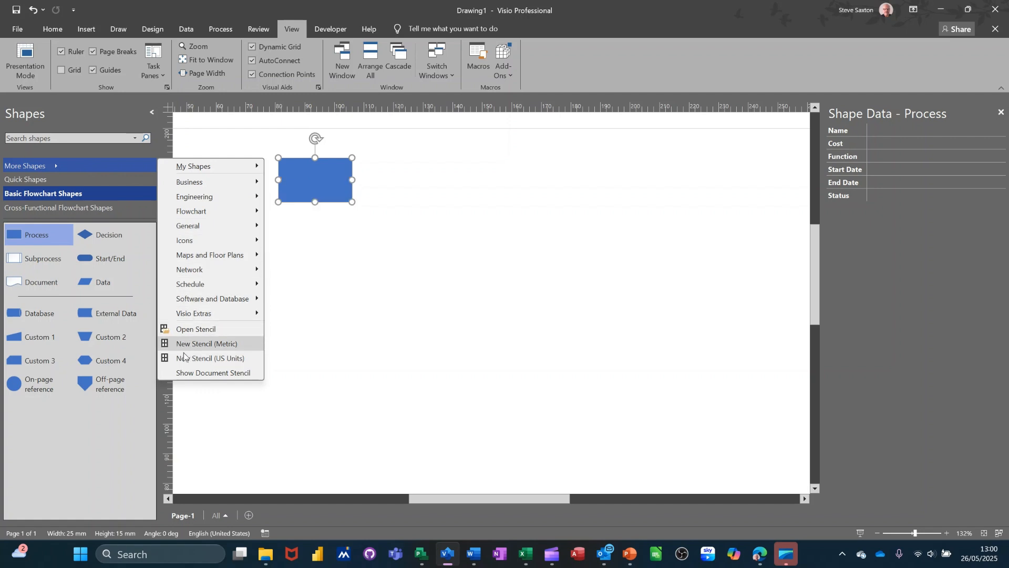
left_click(207, 342)
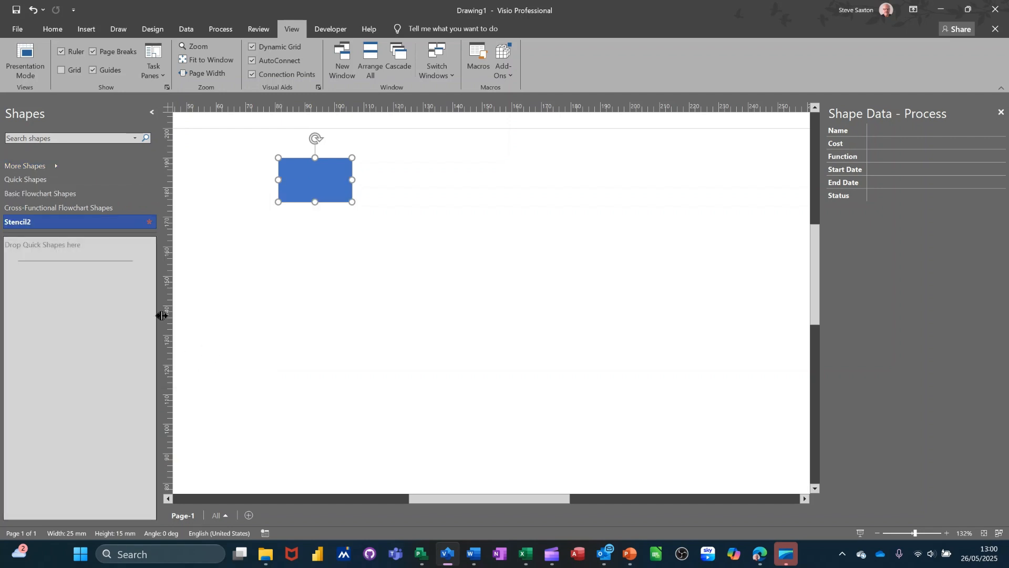
mouse_move(298, 182)
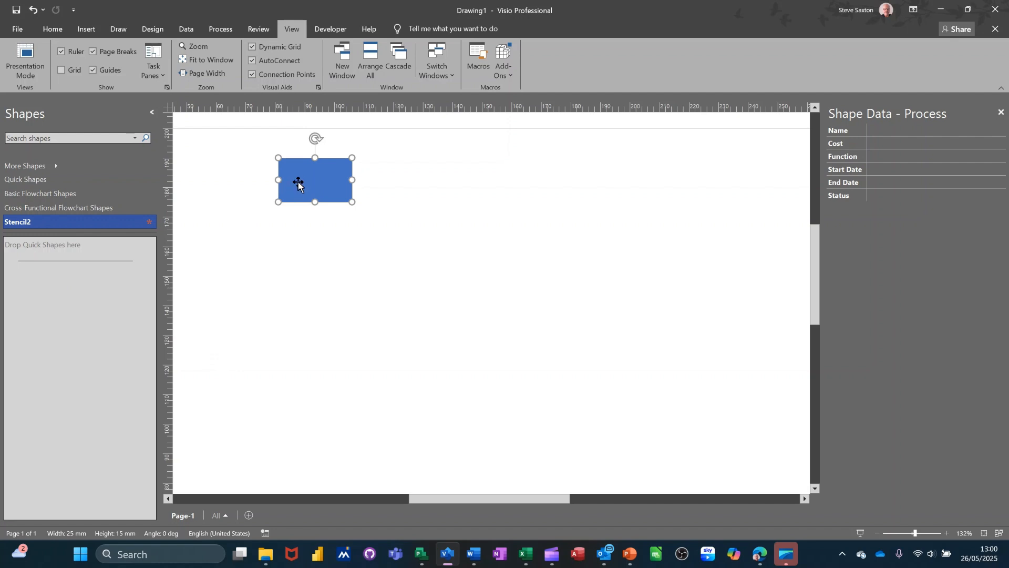
Step: Add the custom process shape to Stencil2 and rename its master to 'Process A'
left_click(56, 303)
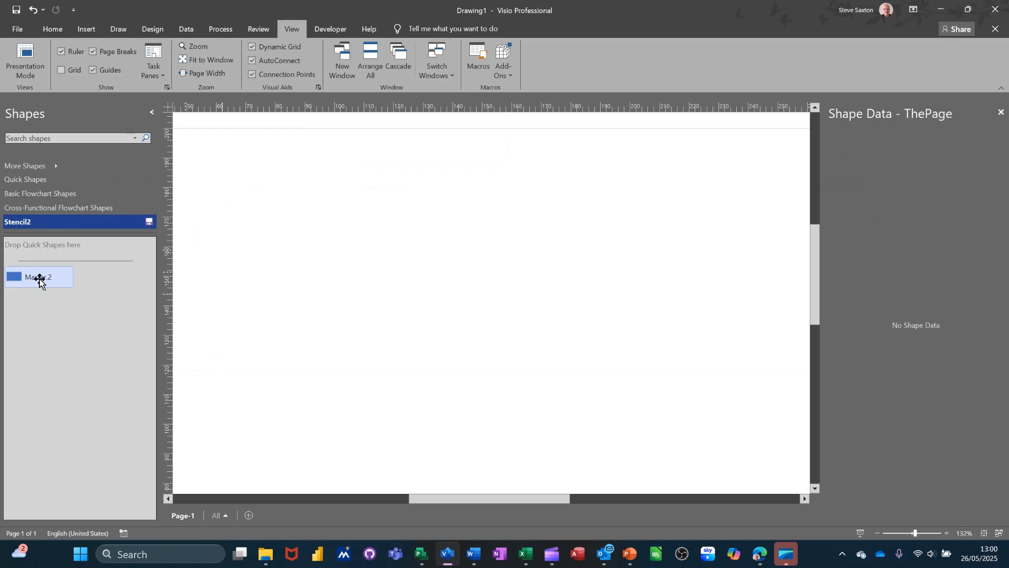
double_click(38, 276)
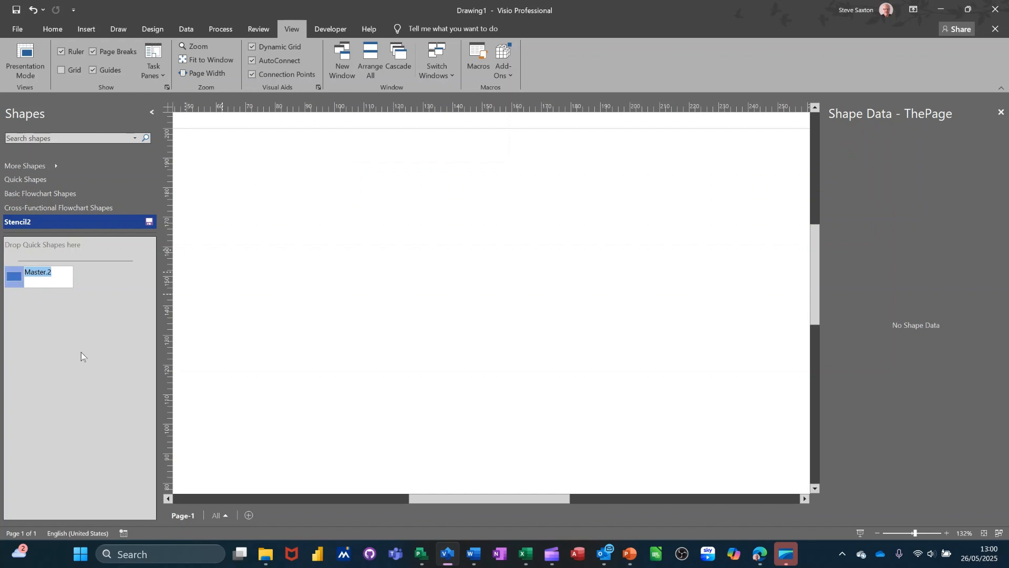
type("Pro")
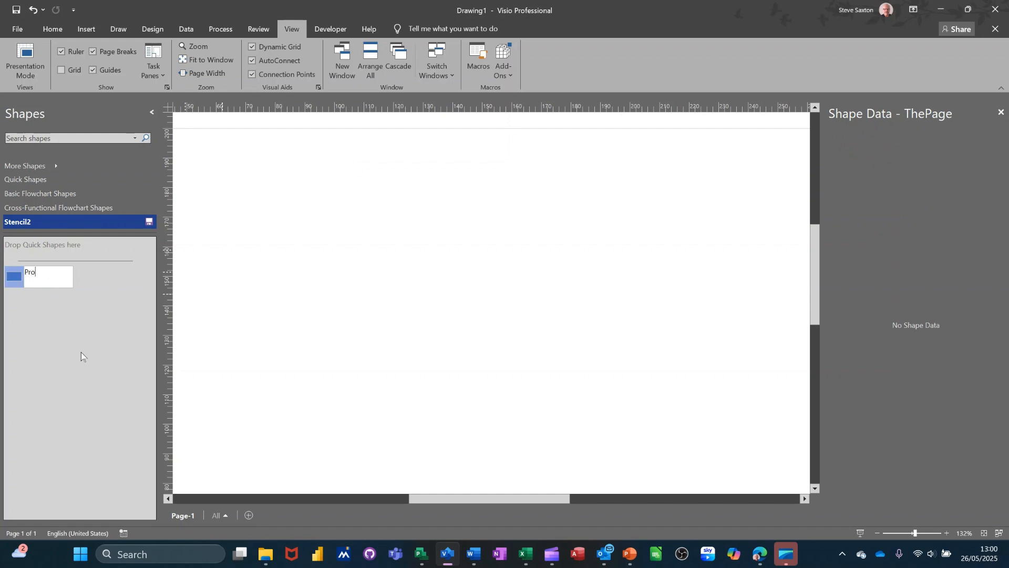
type("cess A")
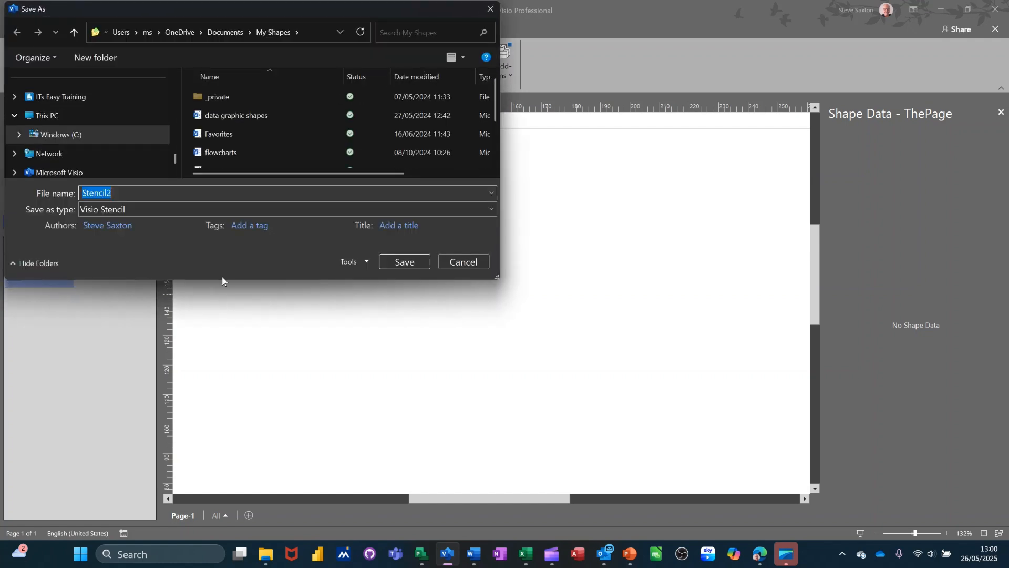
mouse_move(185, 257)
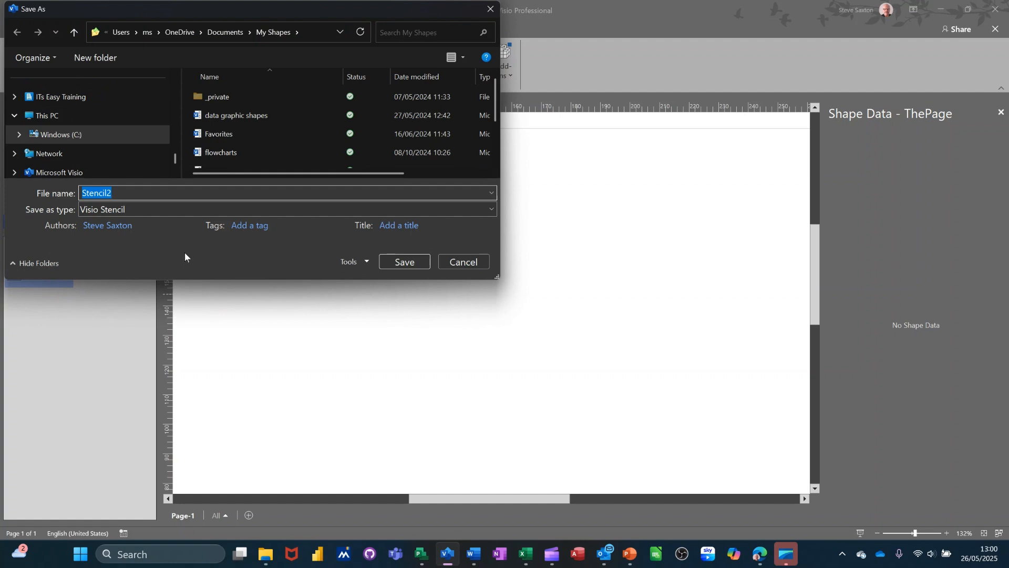
Step: Save the stencil as 'Process Stencil'
type("P")
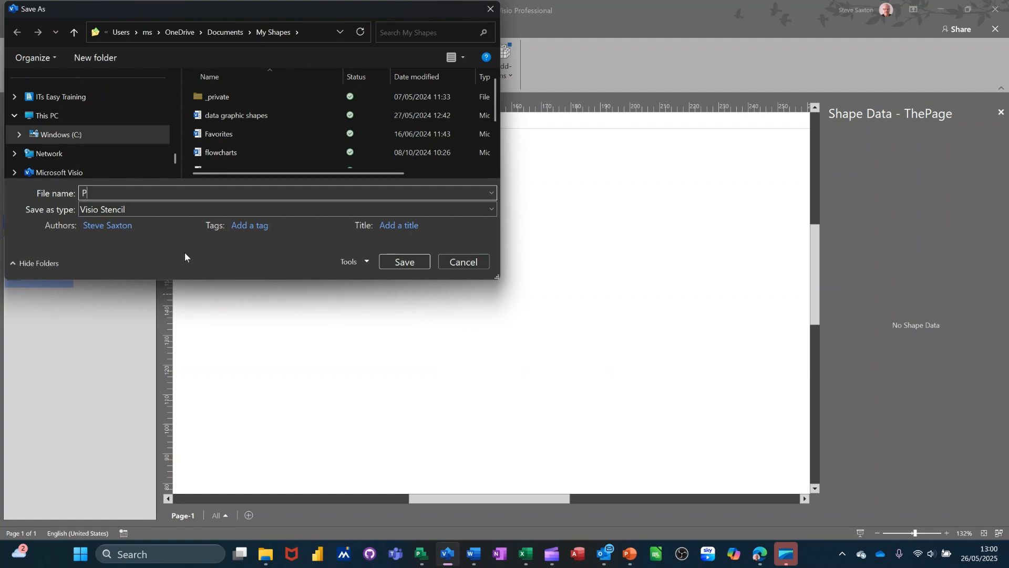
type("rocess S")
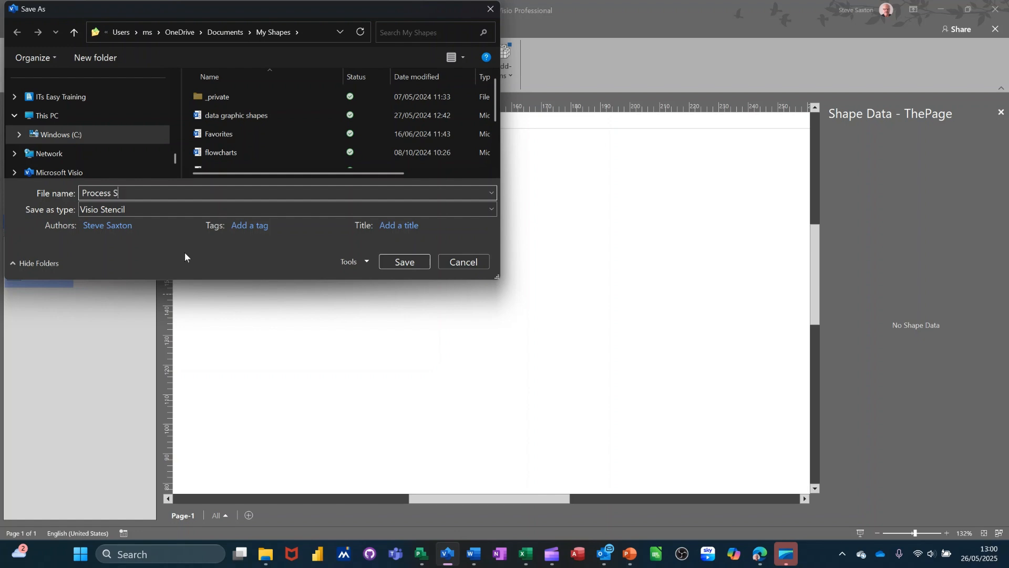
type("tencil")
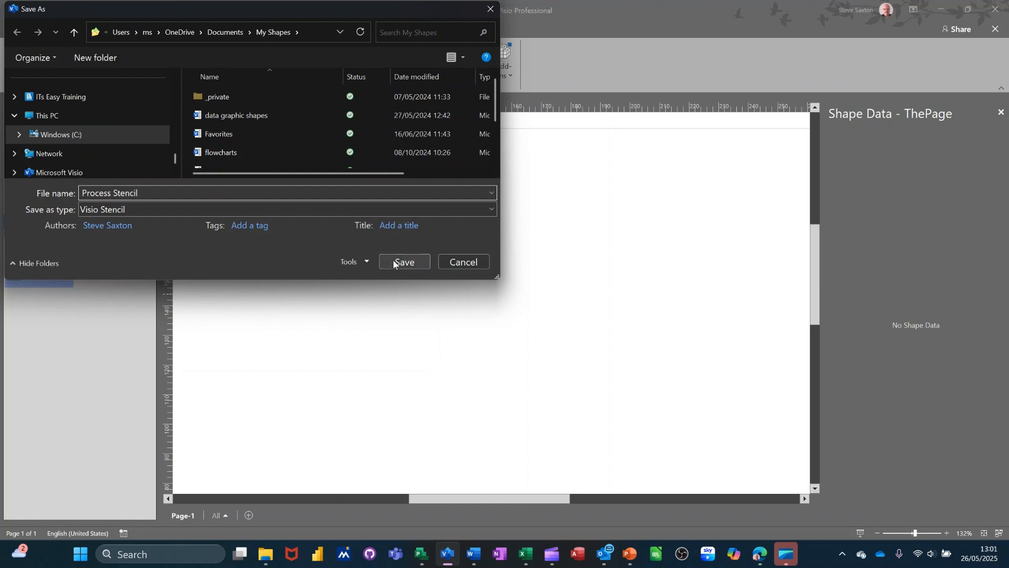
left_click(403, 261)
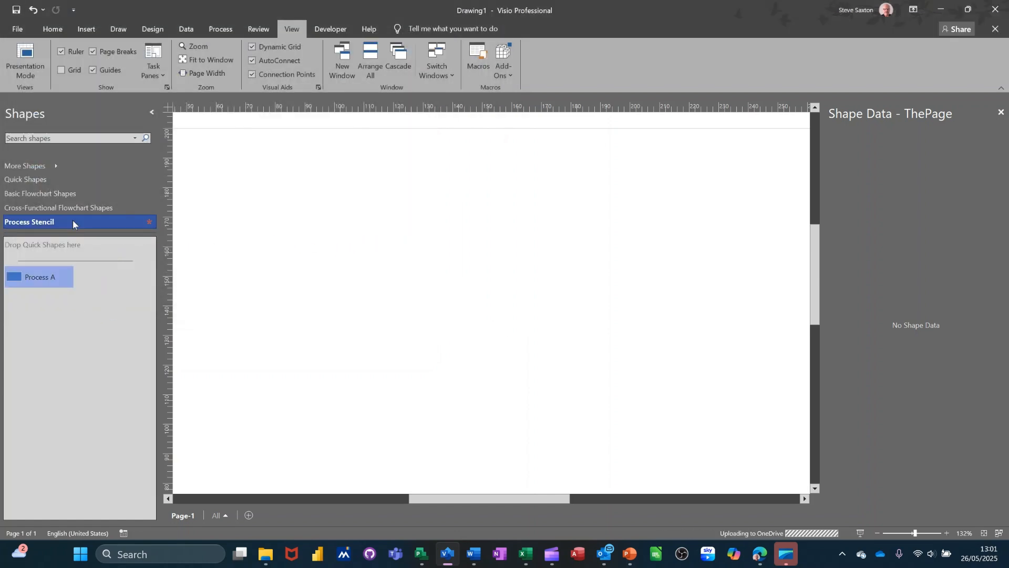
left_click(42, 193)
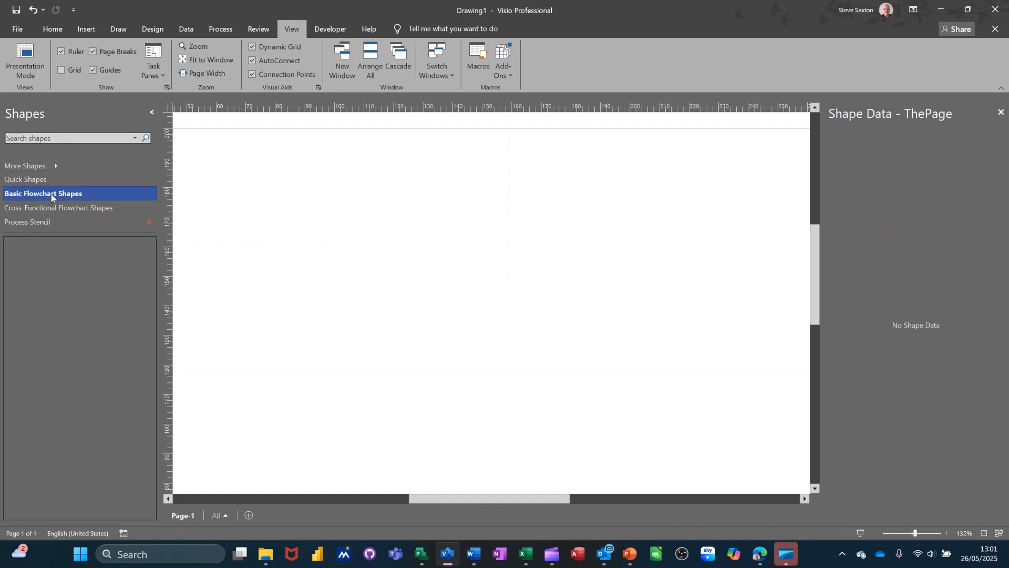
left_click(43, 194)
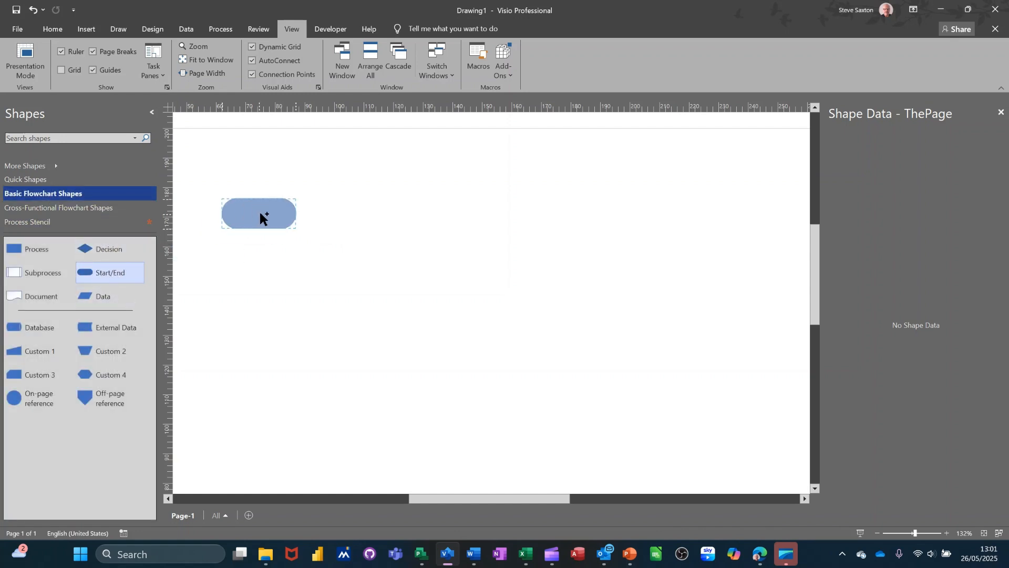
left_click(260, 214)
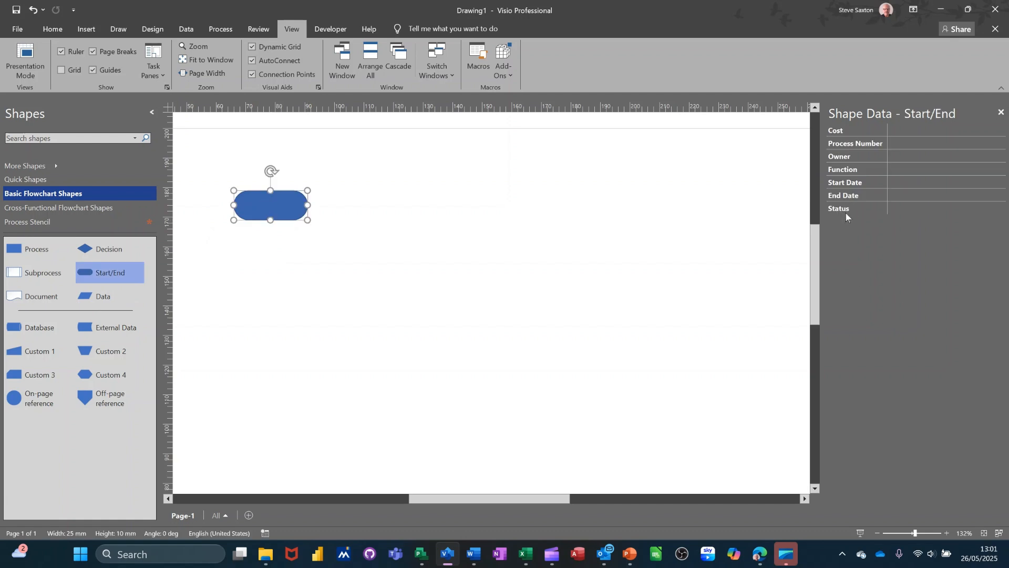
mouse_move(213, 225)
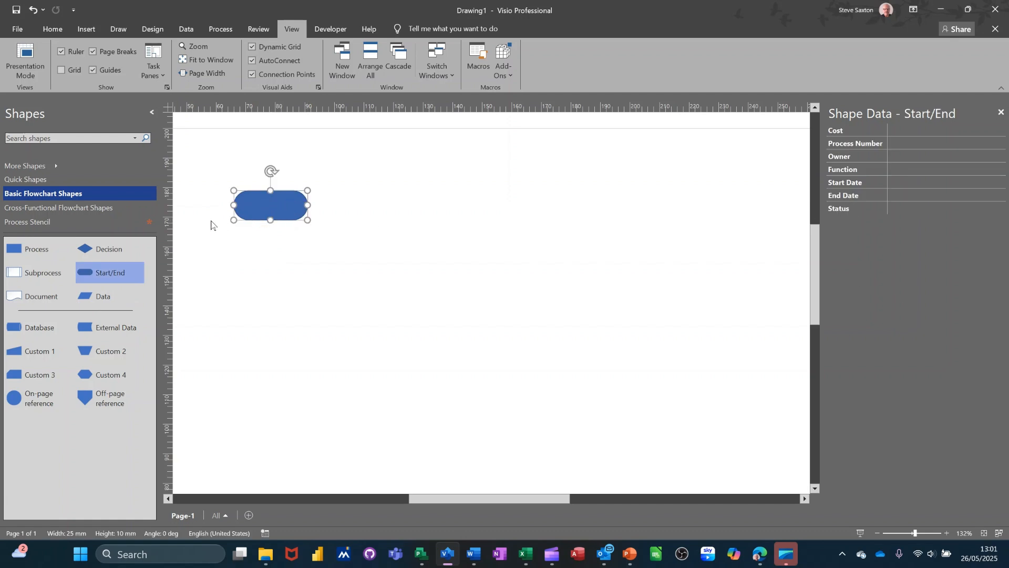
left_click(45, 222)
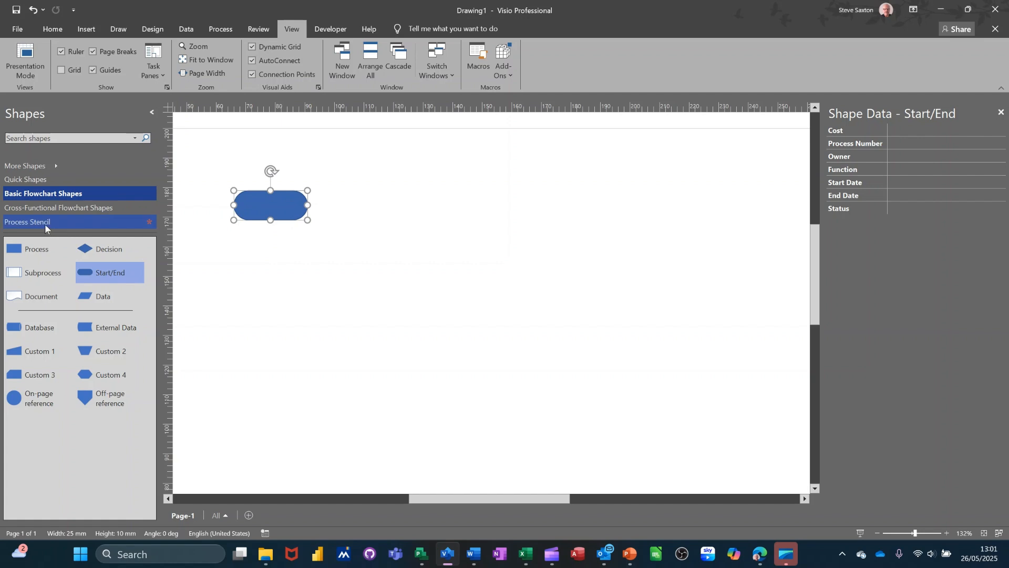
left_click(28, 222)
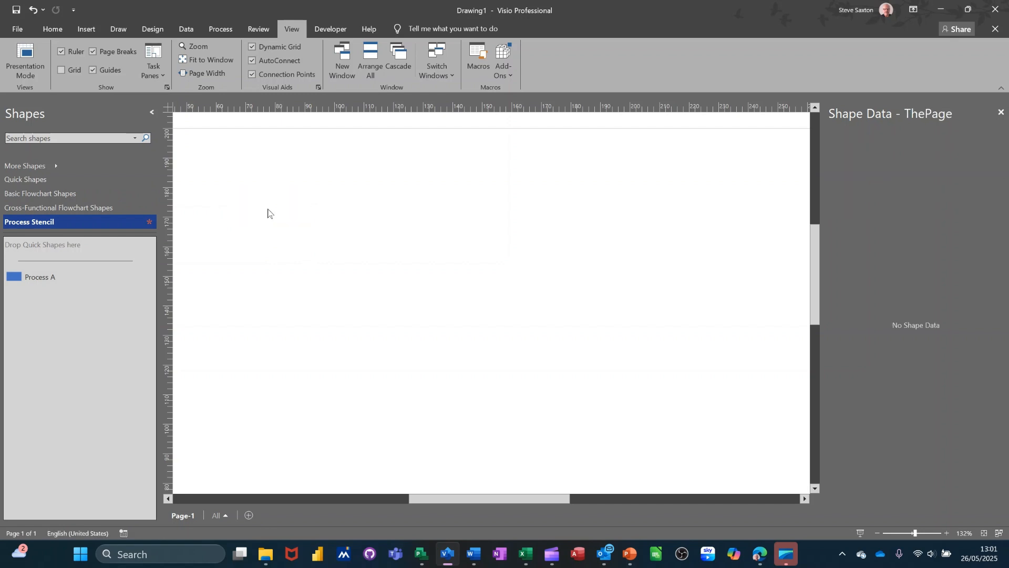
left_click(39, 277)
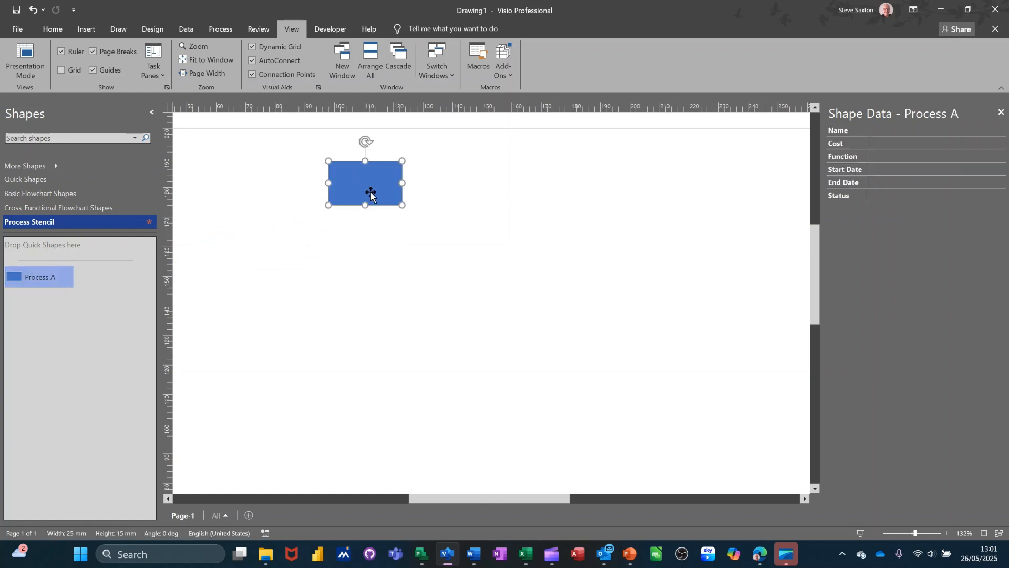
mouse_move(876, 176)
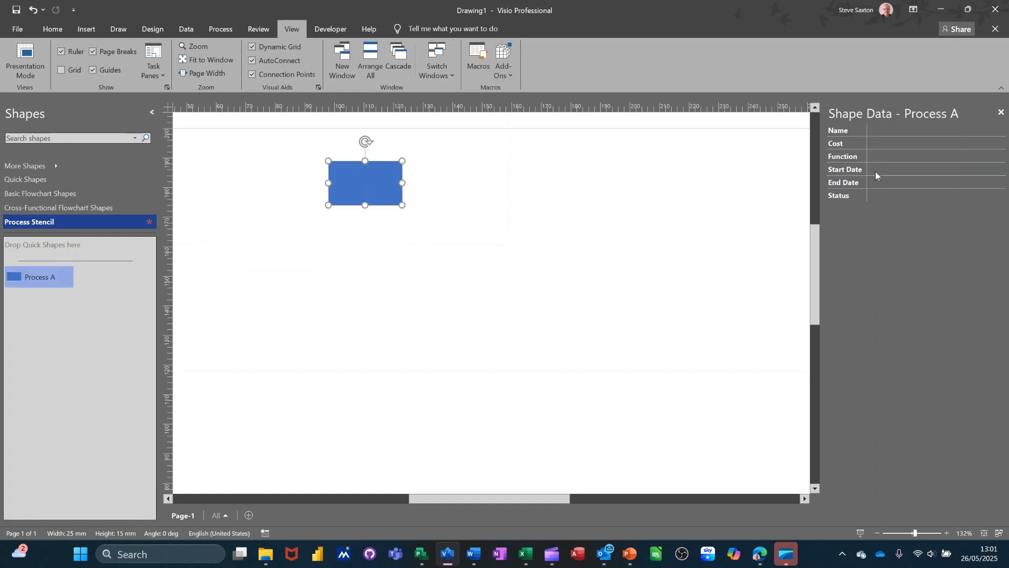
mouse_move(882, 126)
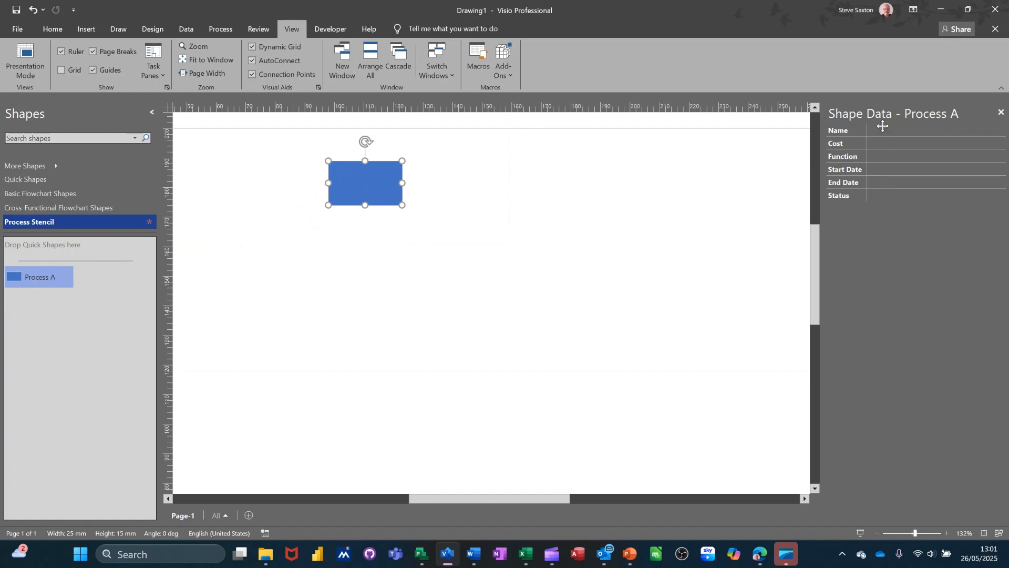
left_click(935, 131)
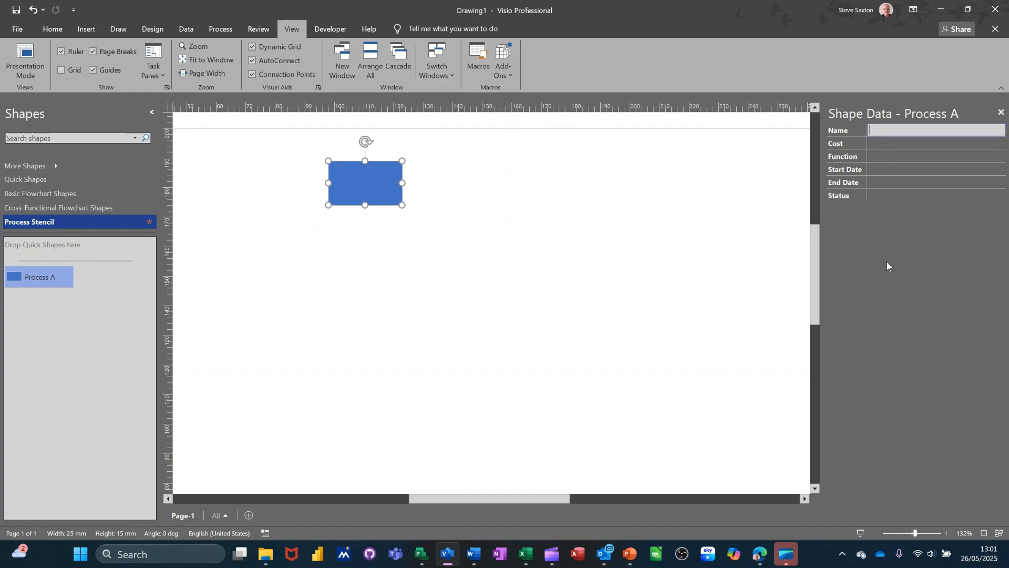
type("Steve S")
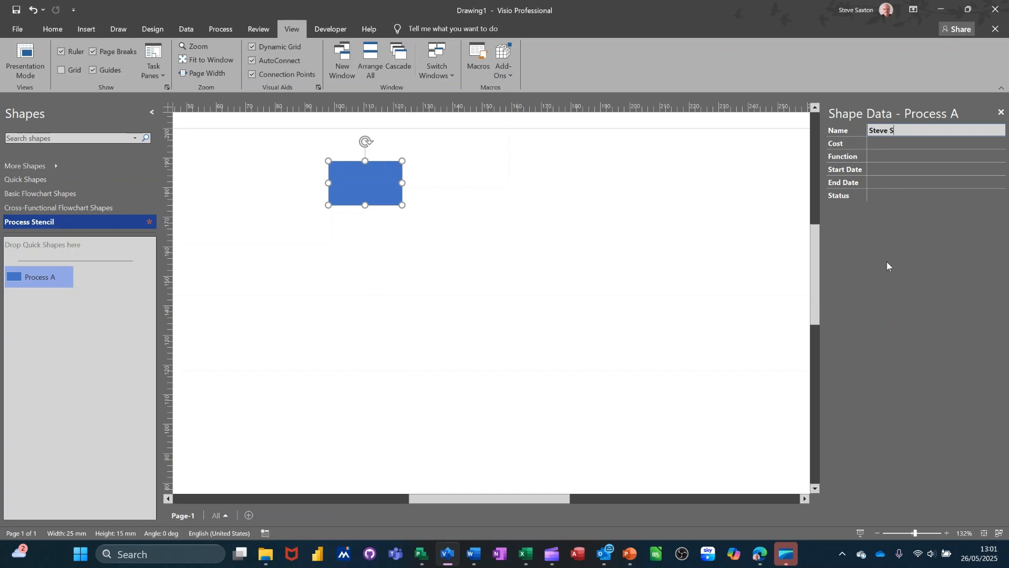
type("axton")
left_click(937, 143)
type("£100.00")
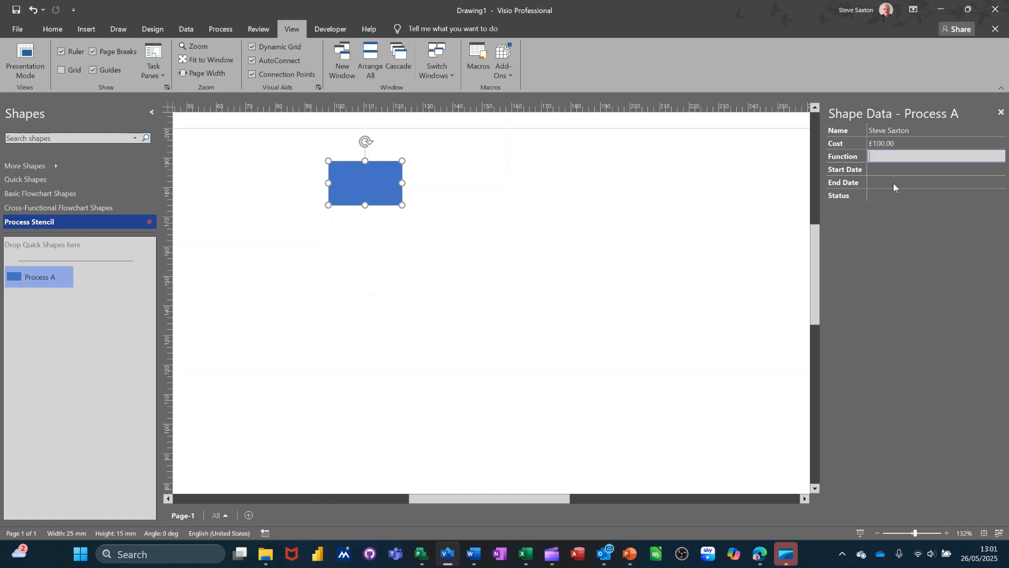
type("HR")
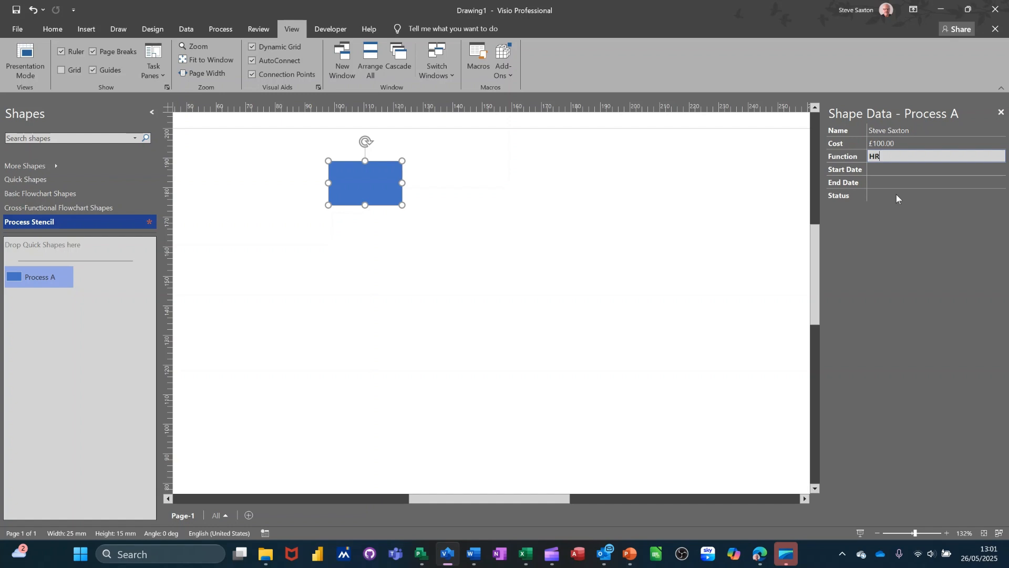
Step: Set Start and End Dates to 26 May 2025 from the calendar and choose a Status
left_click(913, 169)
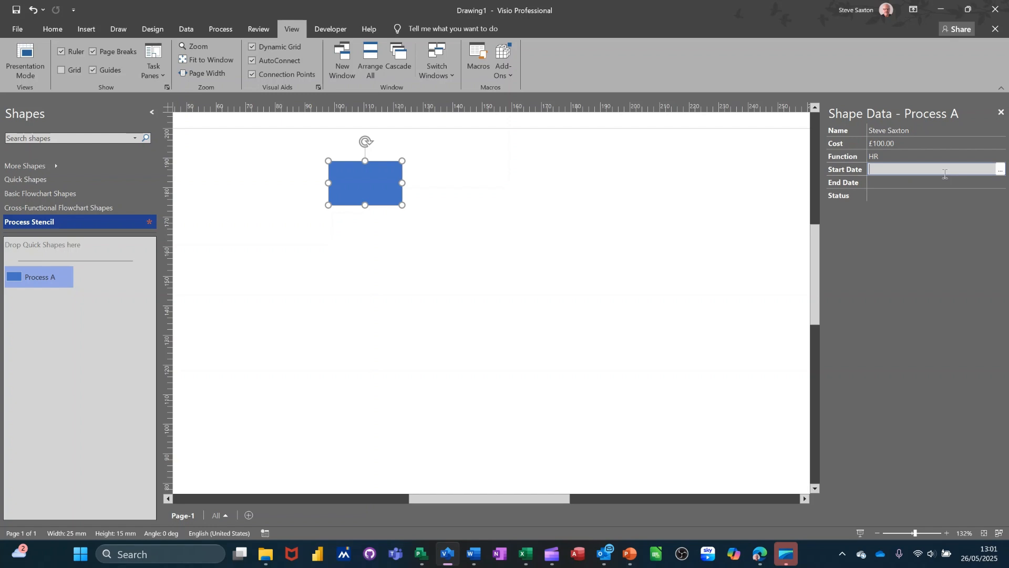
left_click(1000, 169)
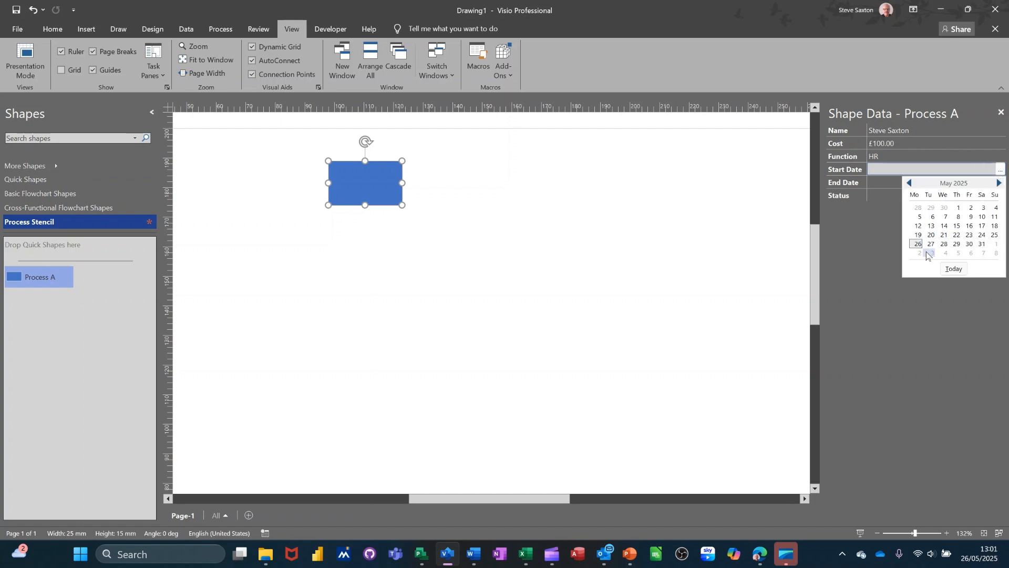
left_click(916, 243)
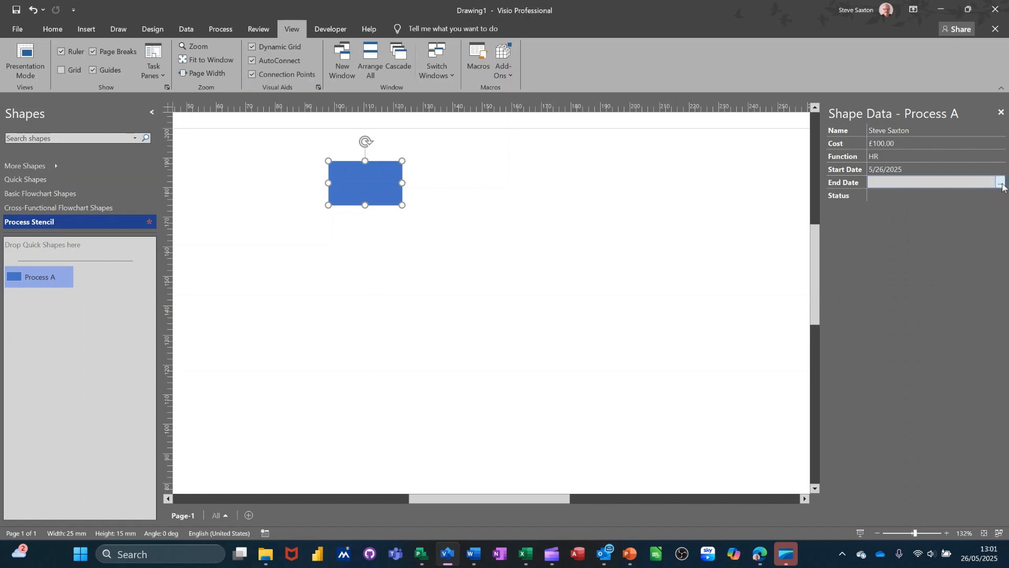
left_click(999, 182)
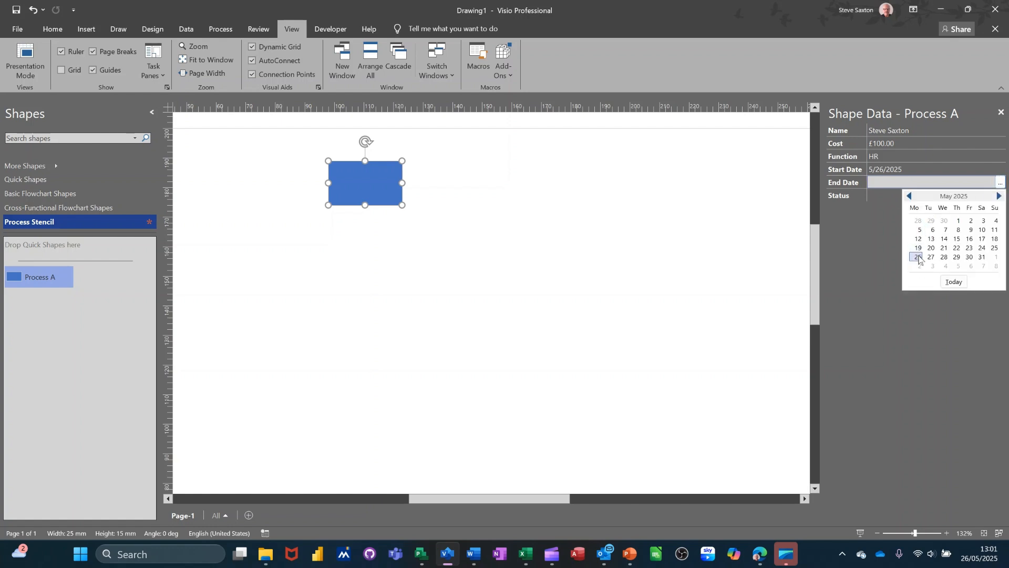
left_click(916, 258)
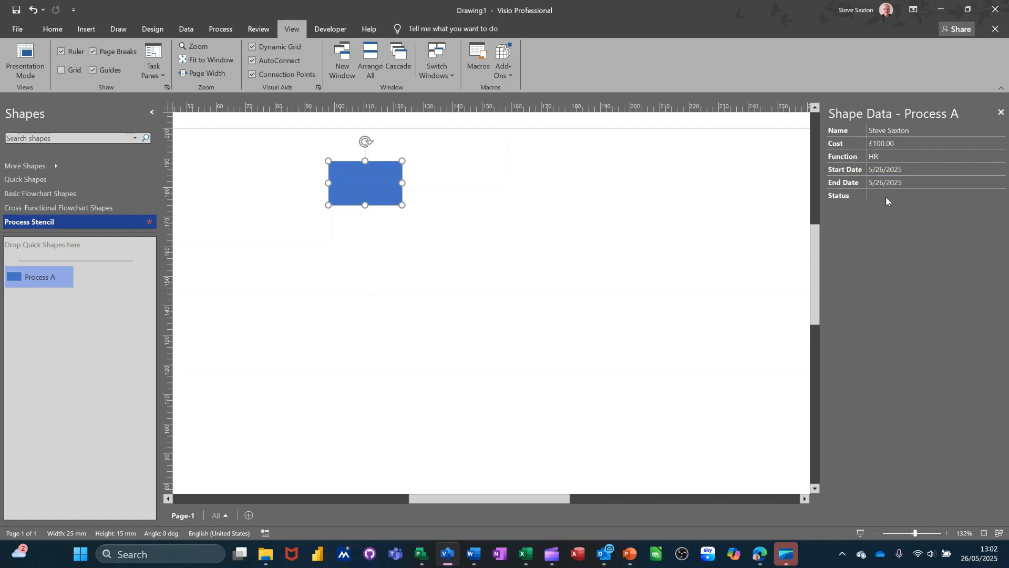
left_click(1000, 194)
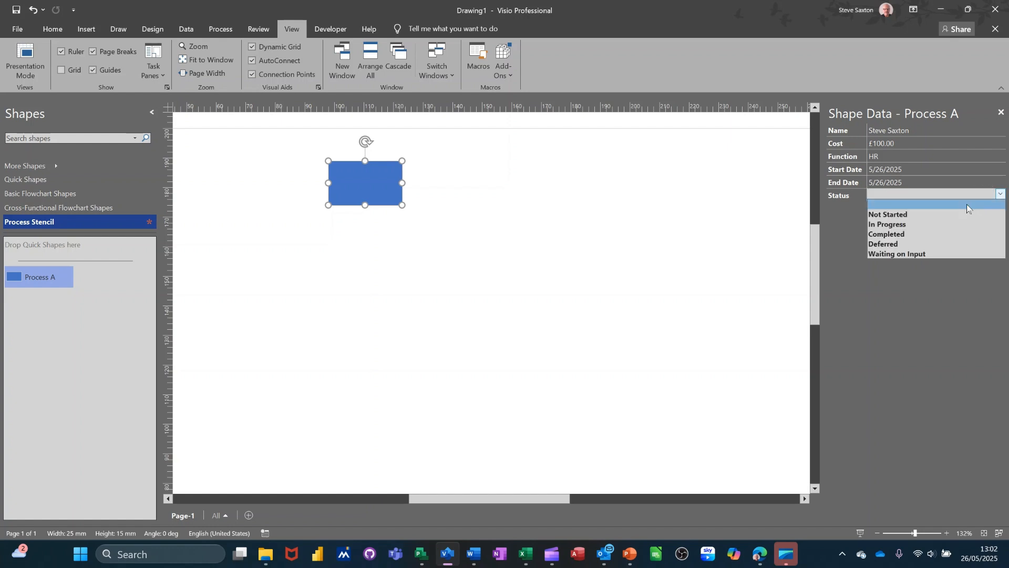
left_click(887, 214)
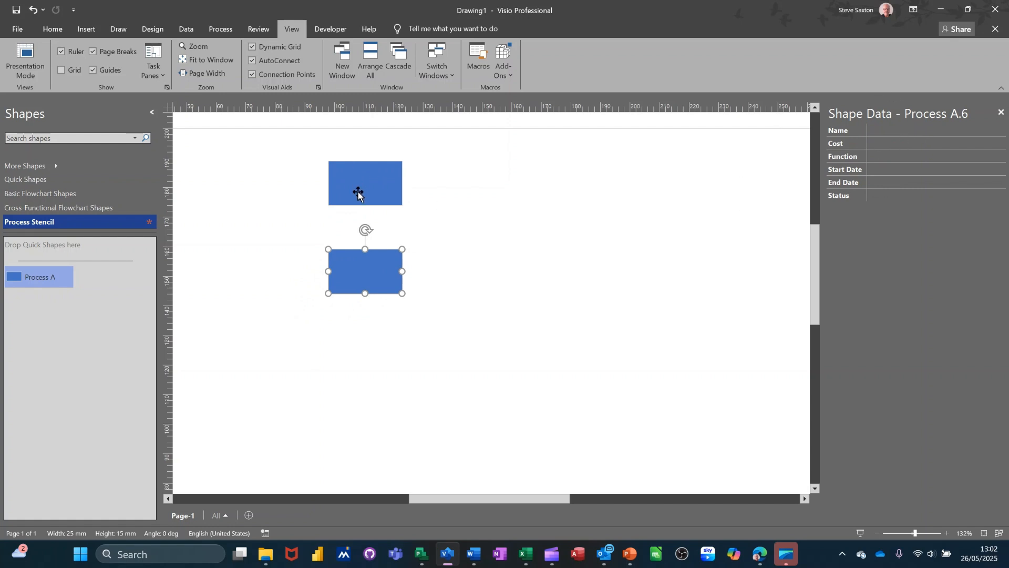
Step: Check the top shape's data, show the Process Stencil, and delete the extra right-hand rectangle
left_click(364, 183)
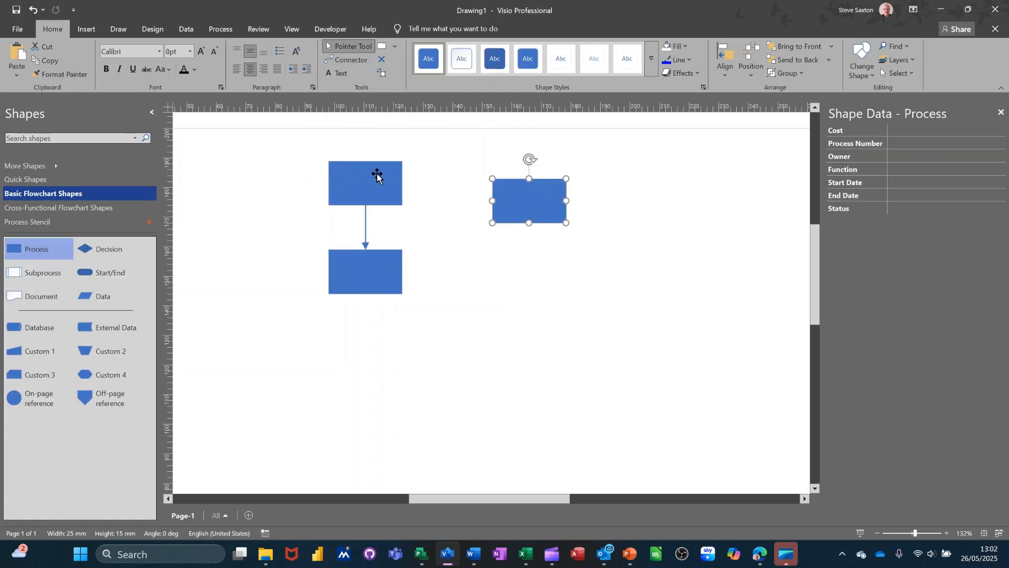
left_click(364, 182)
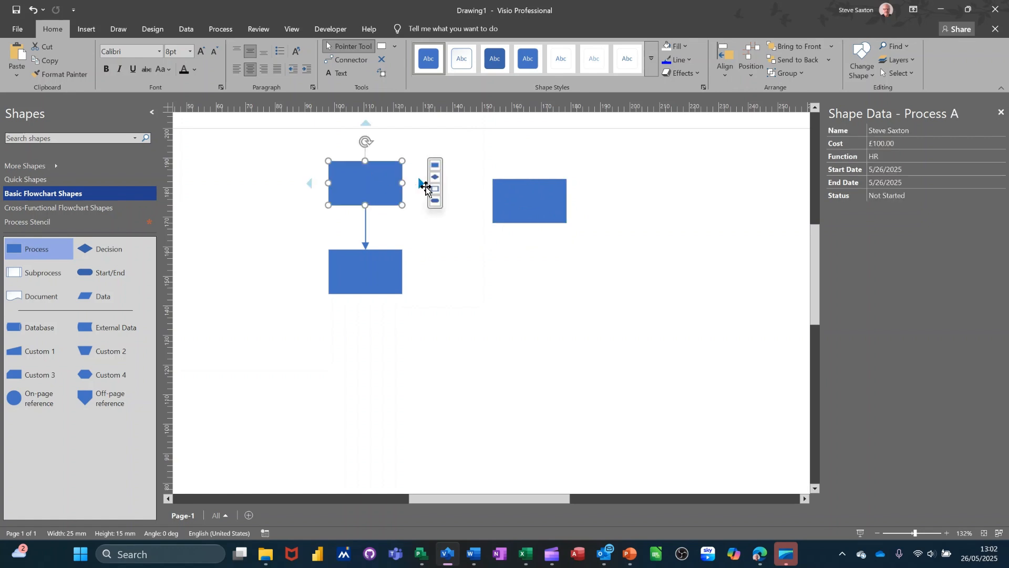
mouse_move(436, 172)
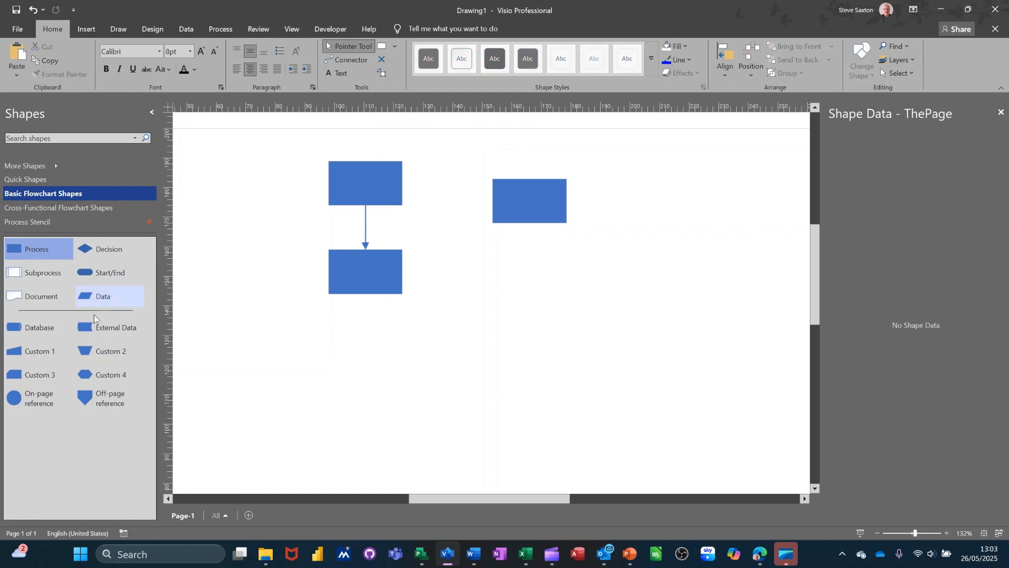
left_click(28, 222)
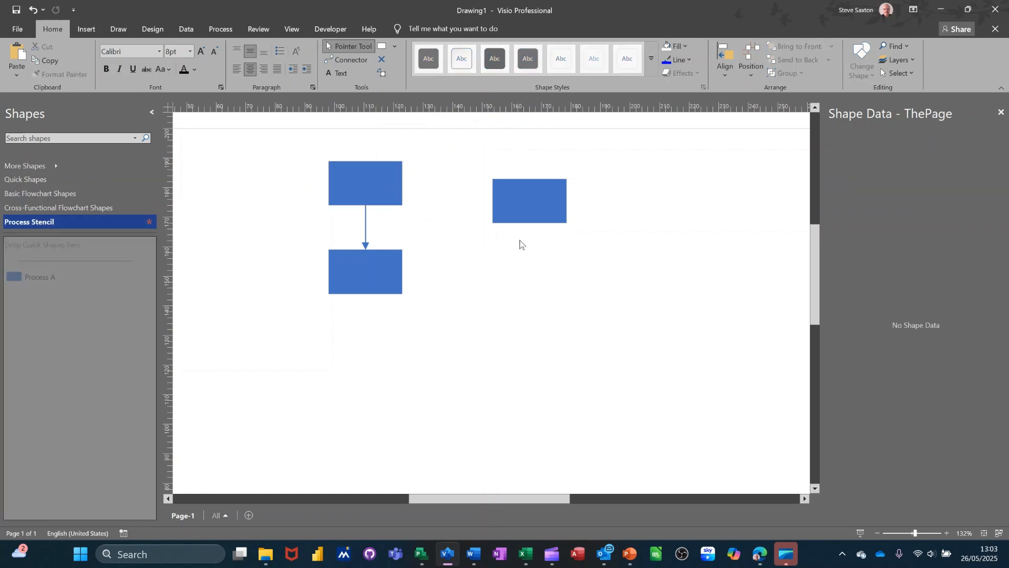
left_click(529, 200)
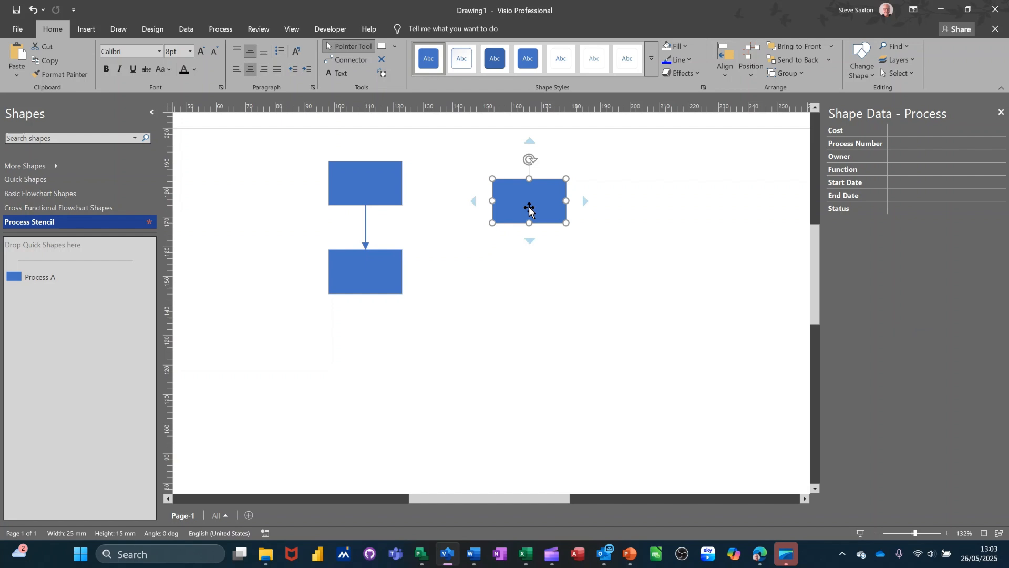
key("Delete")
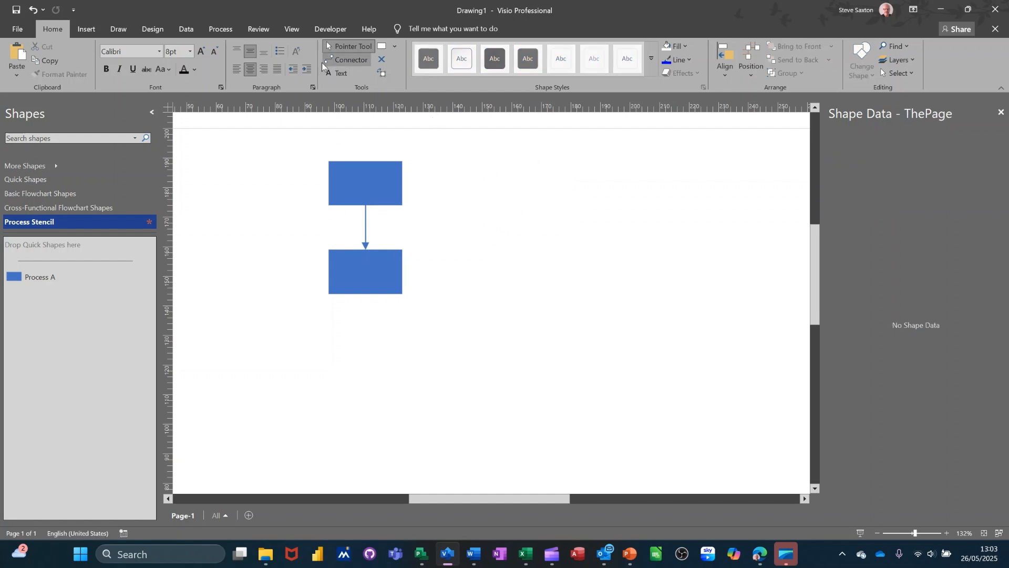
Step: Browse the Data and Design ribbons, select the top shape and switch to Review
left_click(185, 30)
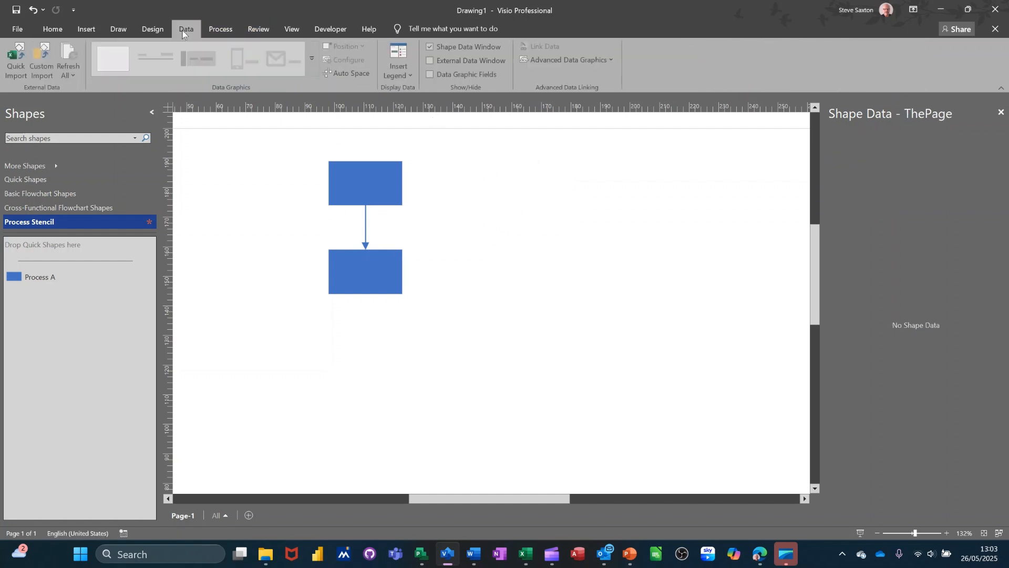
mouse_move(313, 57)
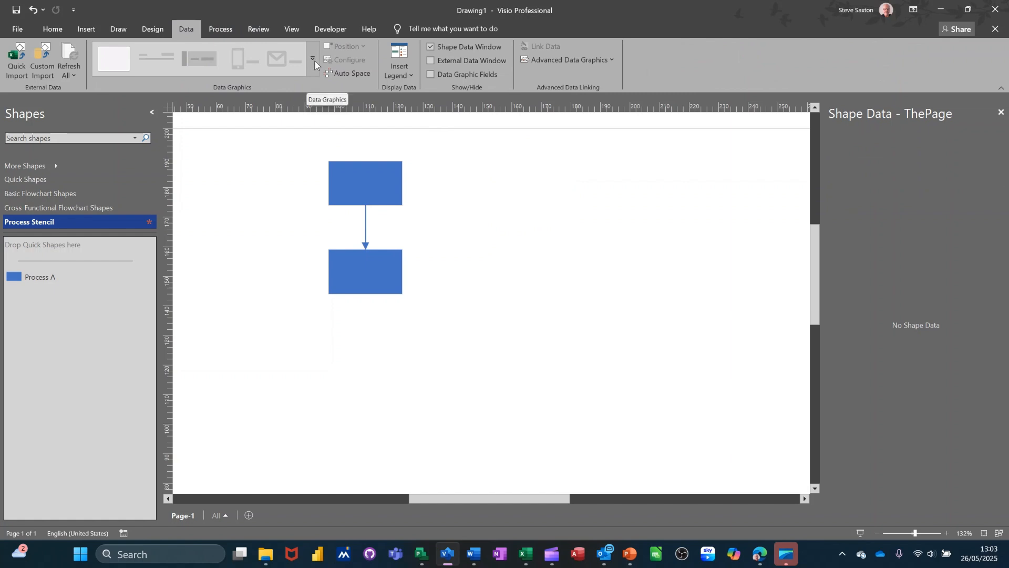
left_click(152, 30)
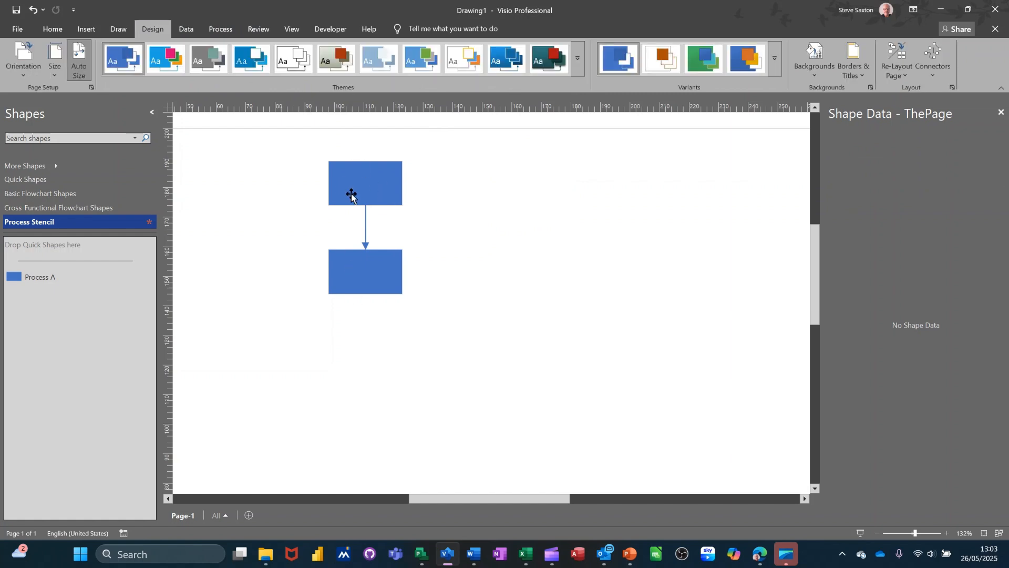
left_click(365, 183)
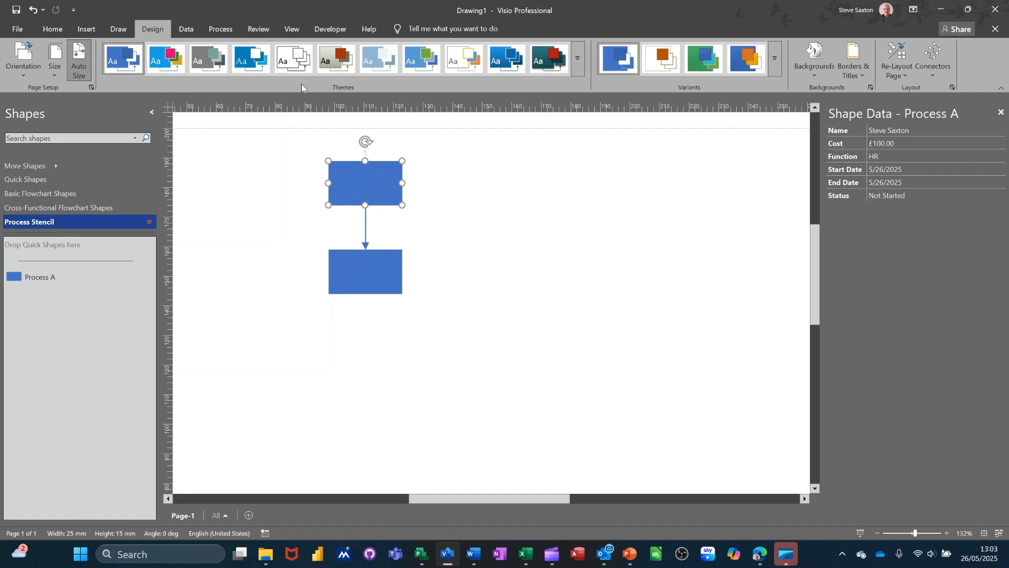
left_click(259, 30)
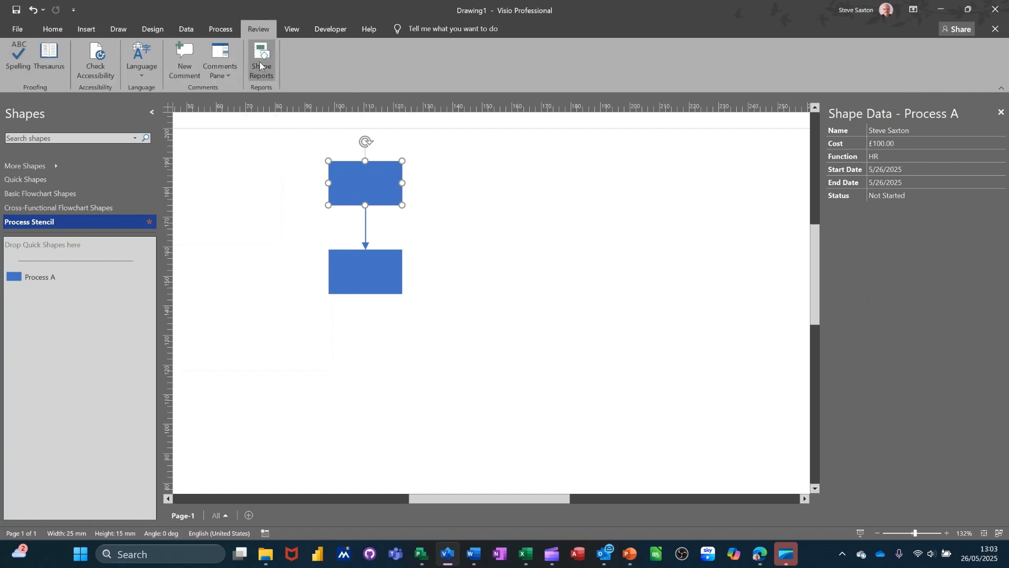
Step: Bring up Shape Reports and select the Flowchart report
left_click(261, 58)
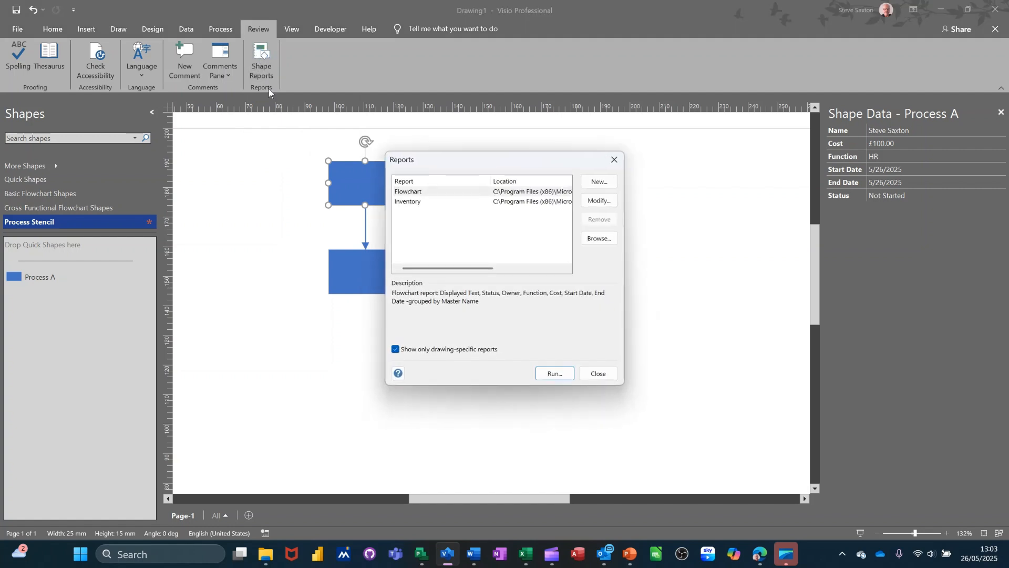
mouse_move(413, 195)
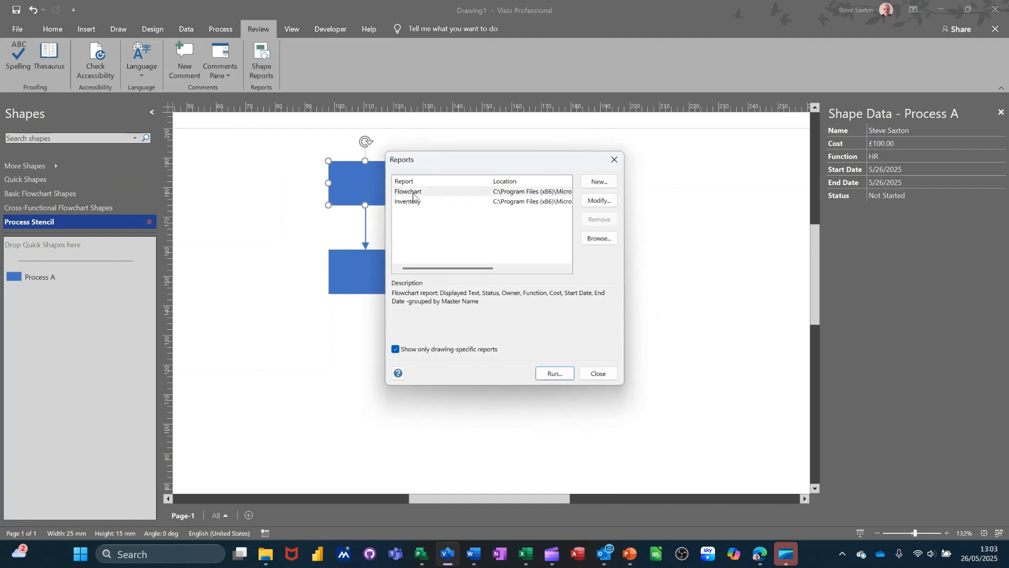
left_click(407, 191)
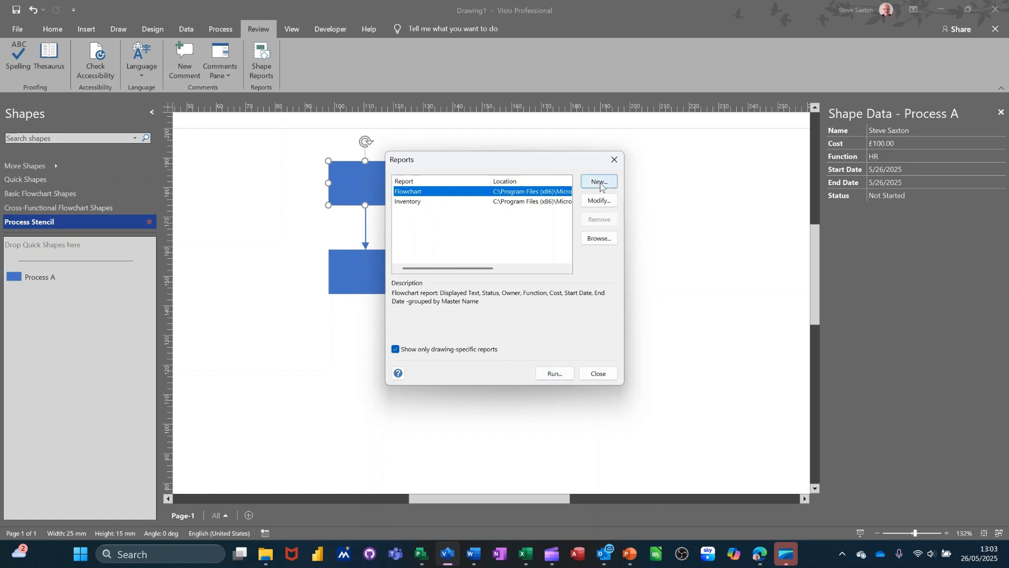
mouse_move(591, 185)
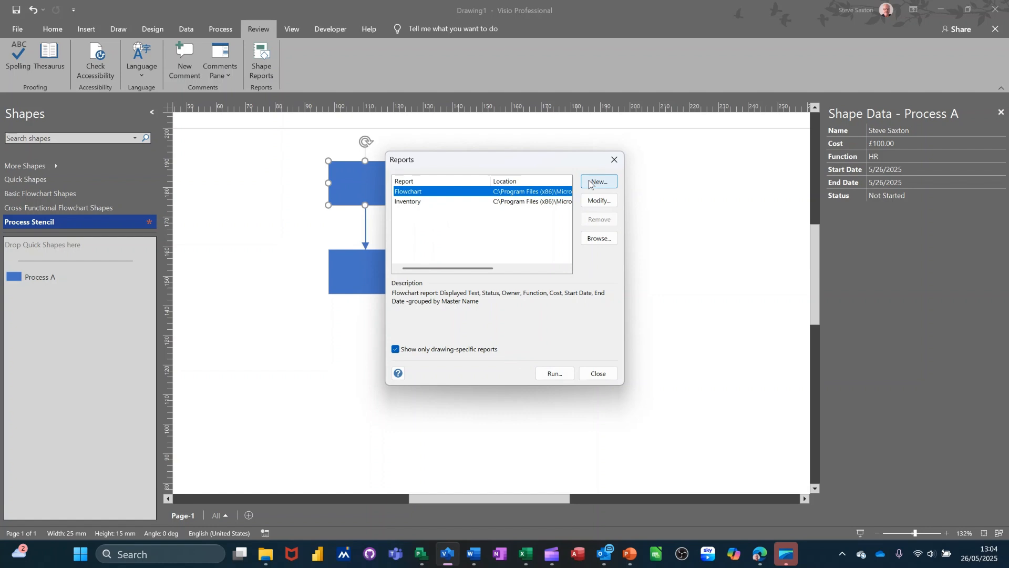
mouse_move(352, 189)
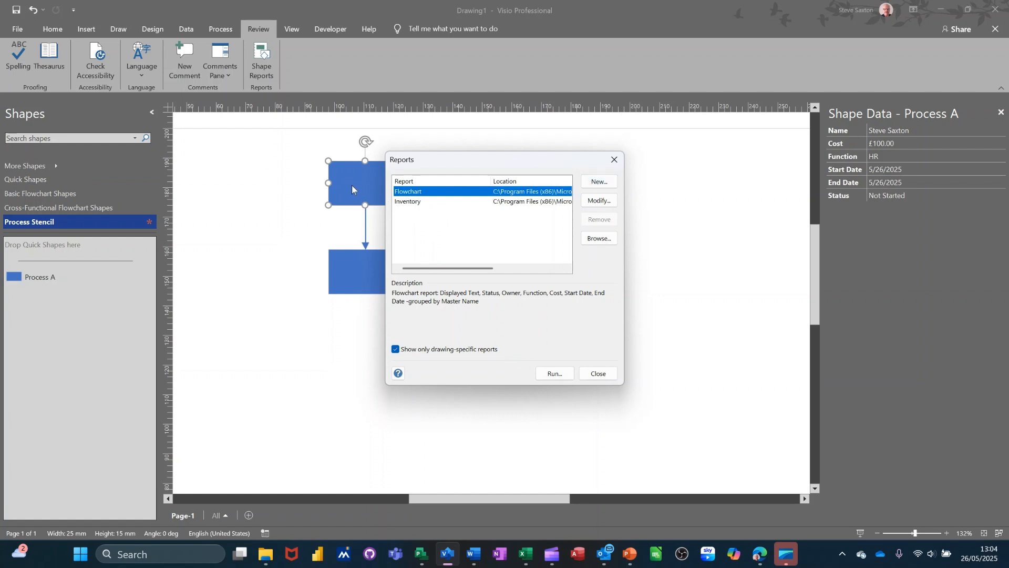
mouse_move(479, 189)
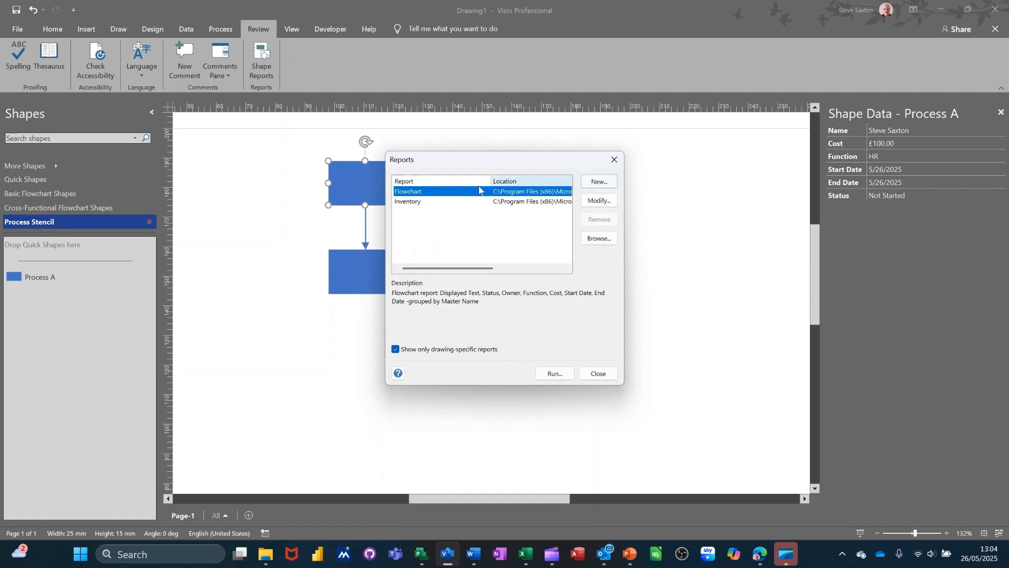
mouse_move(400, 209)
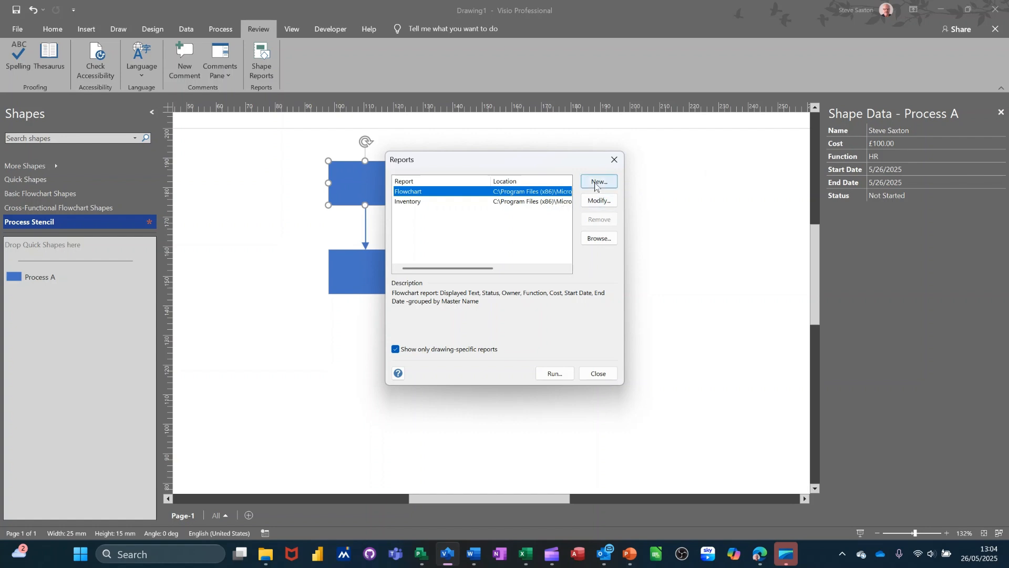
Step: Start a new report definition for shapes on the current page
left_click(597, 182)
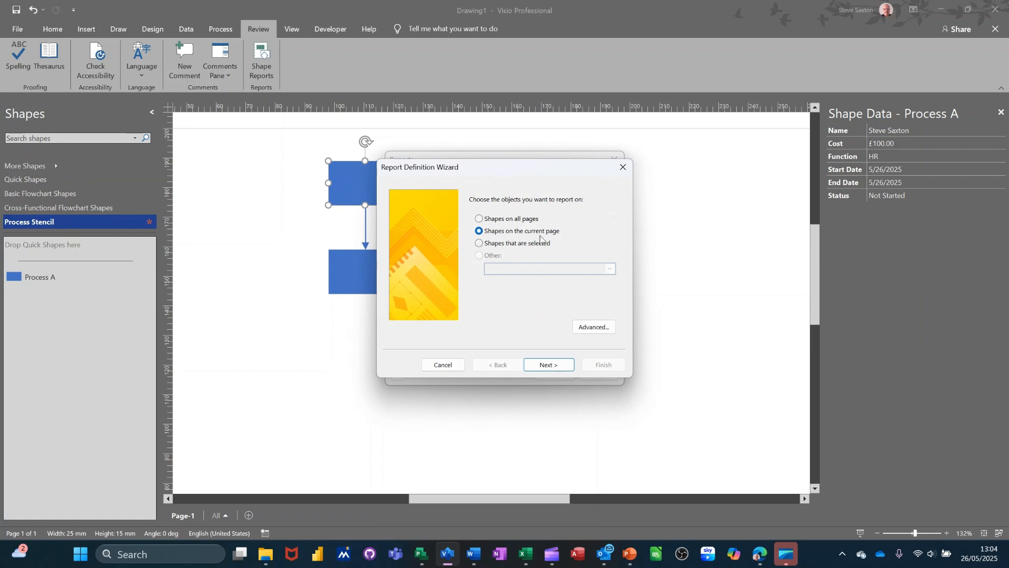
mouse_move(535, 317)
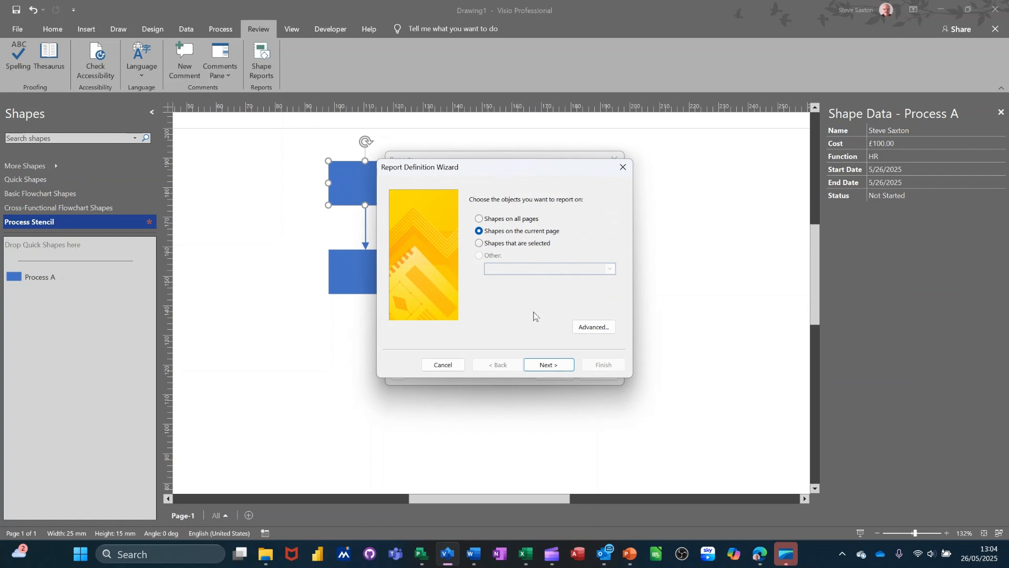
left_click(548, 365)
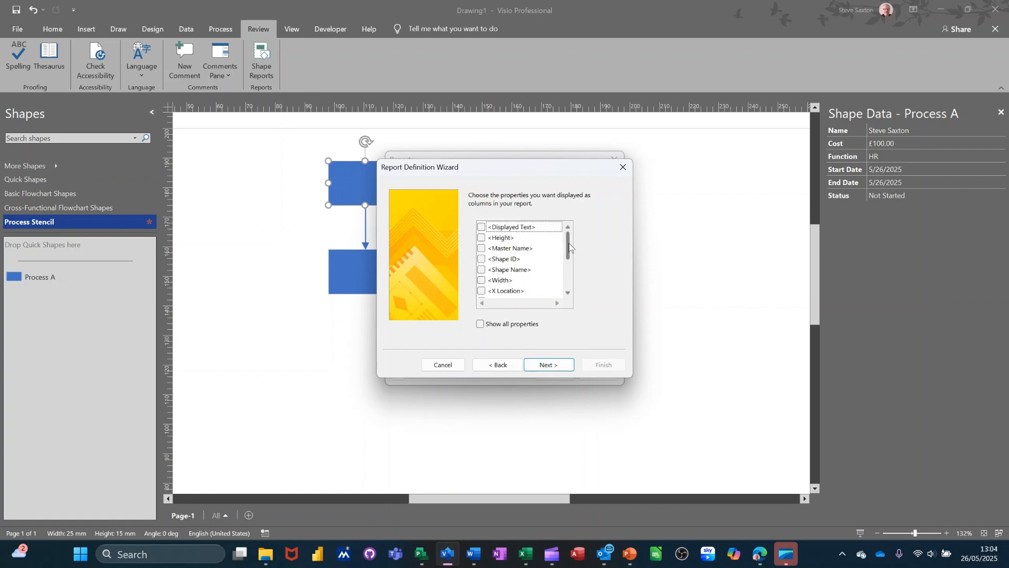
Step: Tick Name, Start Date, Status and Function as report columns and continue to the title
scroll("down", 3)
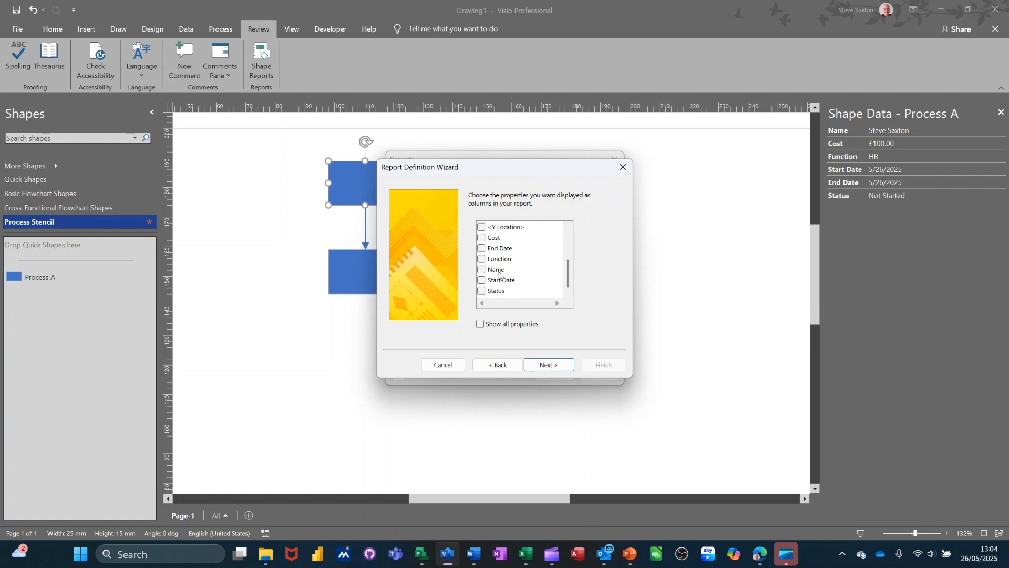
left_click(480, 269)
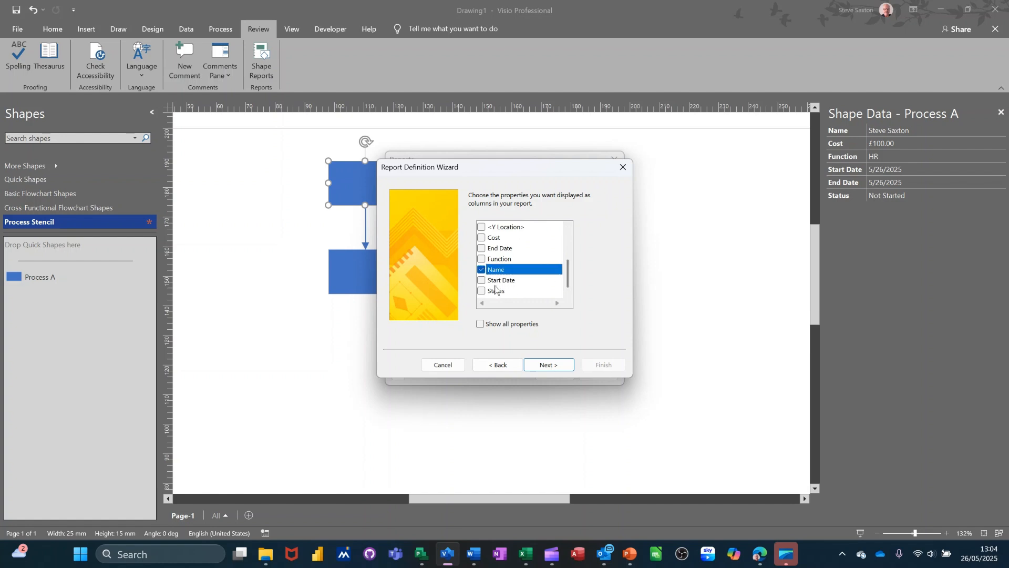
left_click(480, 280)
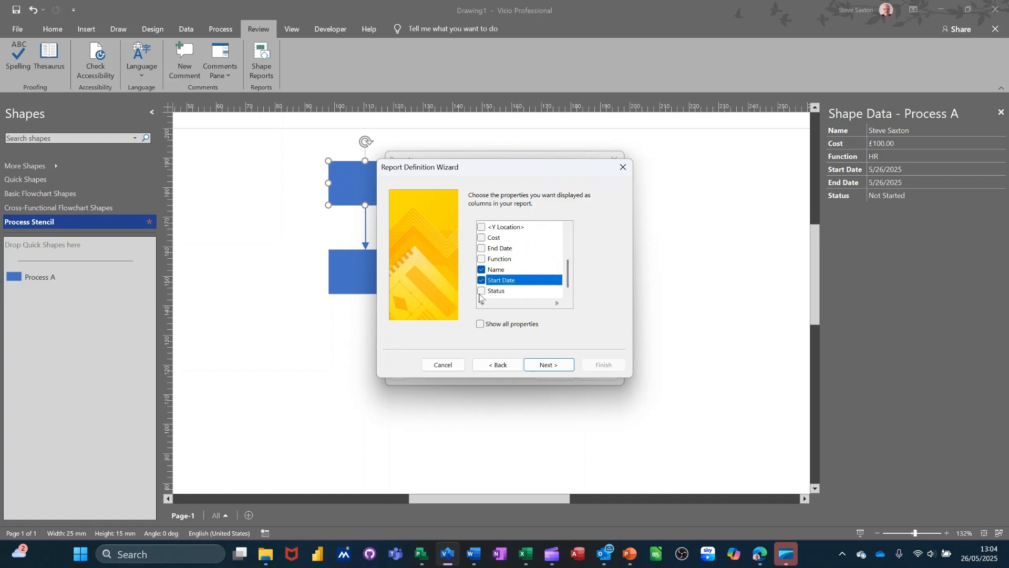
left_click(480, 269)
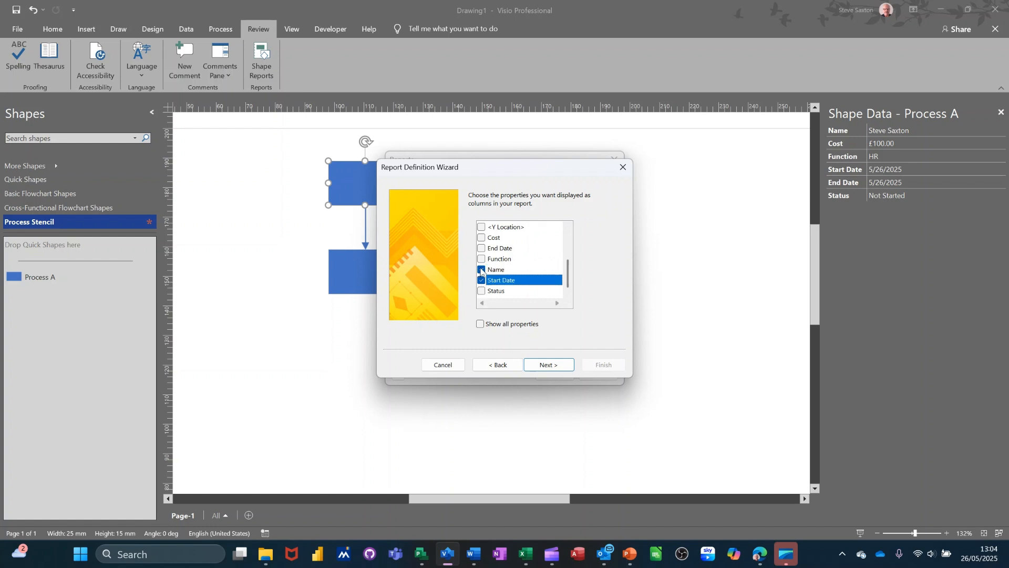
left_click(481, 248)
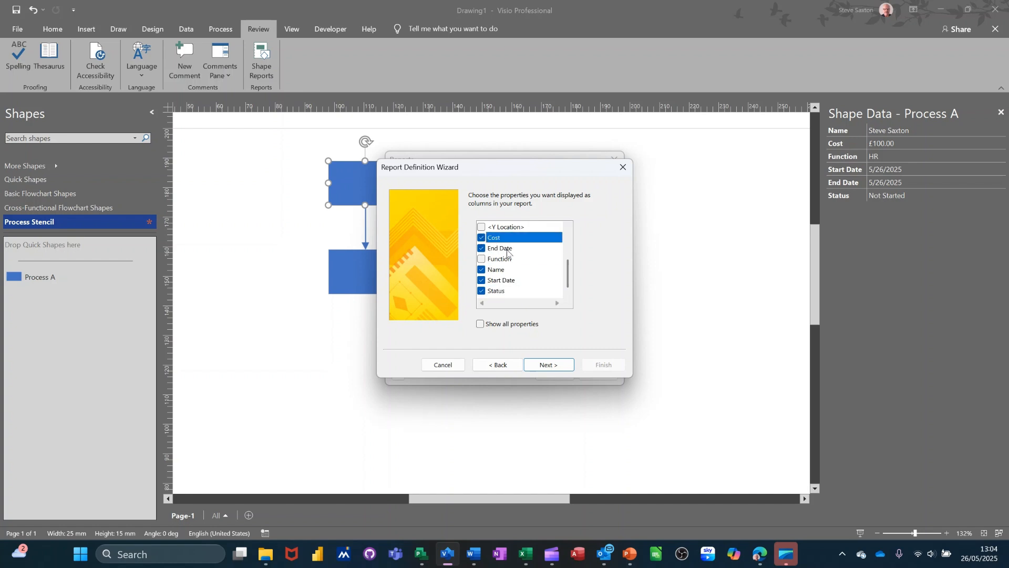
left_click(498, 259)
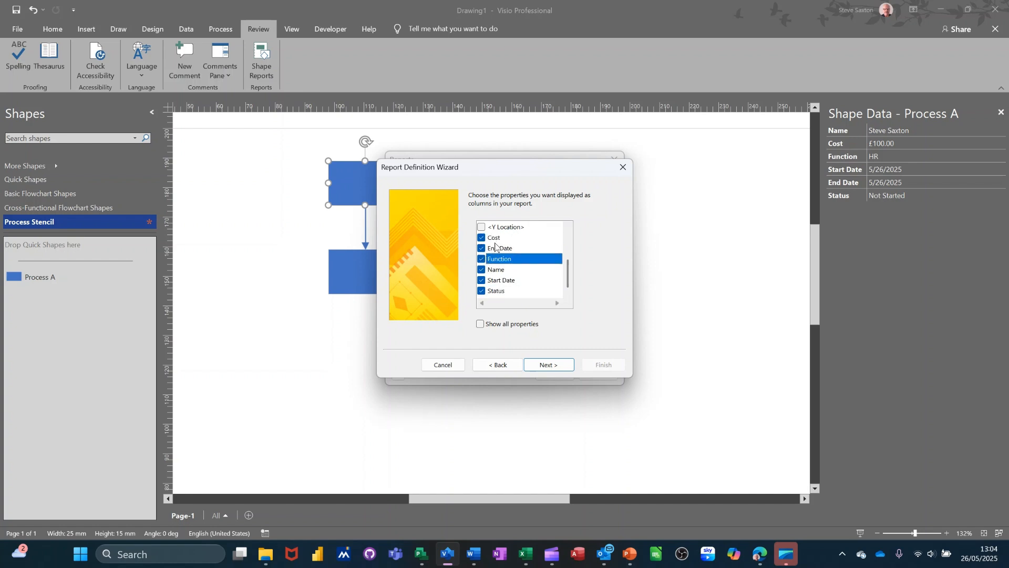
mouse_move(504, 334)
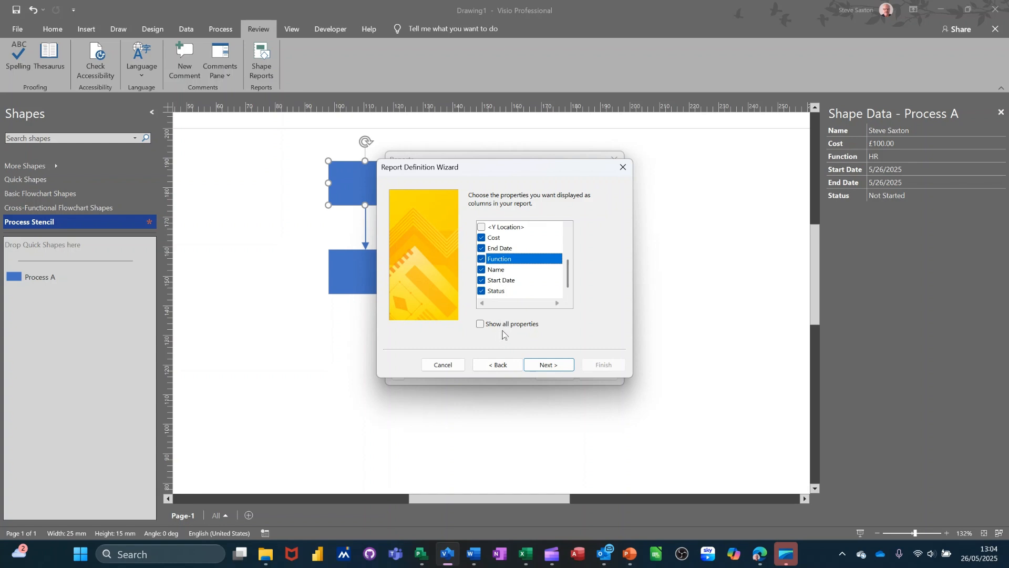
mouse_move(526, 334)
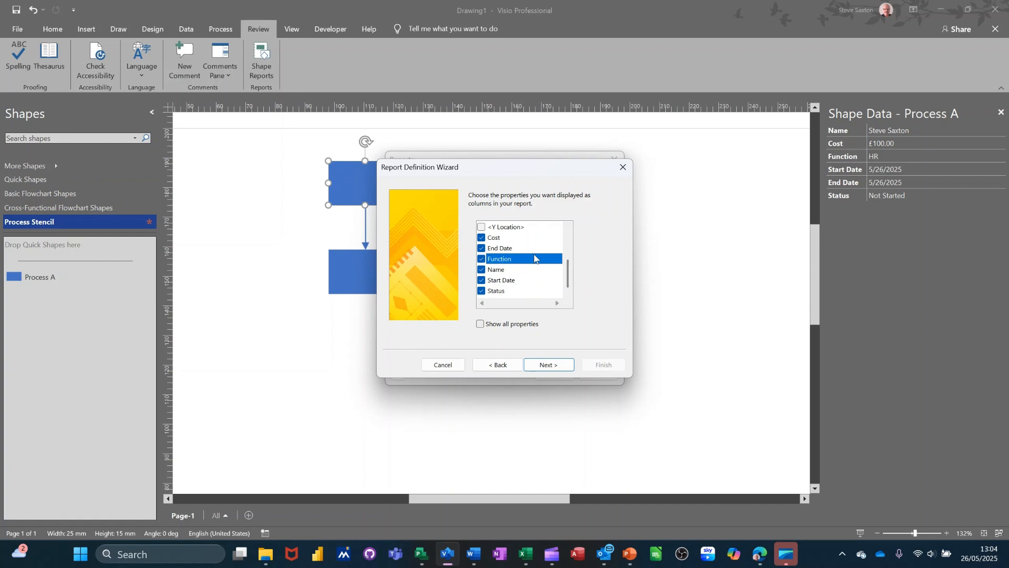
mouse_move(407, 300)
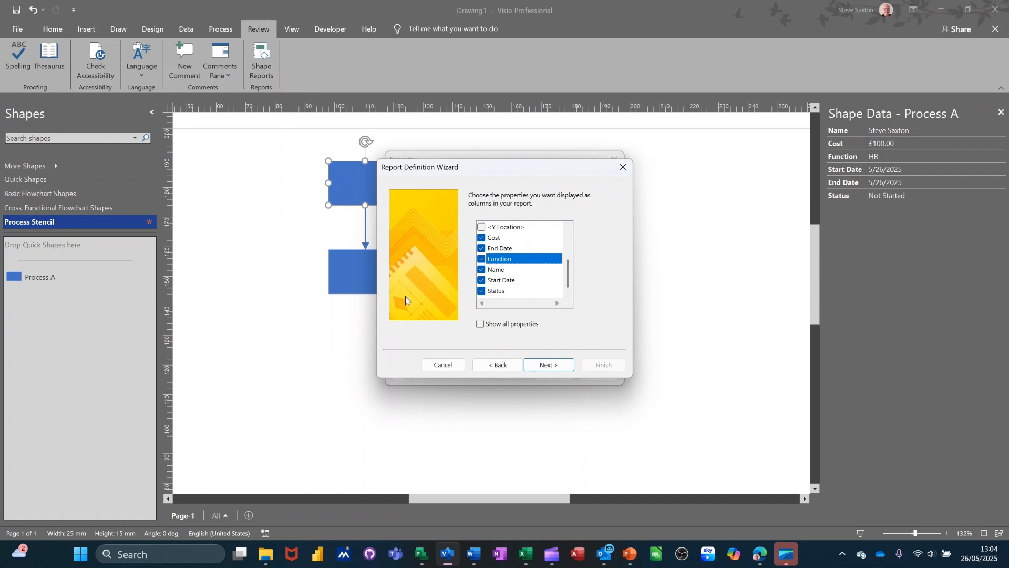
left_click(548, 365)
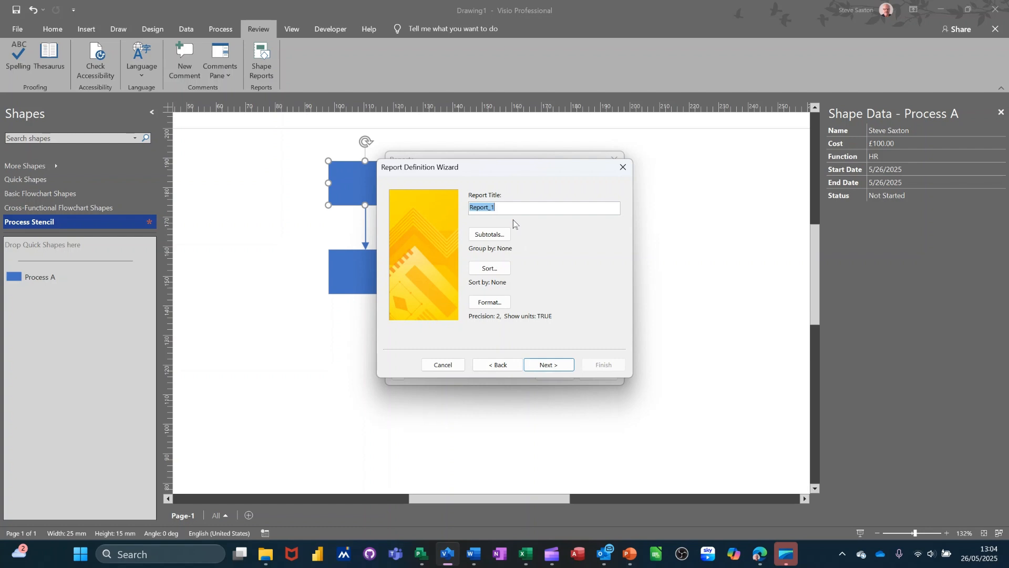
Step: Title the report teve and add a TOTAL subtotal on the Cost property
type("teve")
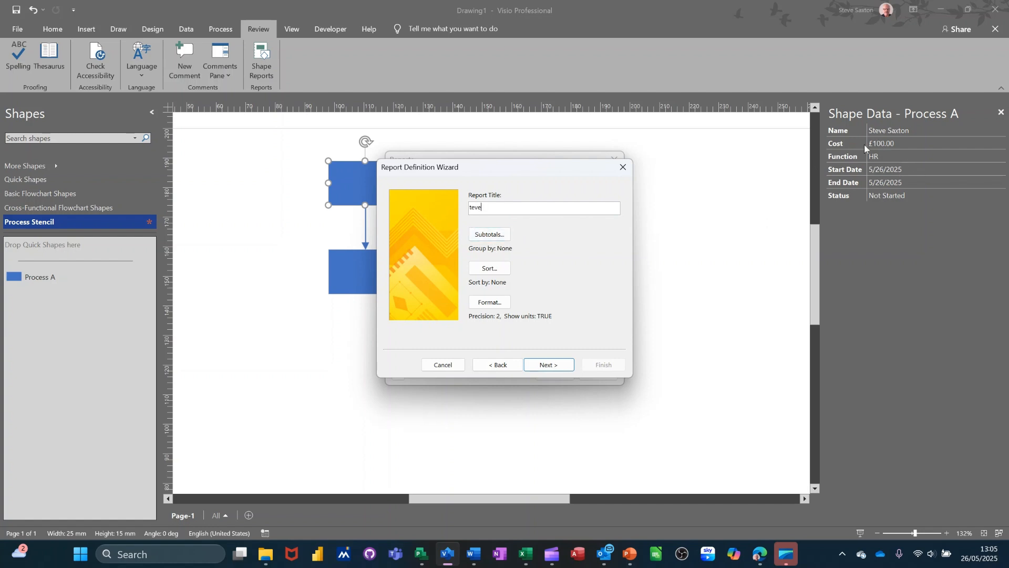
mouse_move(629, 224)
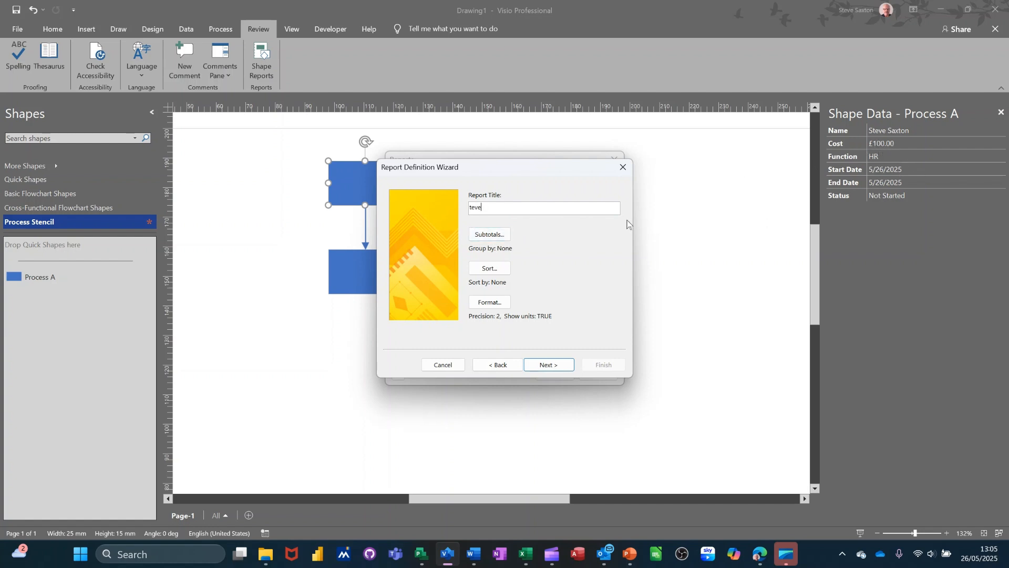
left_click(489, 233)
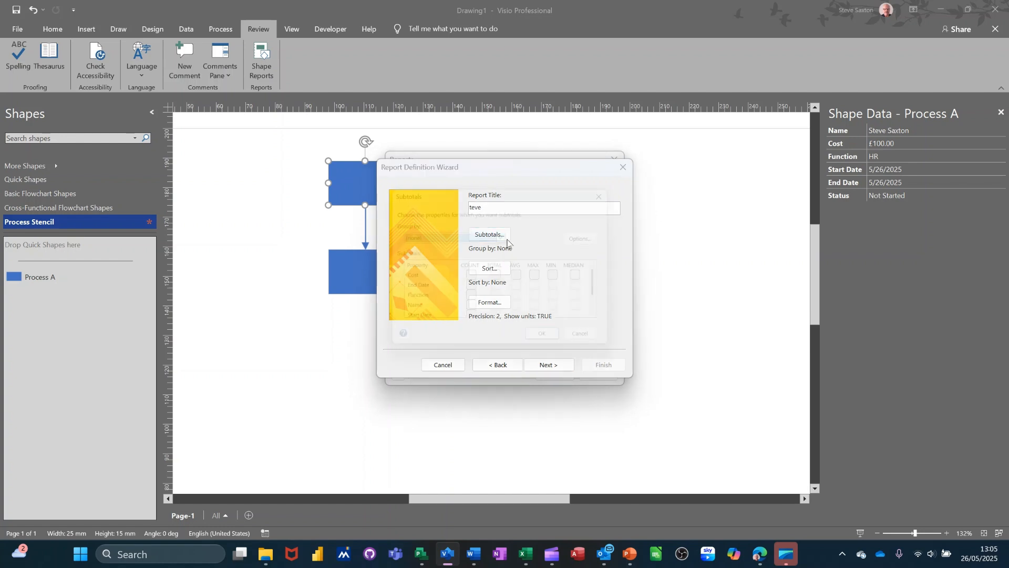
left_click(488, 234)
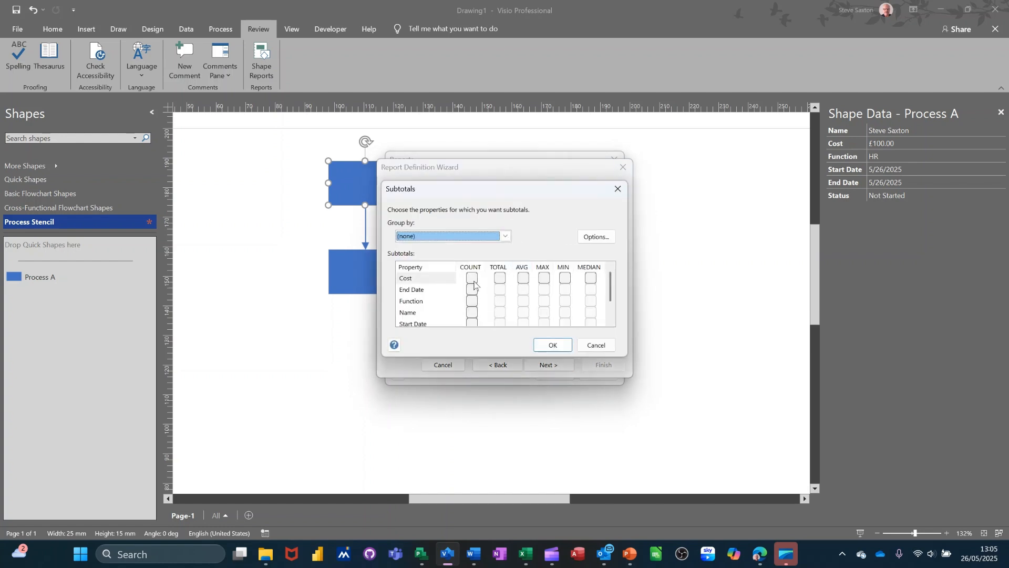
left_click(499, 277)
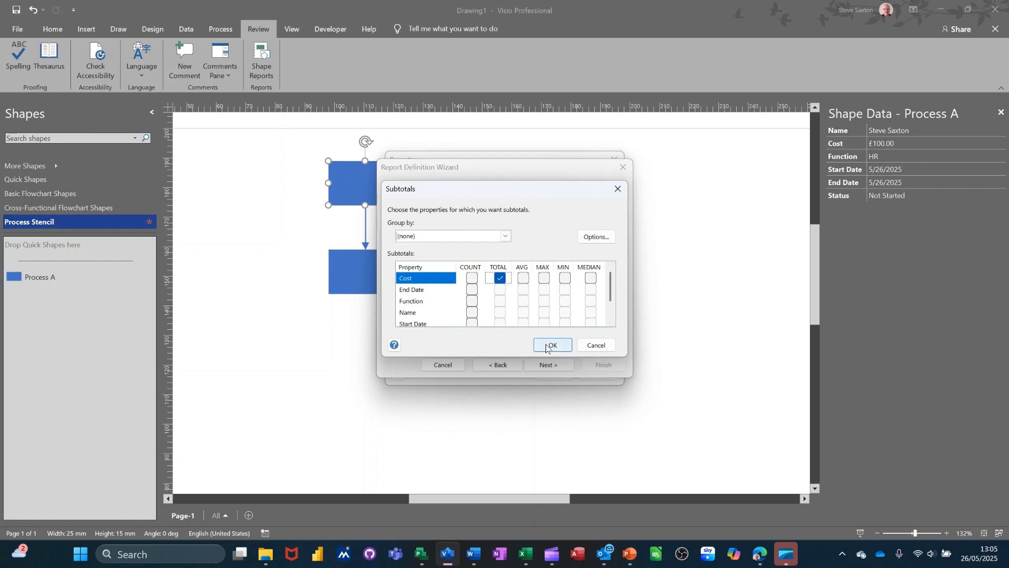
left_click(551, 345)
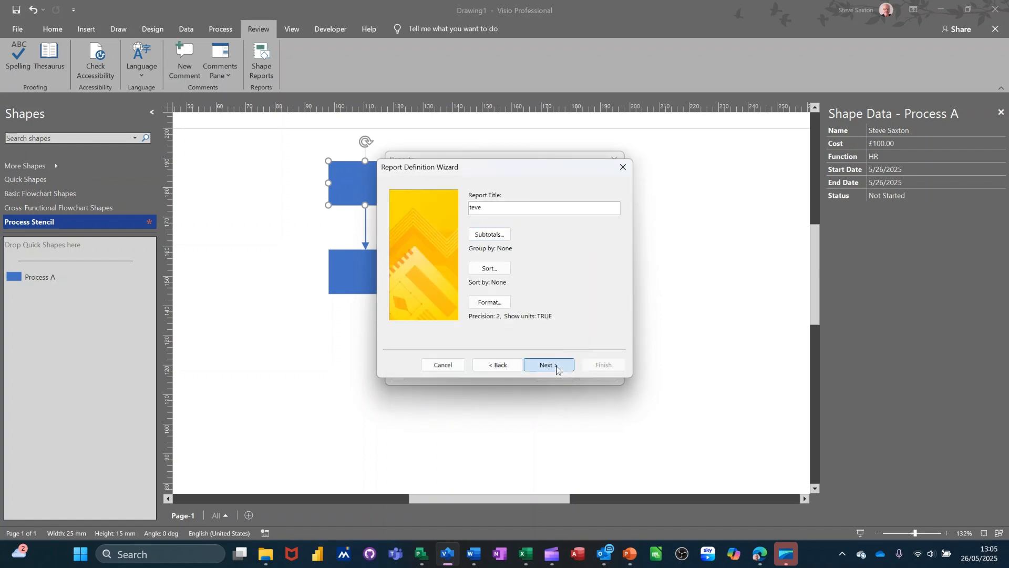
Step: Save the report definition in the drawing and run it as an Excel workbook
left_click(545, 365)
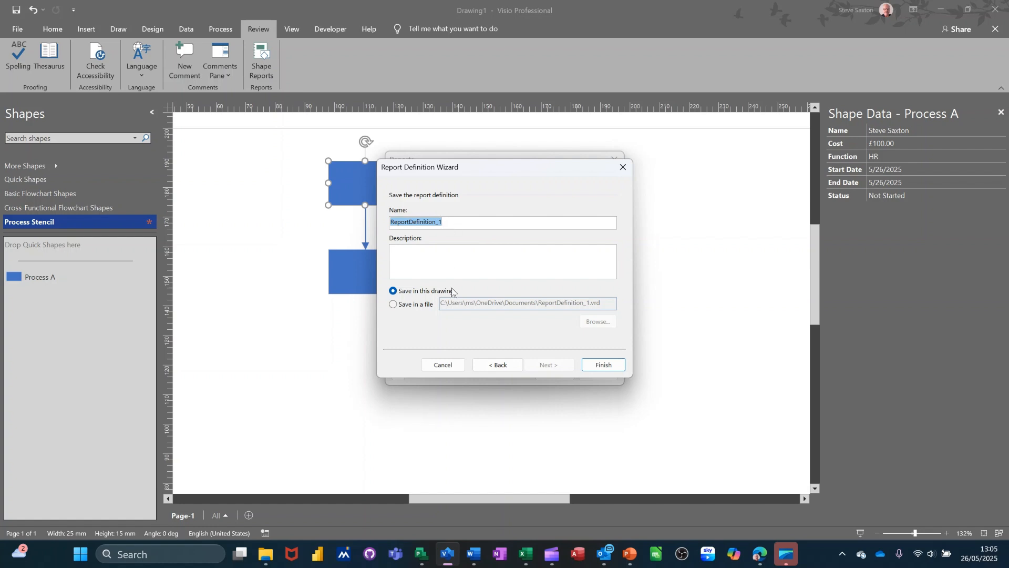
left_click(601, 364)
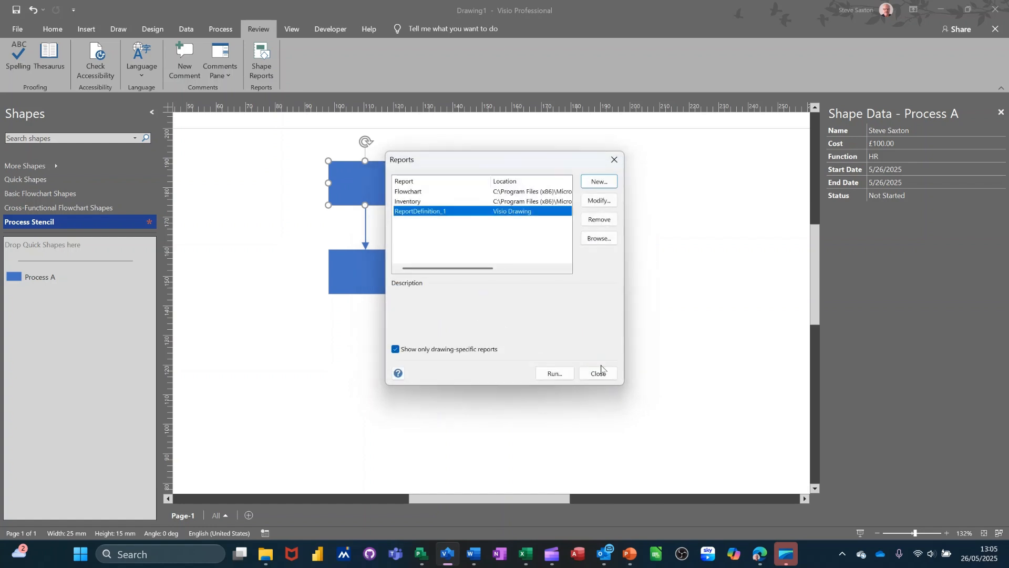
mouse_move(468, 207)
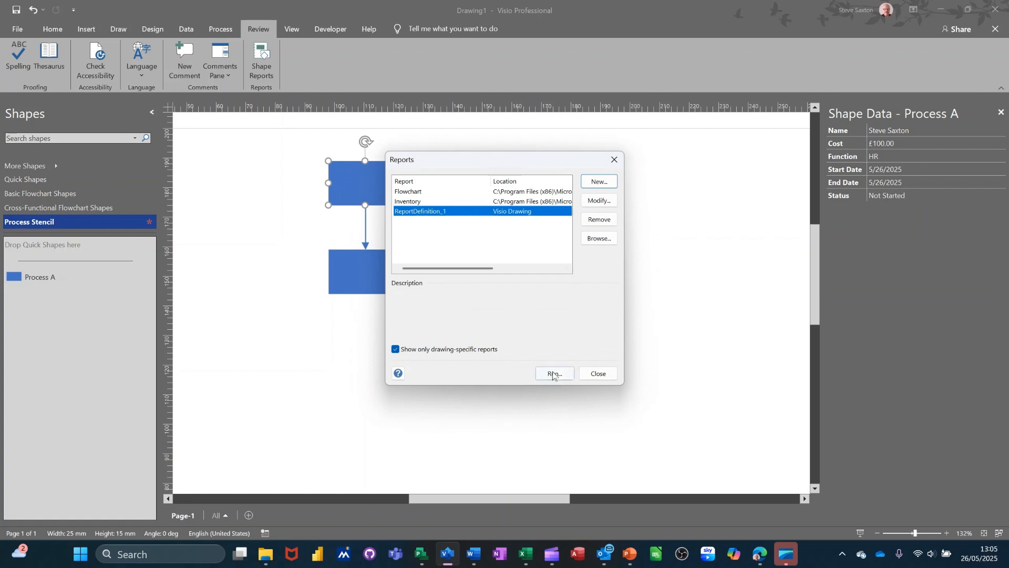
left_click(553, 374)
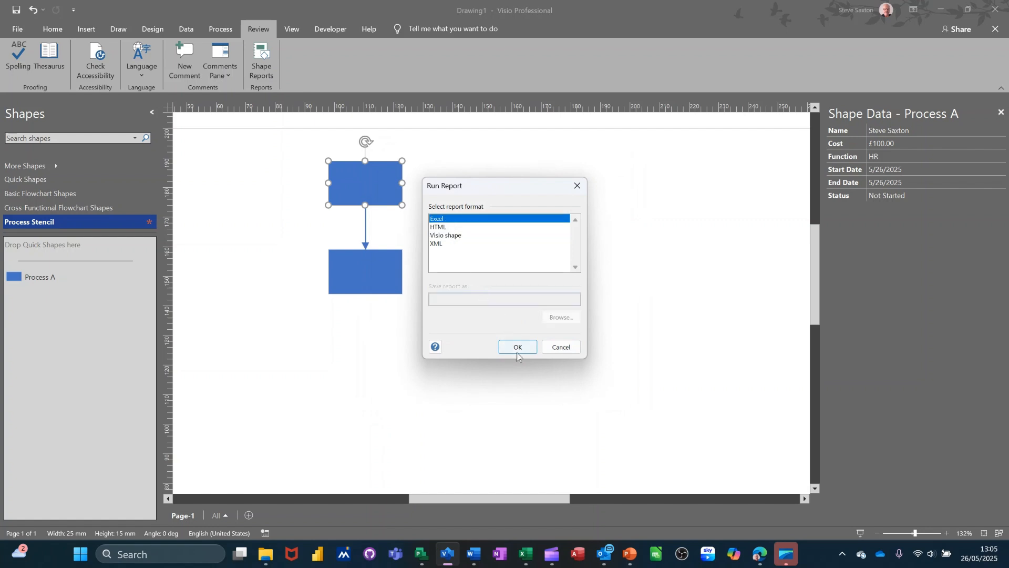
left_click(517, 346)
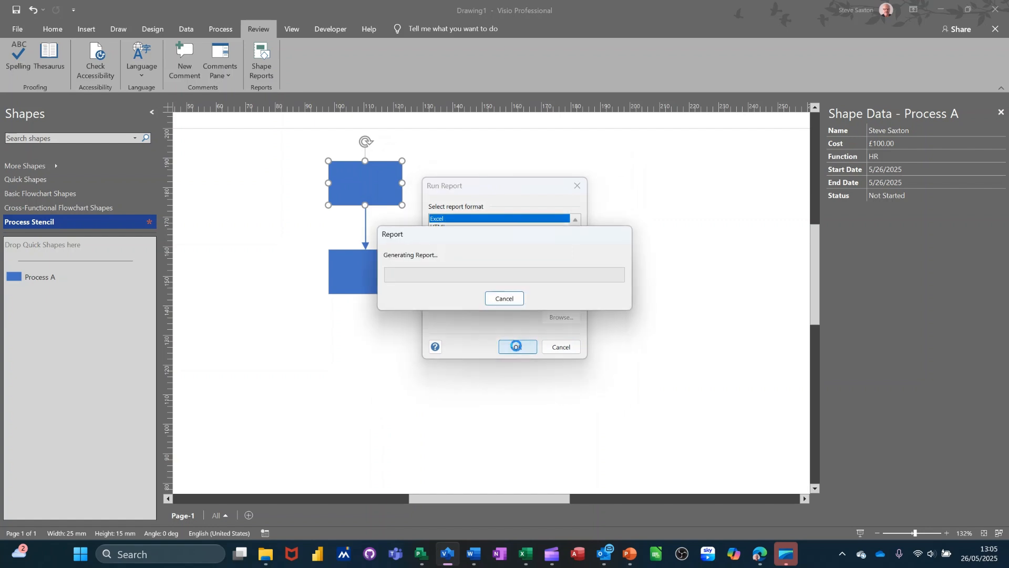
Step: Review the generated Excel report with its £100.00 total and return to Visio
left_click(517, 347)
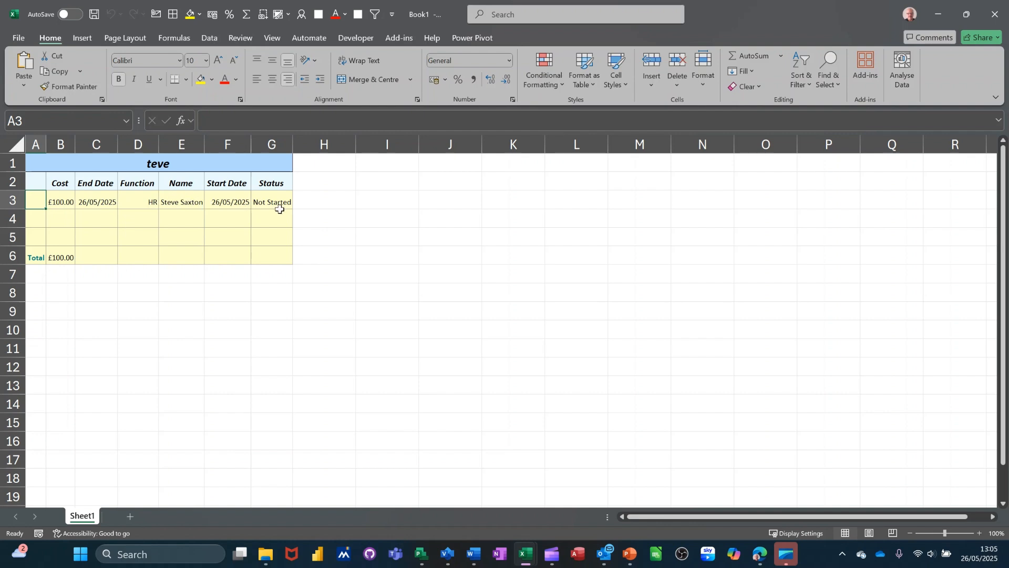
mouse_move(36, 184)
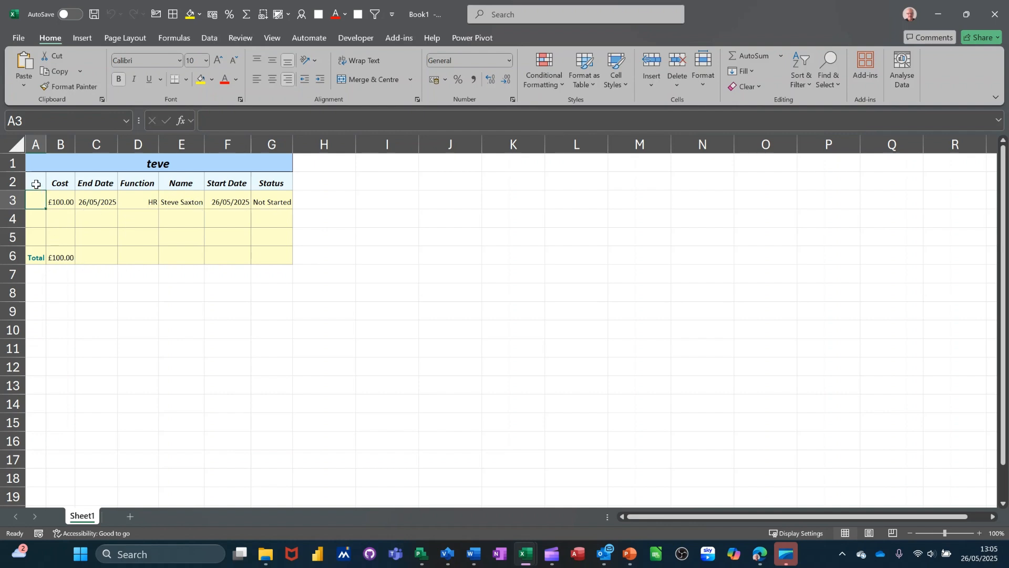
mouse_move(127, 247)
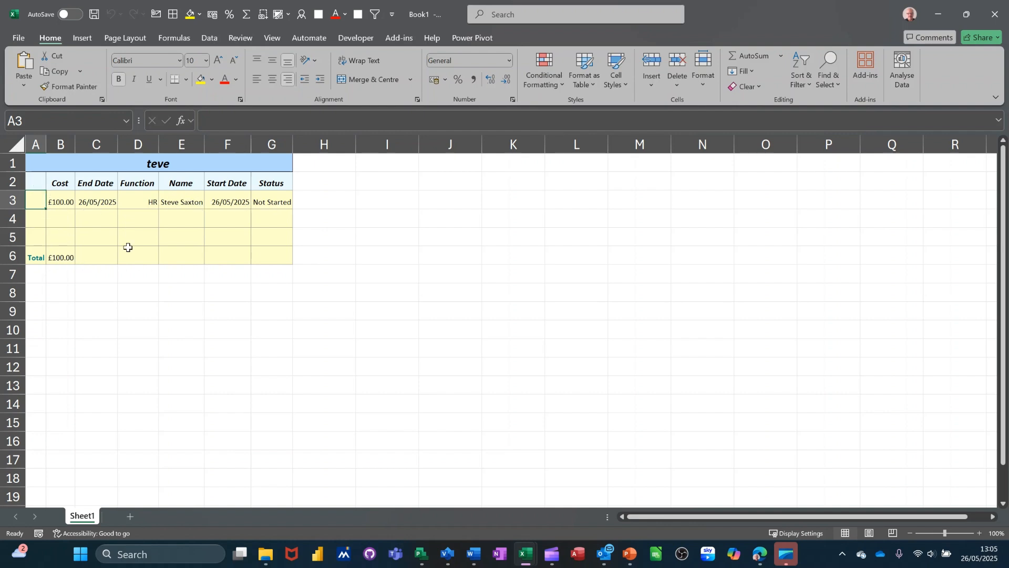
mouse_move(213, 224)
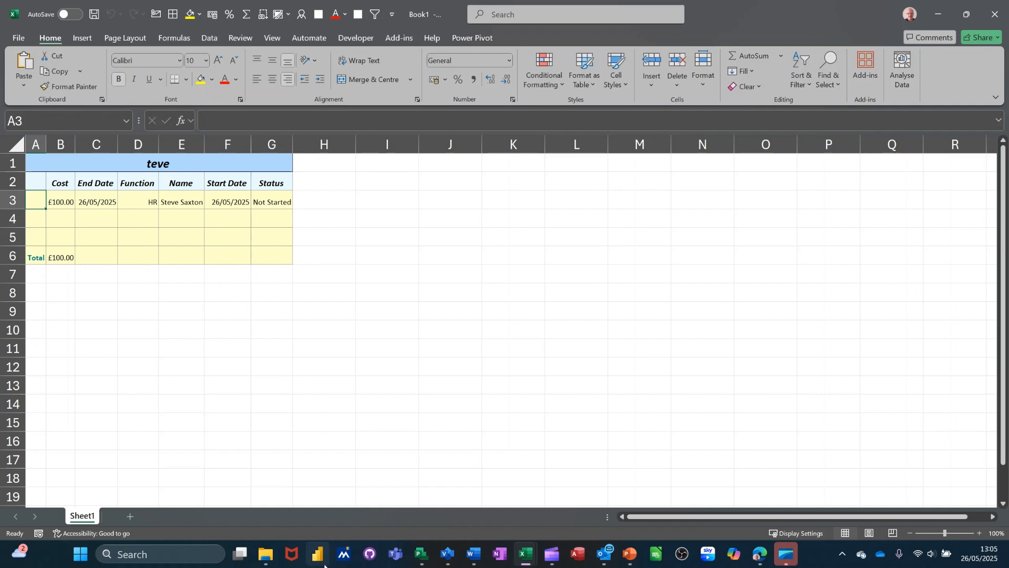
left_click(446, 558)
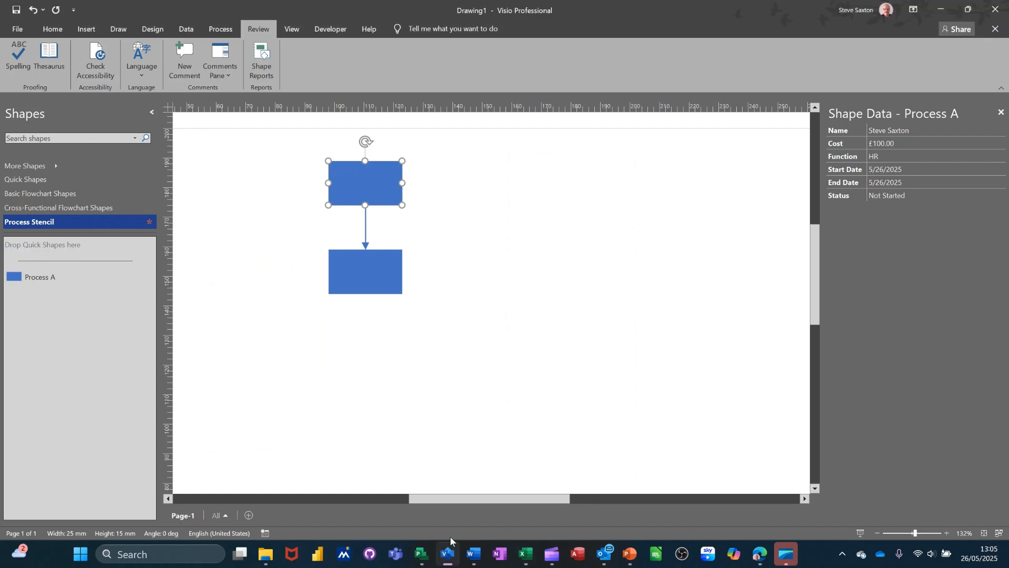
Step: Give the lower Process A shape Cost 234 and Function Admin
left_click(364, 271)
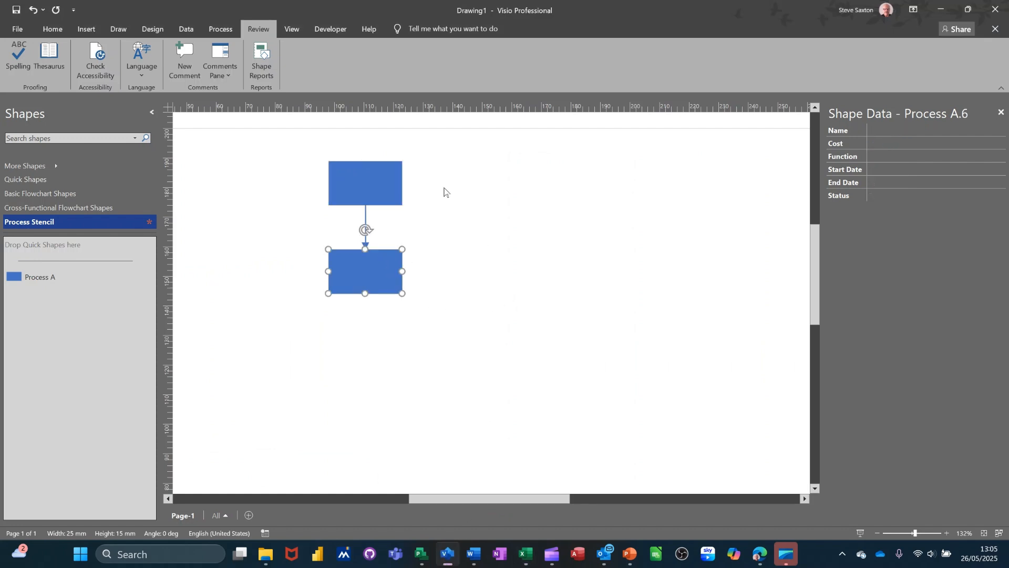
mouse_move(388, 245)
type("2")
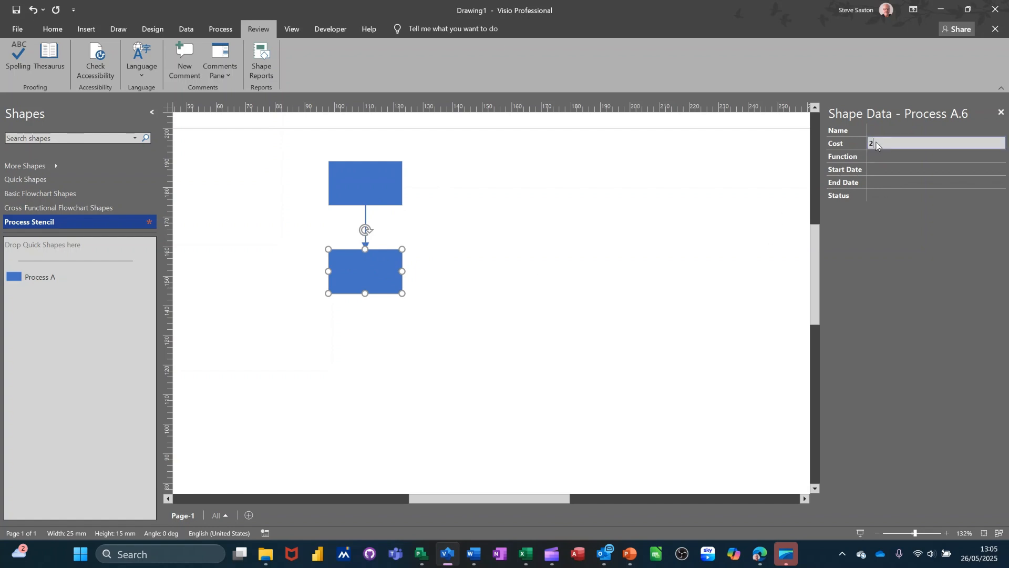
type("34.00")
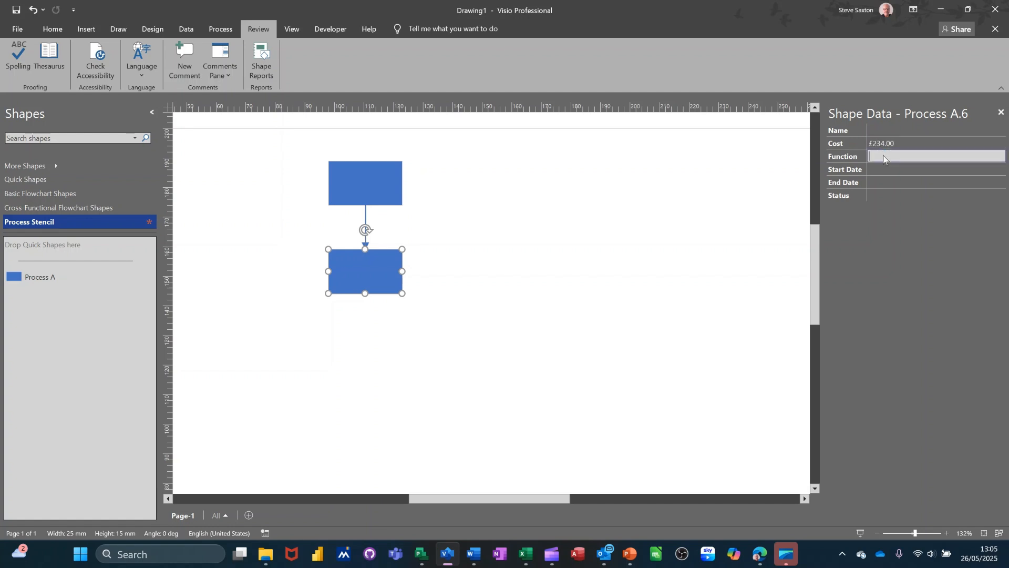
type("Admin")
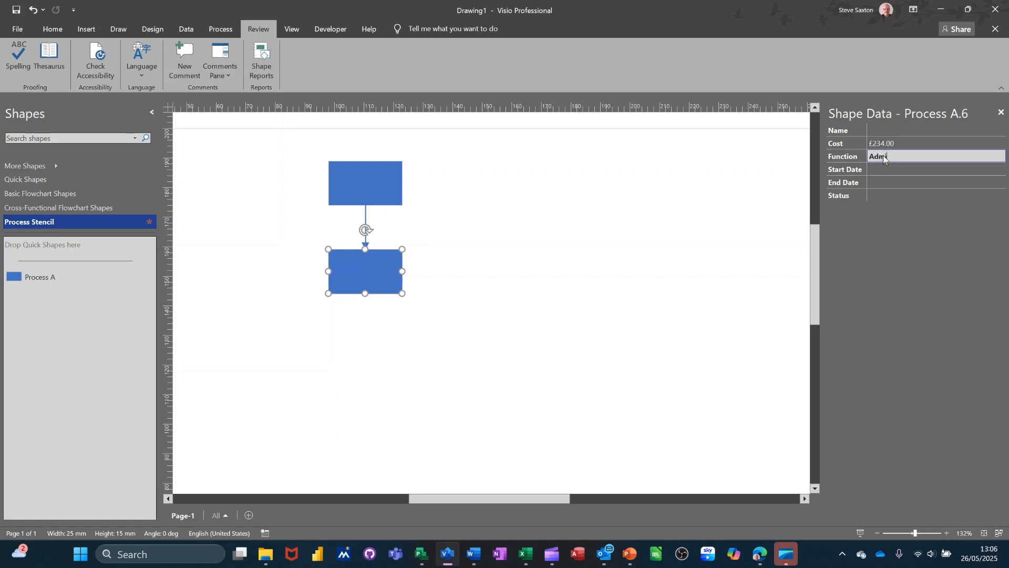
left_click(933, 168)
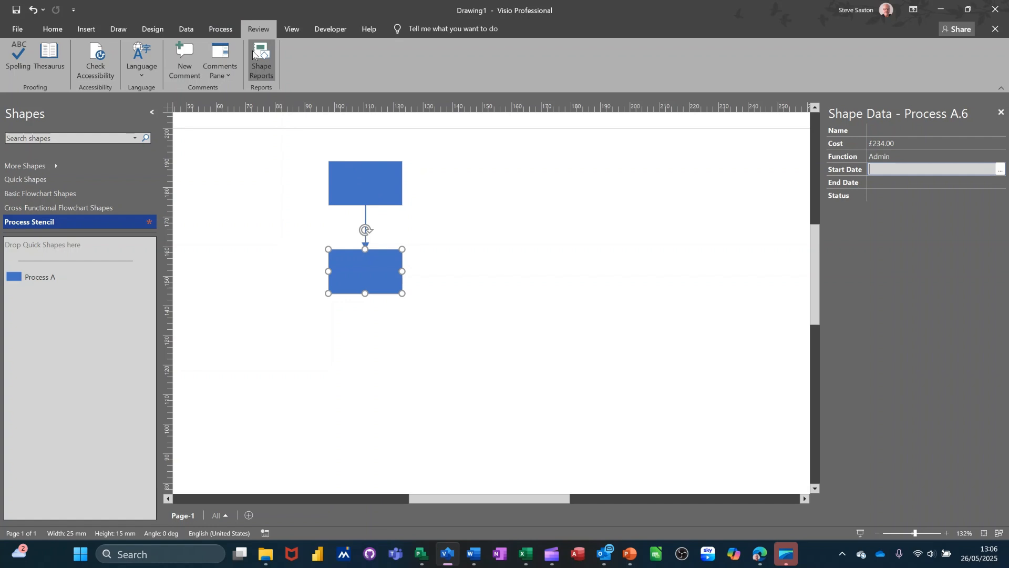
Step: Rerun ReportDefinition_1 from Shape Reports as an Excel workbook
left_click(261, 56)
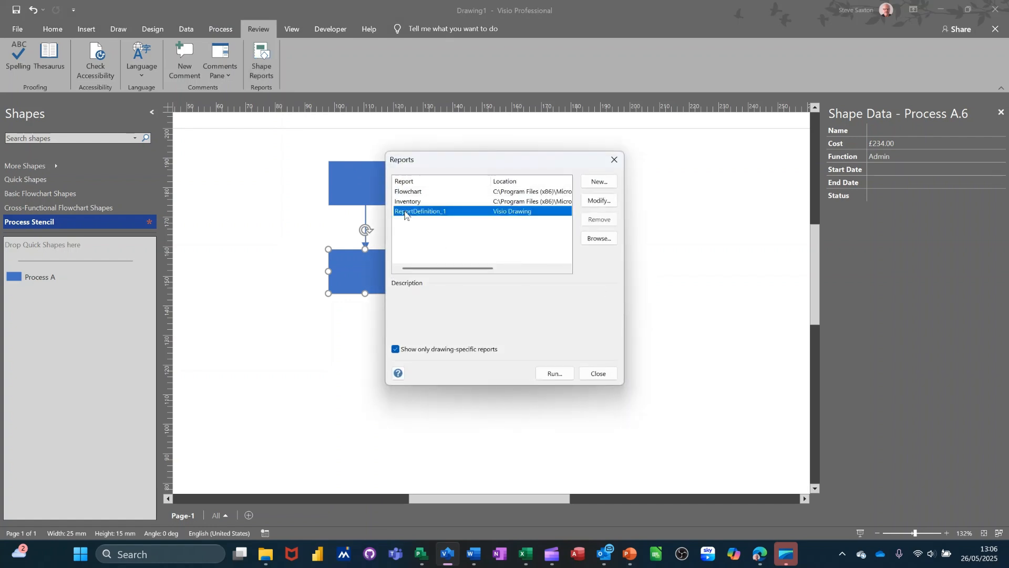
left_click(553, 373)
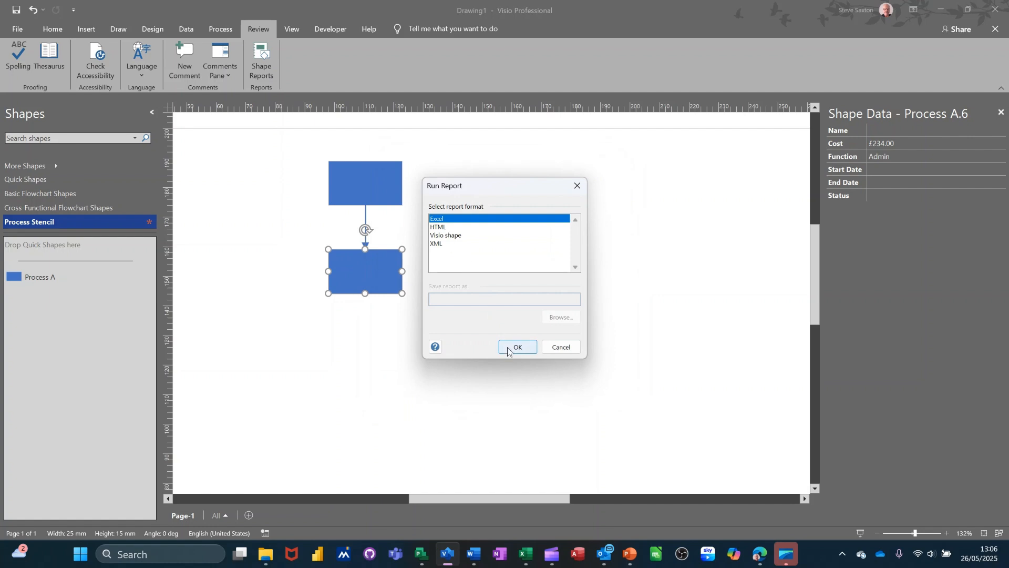
left_click(517, 346)
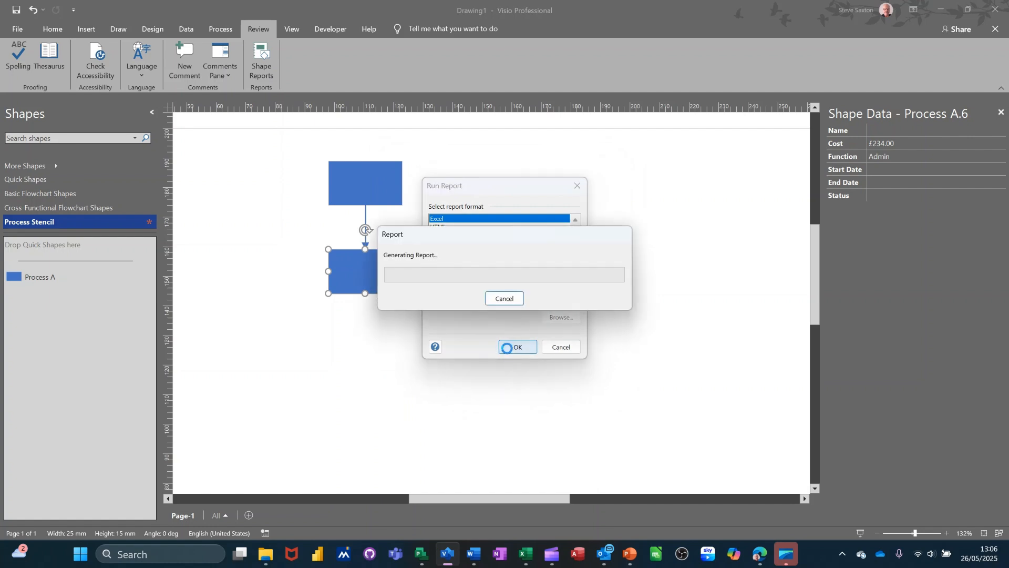
left_click(517, 346)
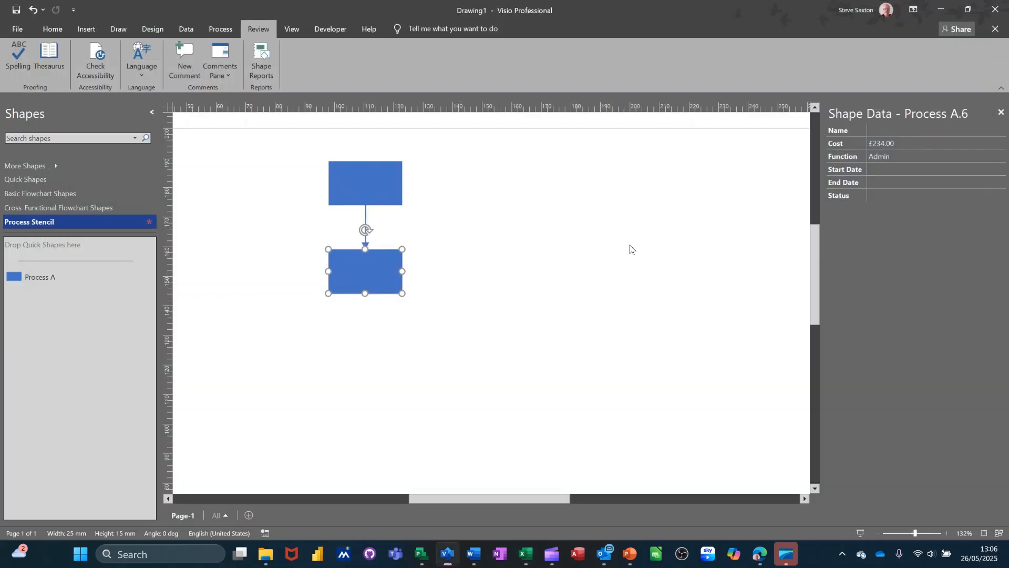
mouse_move(850, 139)
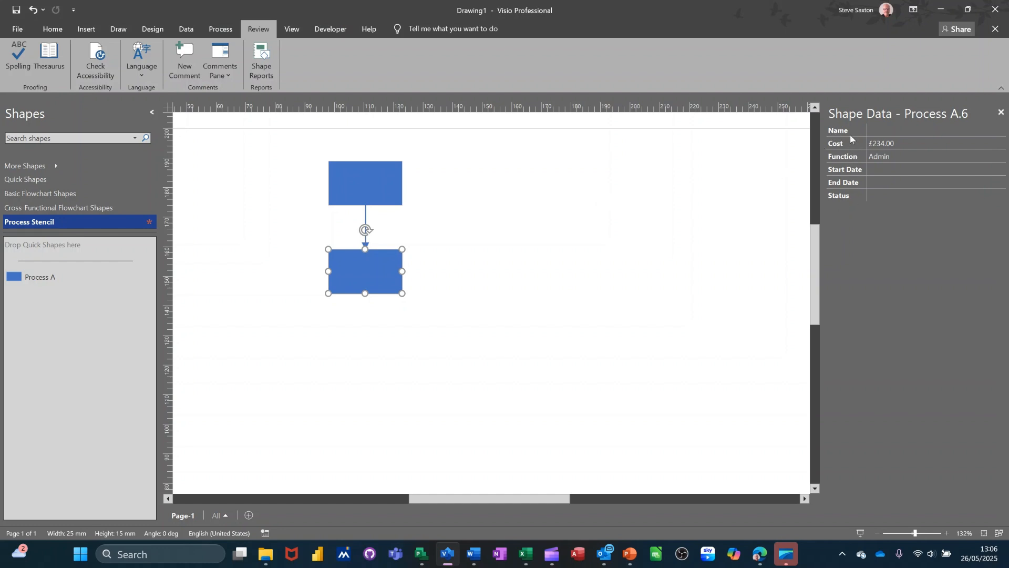
mouse_move(849, 170)
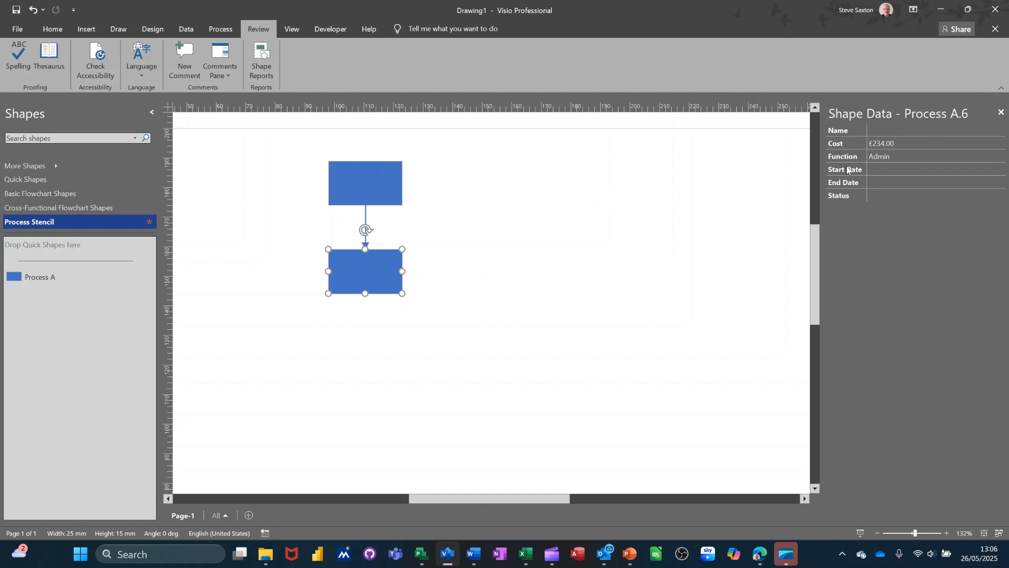
mouse_move(841, 148)
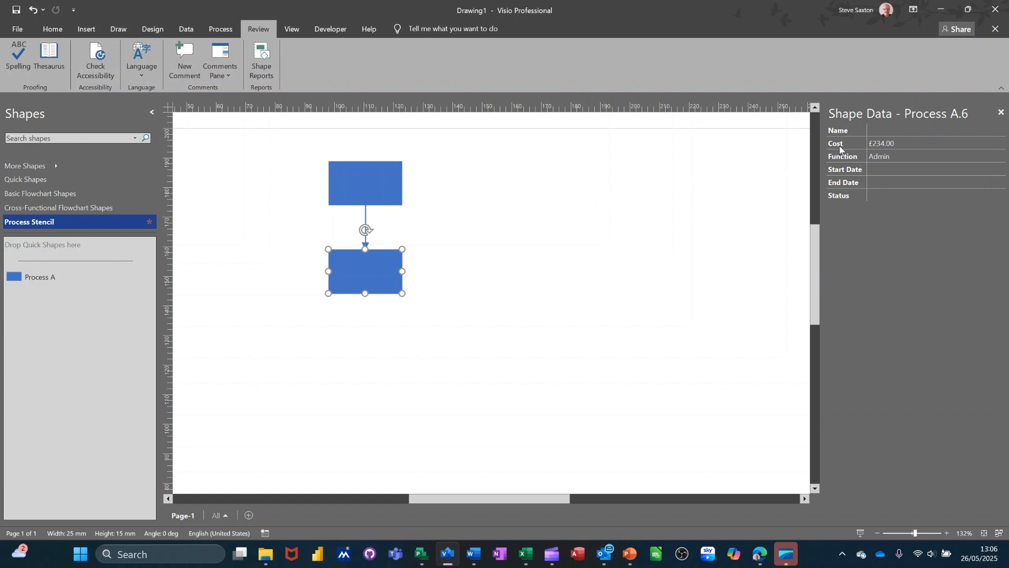
mouse_move(732, 173)
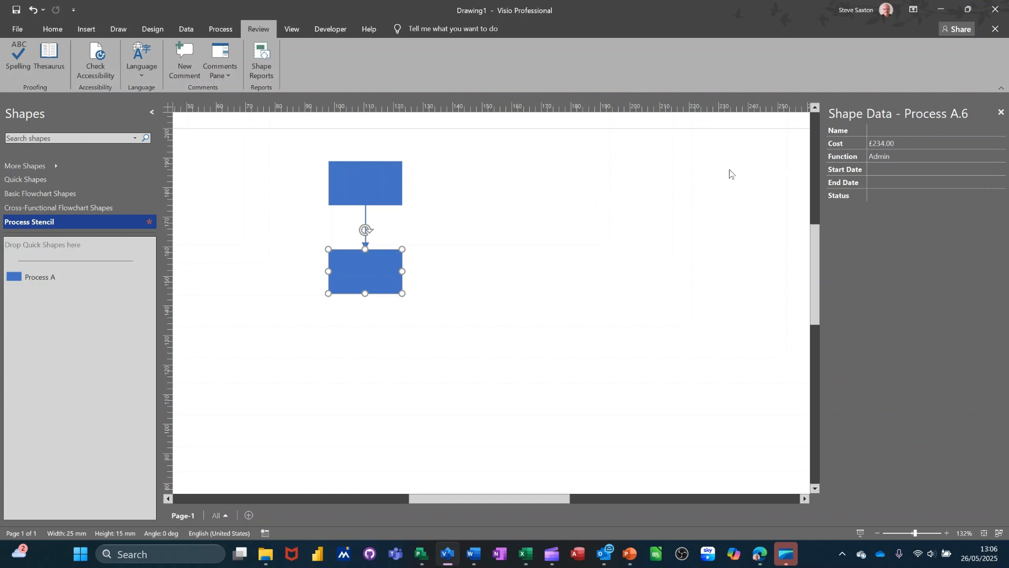
left_click(364, 182)
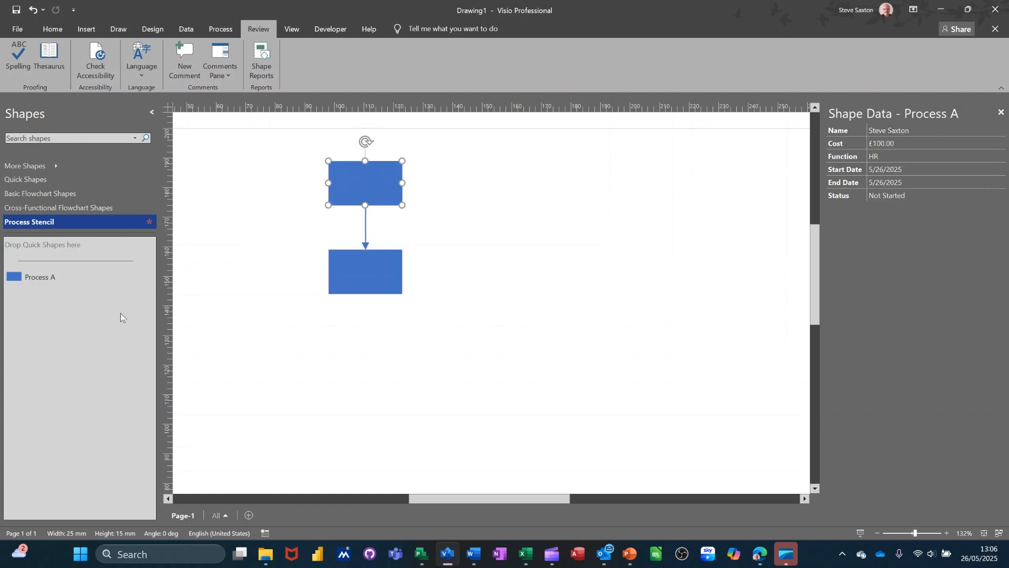
mouse_move(65, 293)
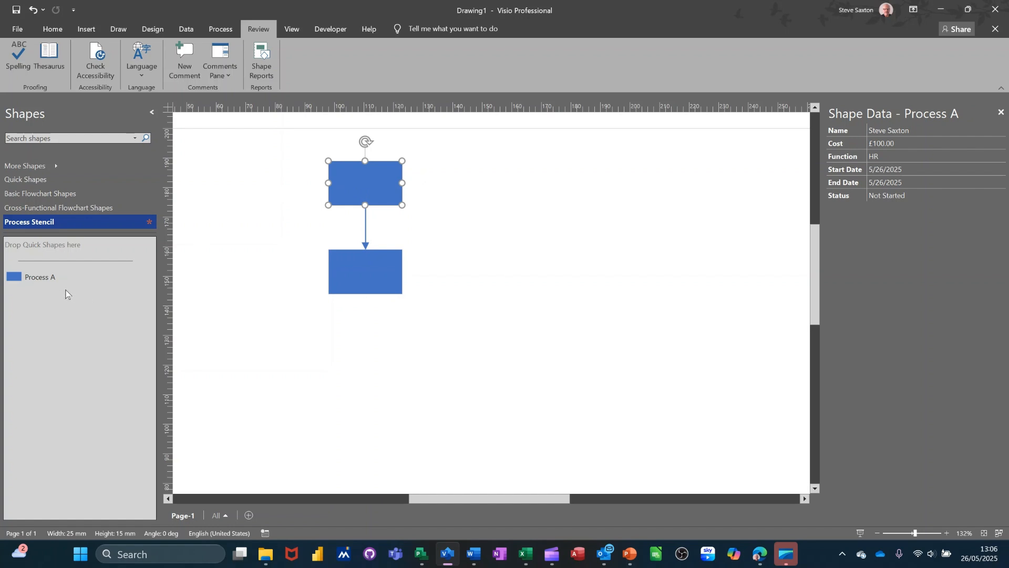
mouse_move(358, 338)
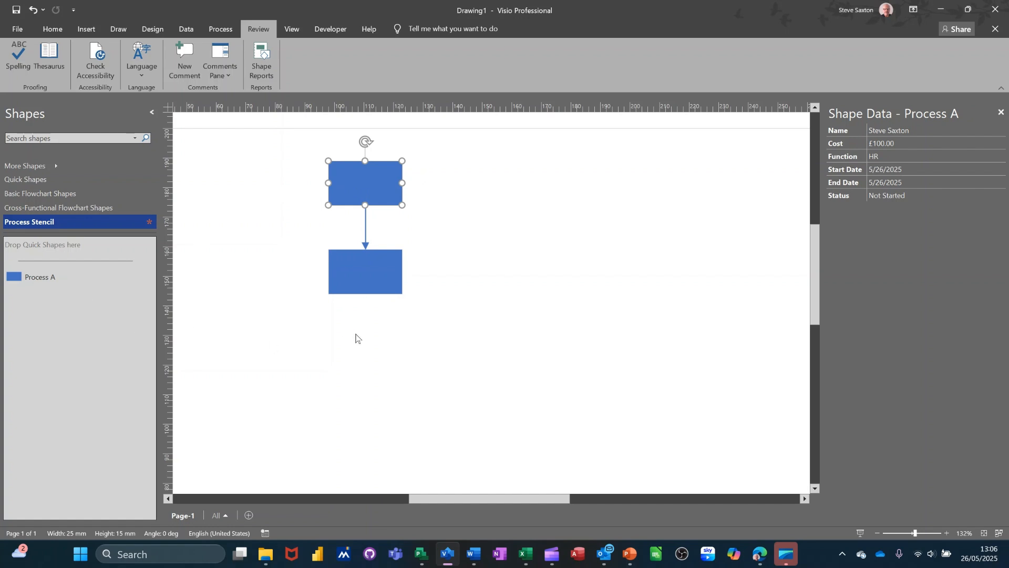